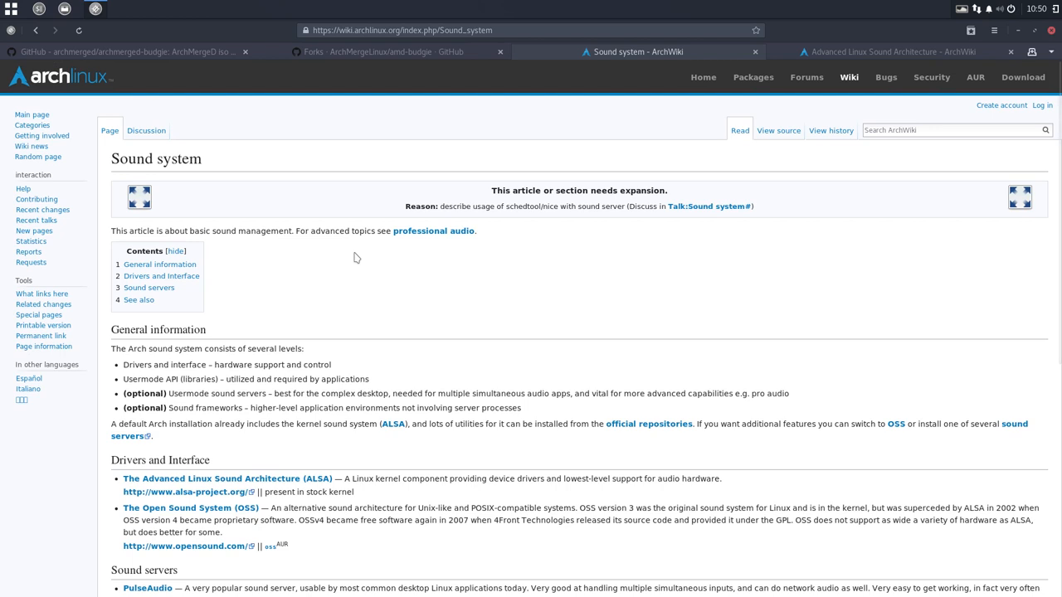
mouse_move(113, 146)
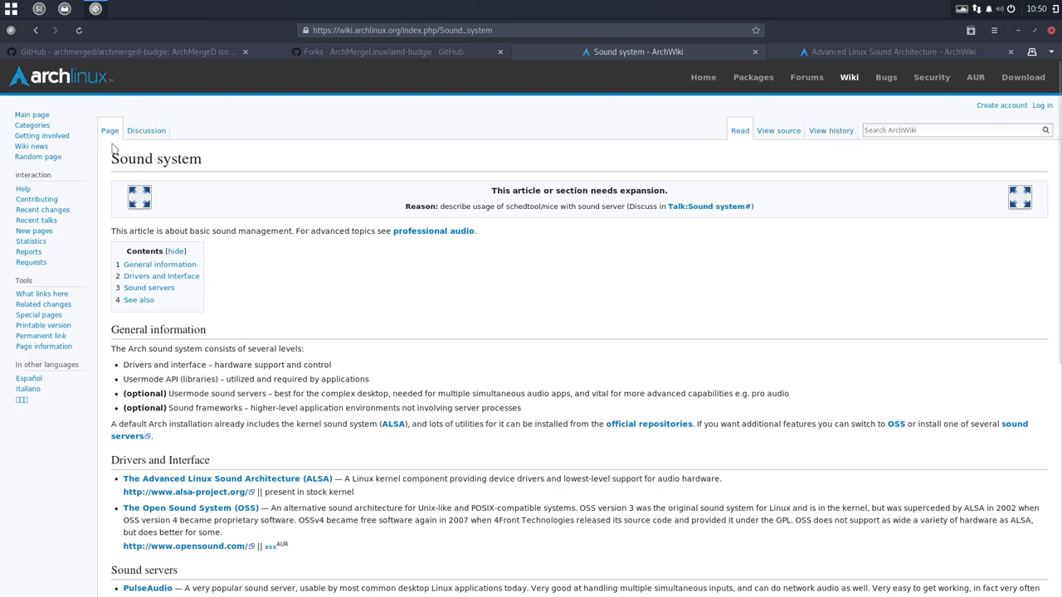
mouse_move(169, 288)
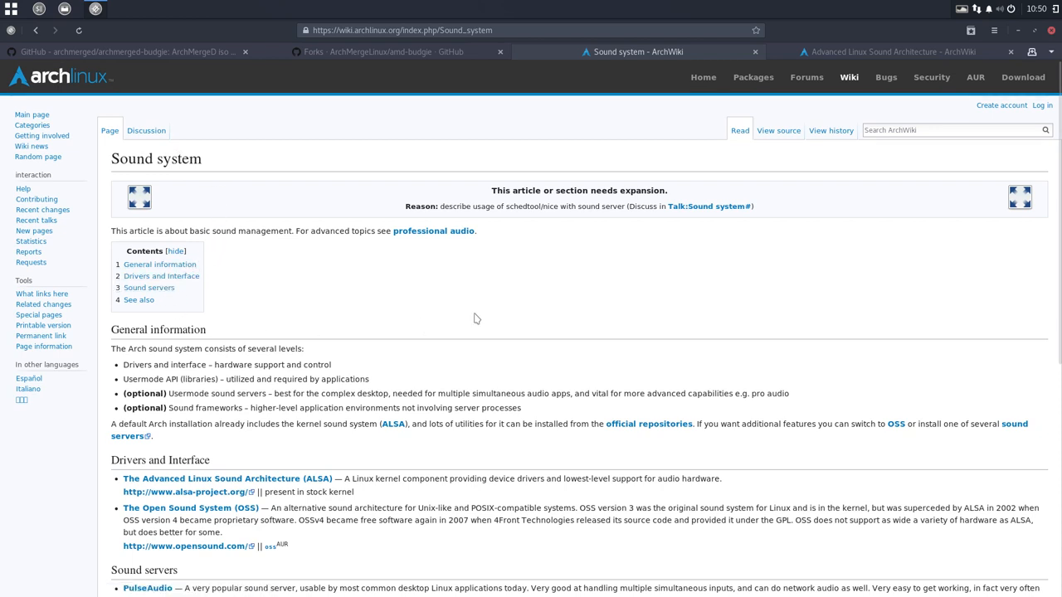
Step: Scroll down through the page before switching to the Files window
scroll(down, 3)
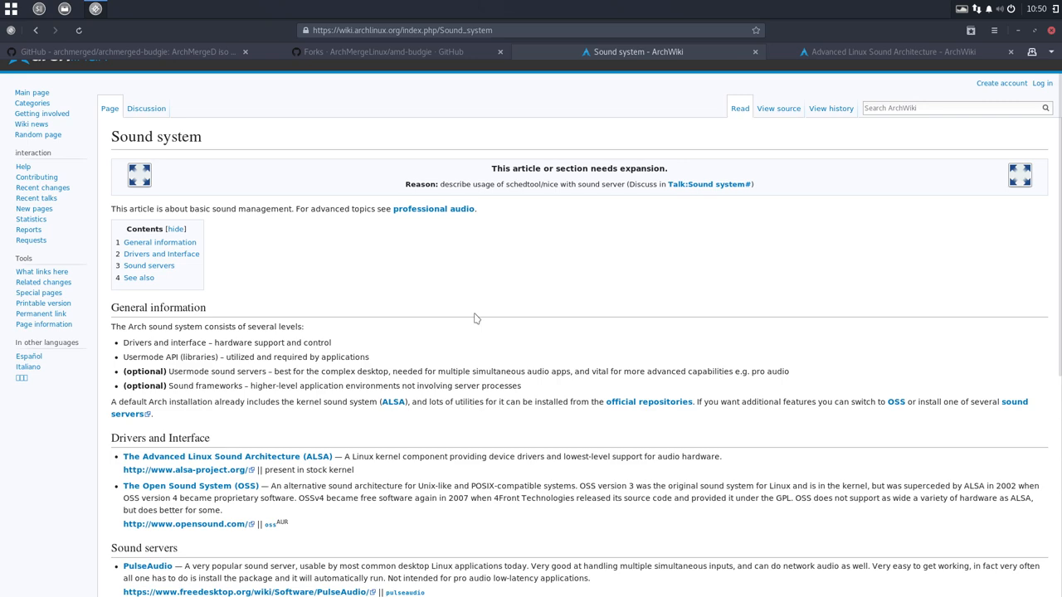
scroll(down, 3)
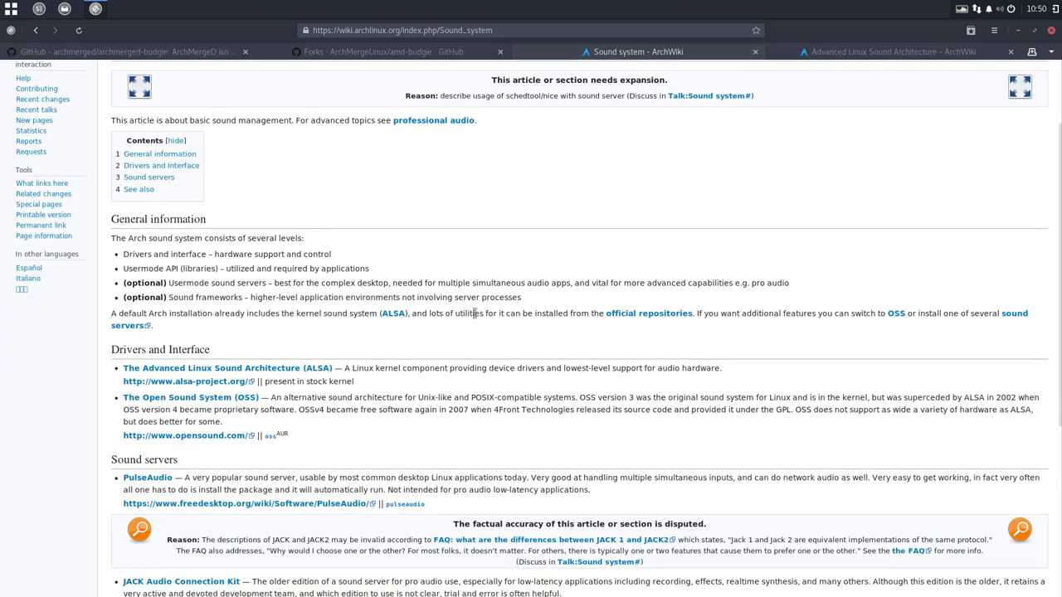
scroll(down, 3)
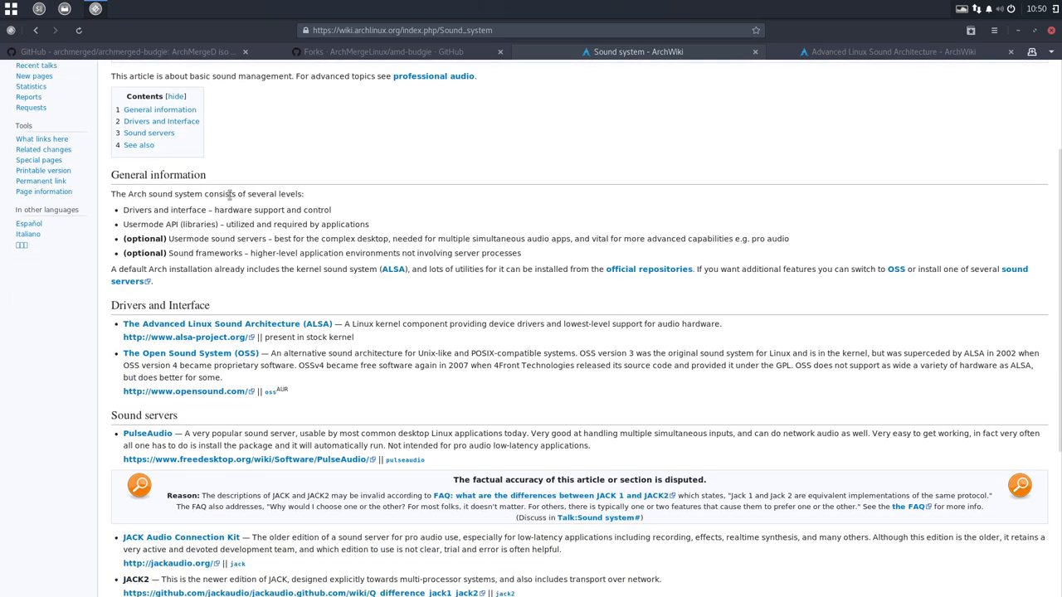
mouse_move(176, 209)
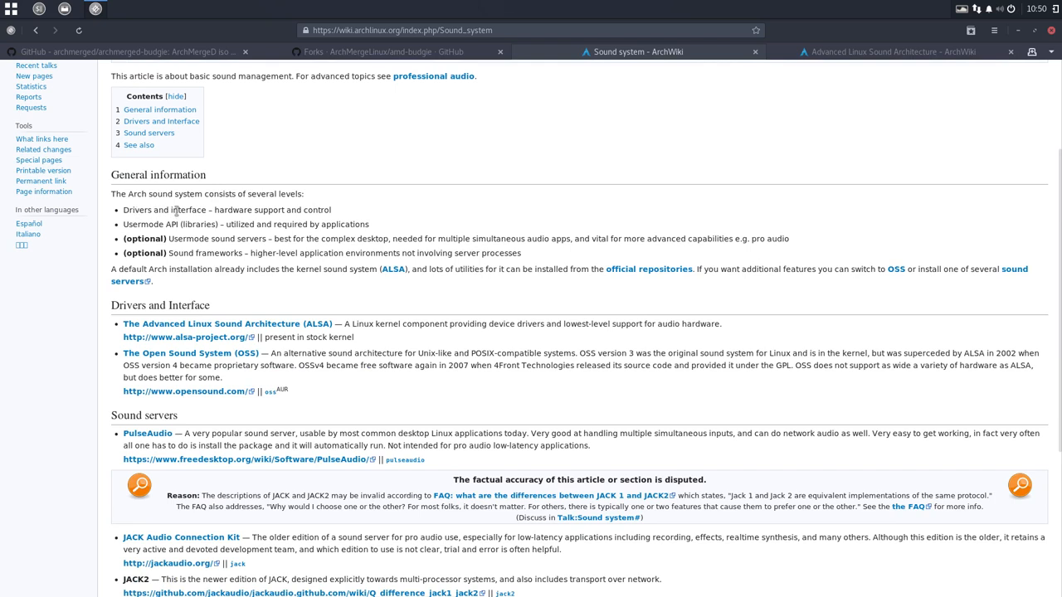
mouse_move(212, 224)
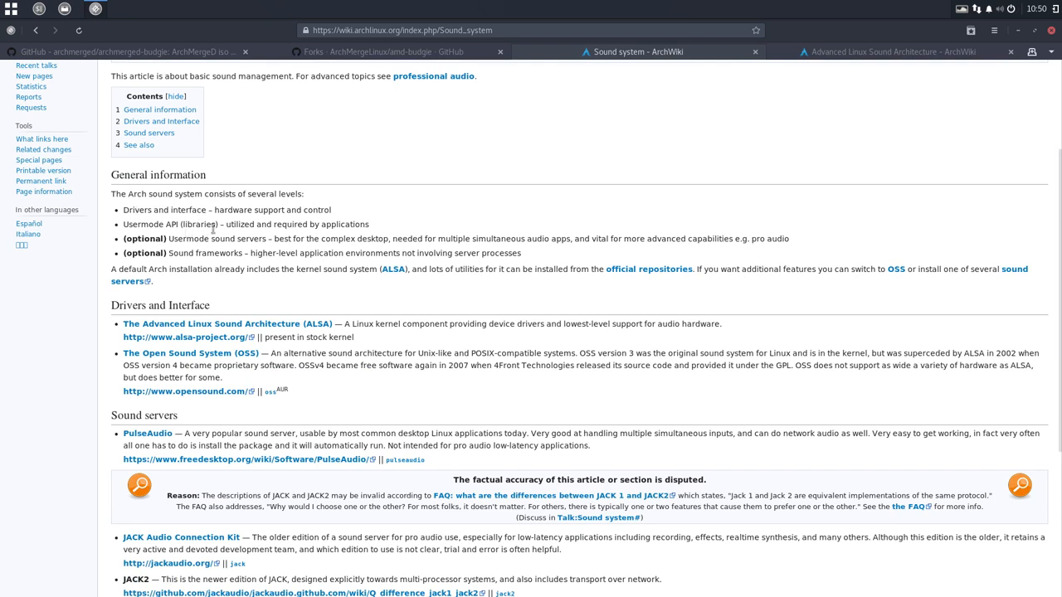
mouse_move(184, 224)
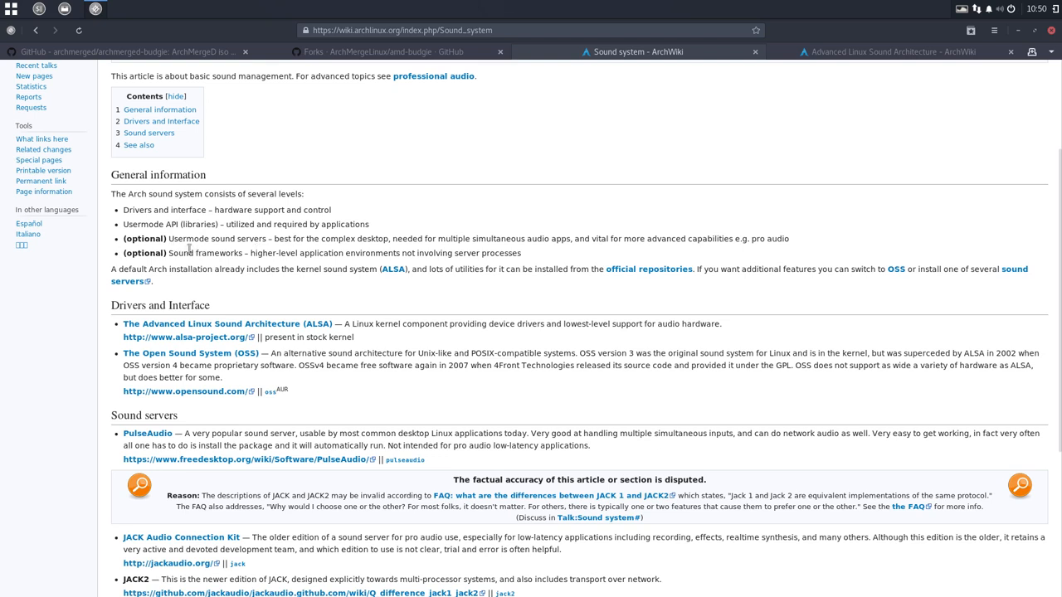
mouse_move(189, 269)
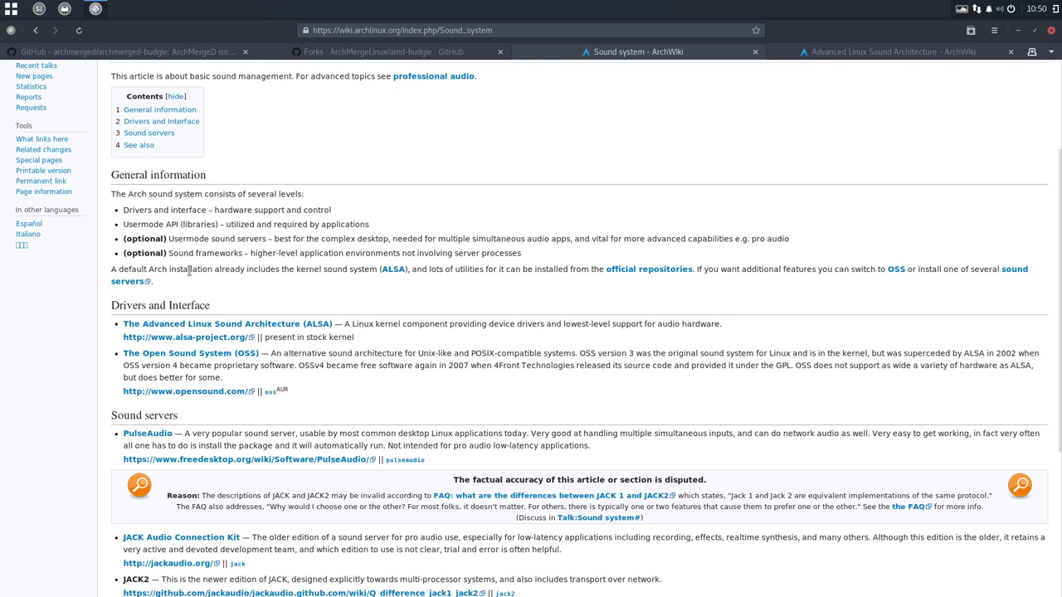
mouse_move(330, 269)
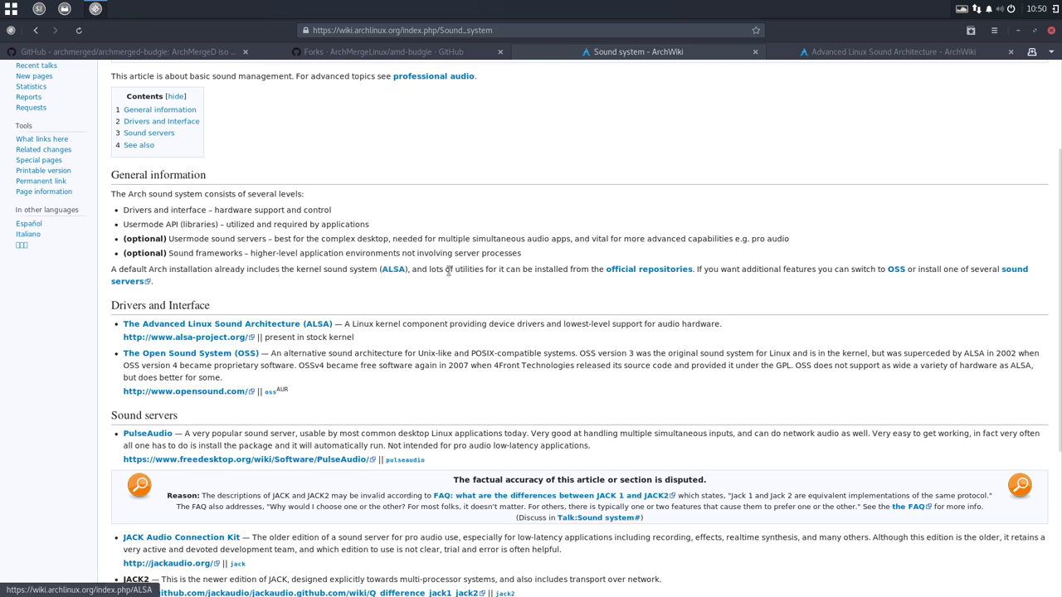
mouse_move(642, 274)
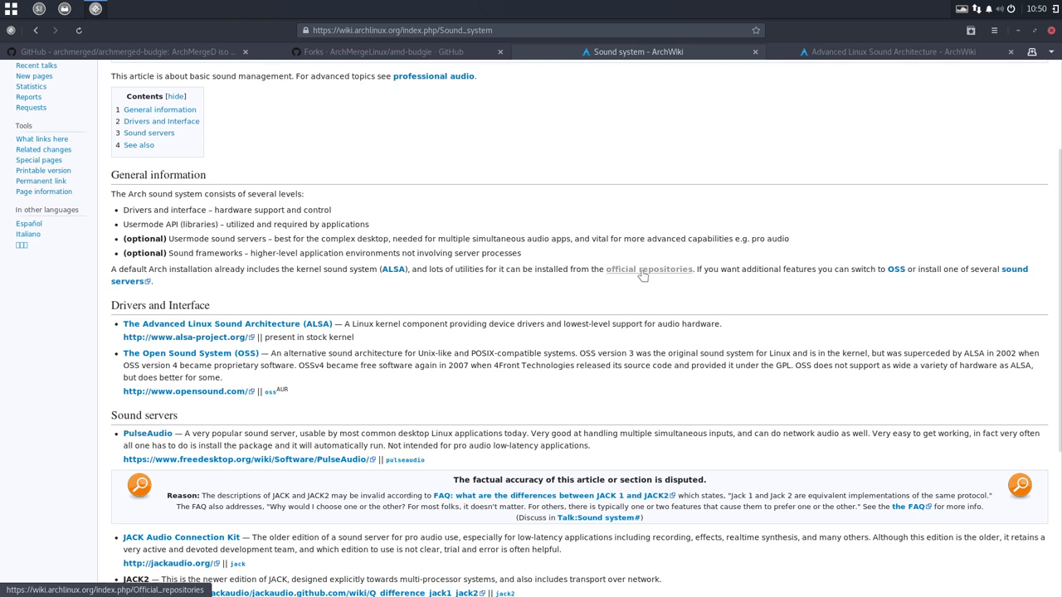
mouse_move(796, 282)
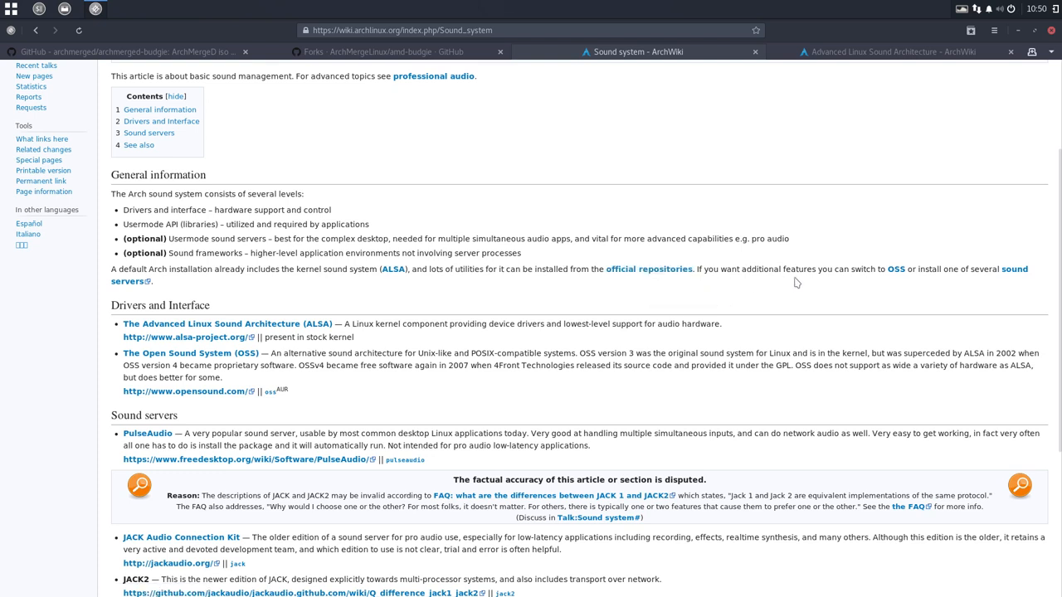
mouse_move(894, 275)
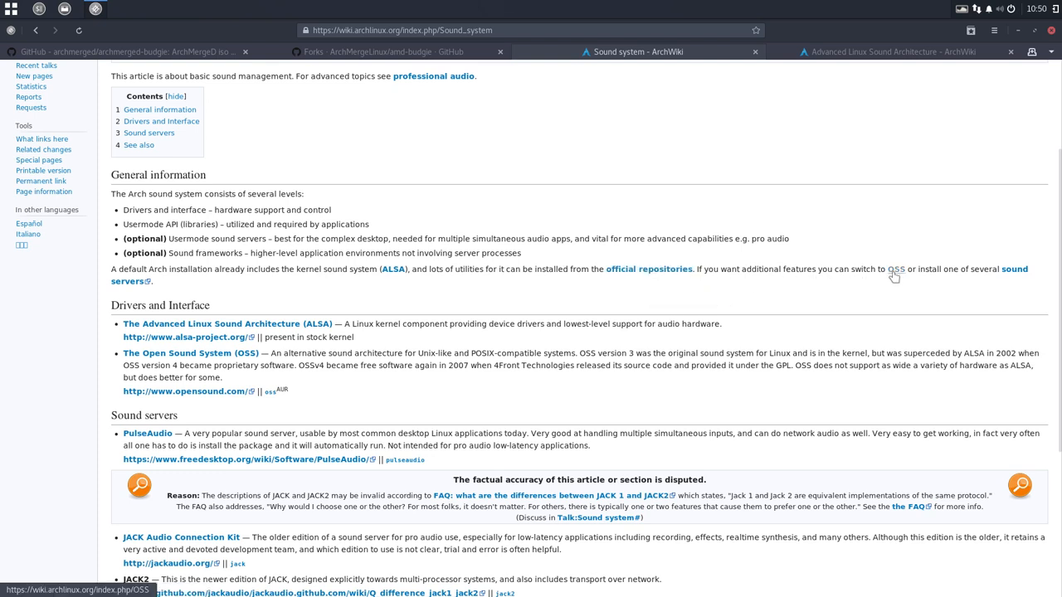
mouse_move(106, 322)
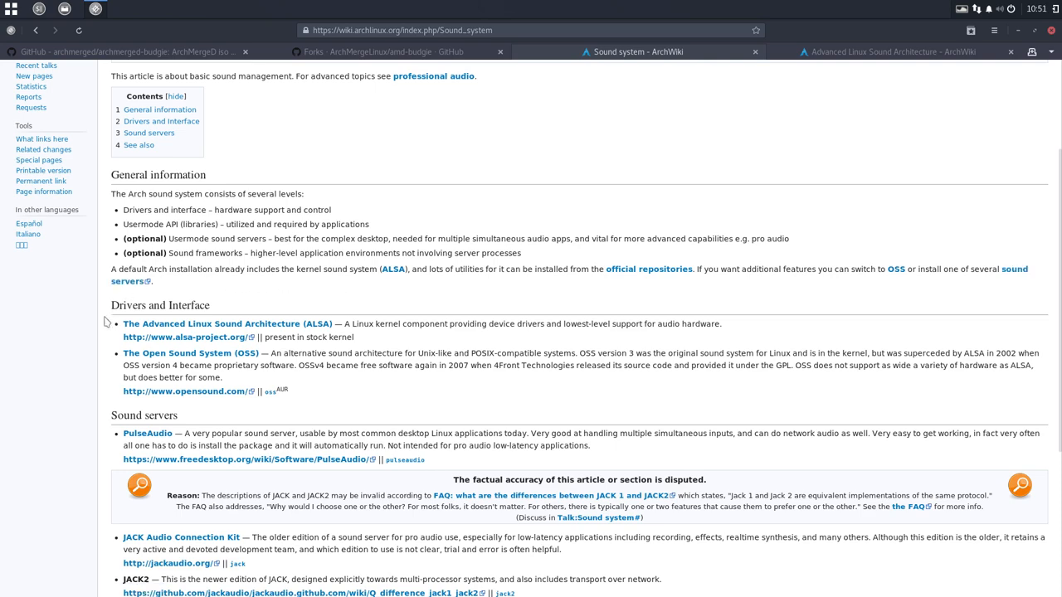
scroll(down, 3)
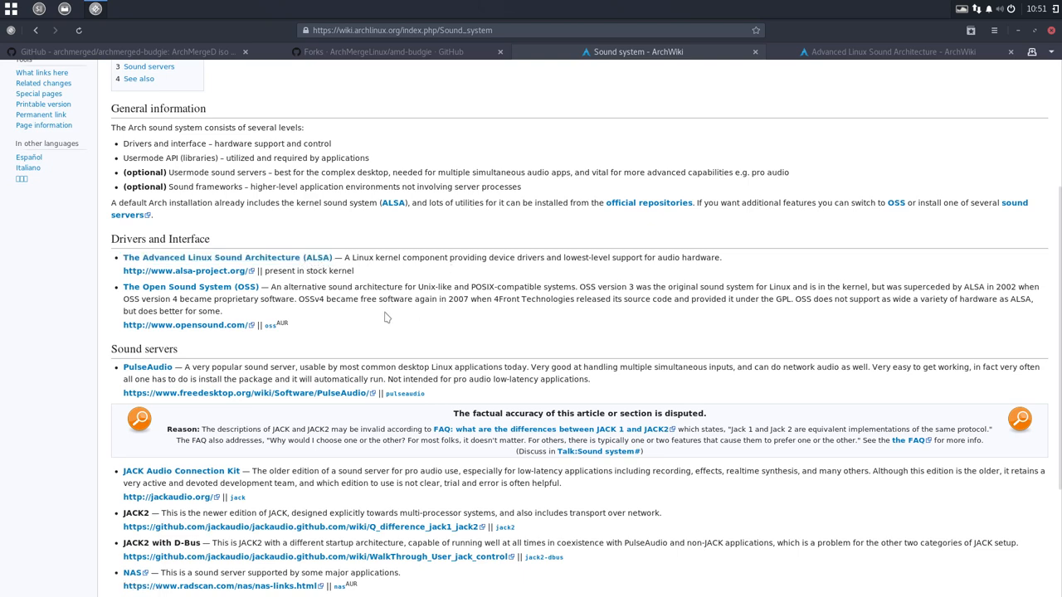
scroll(down, 3)
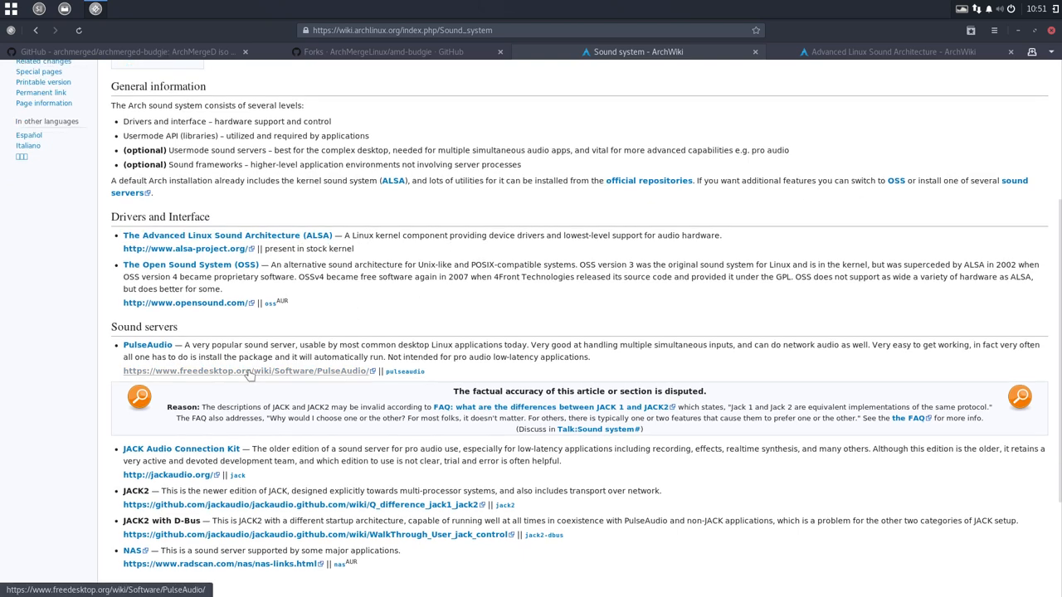
scroll(down, 3)
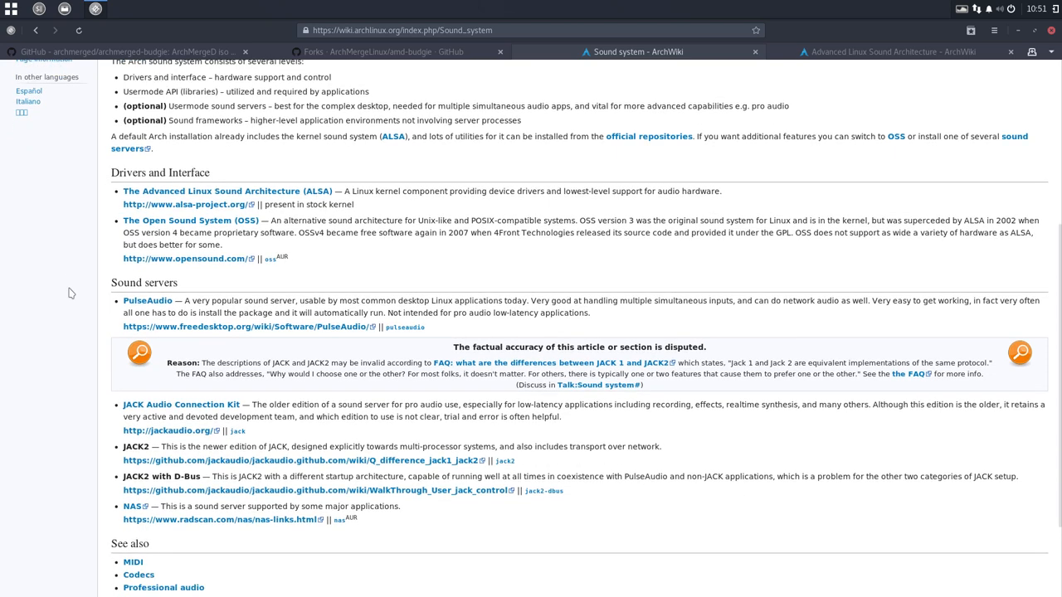
mouse_move(154, 302)
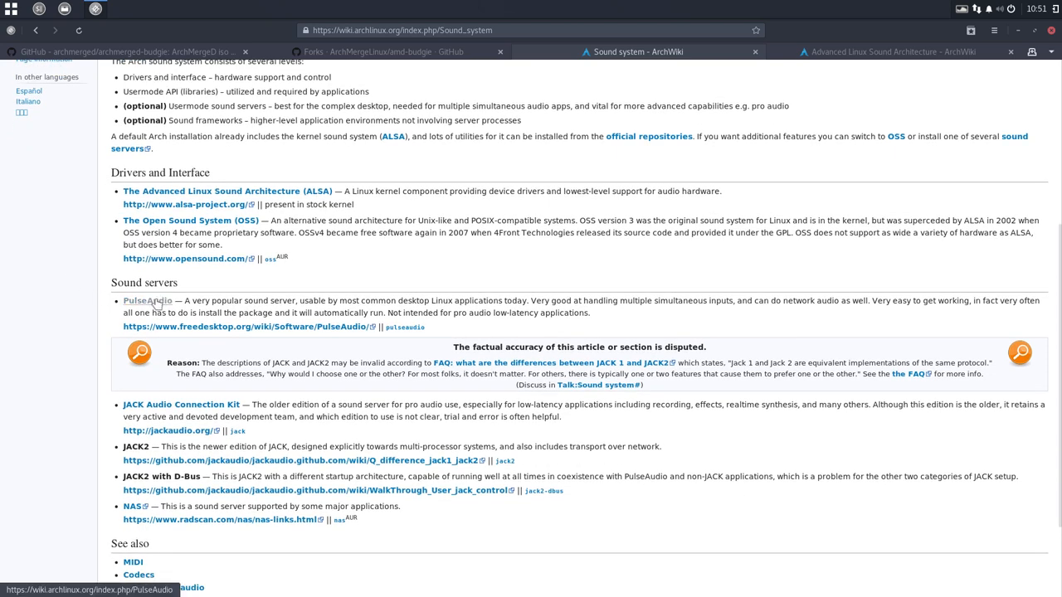
mouse_move(148, 302)
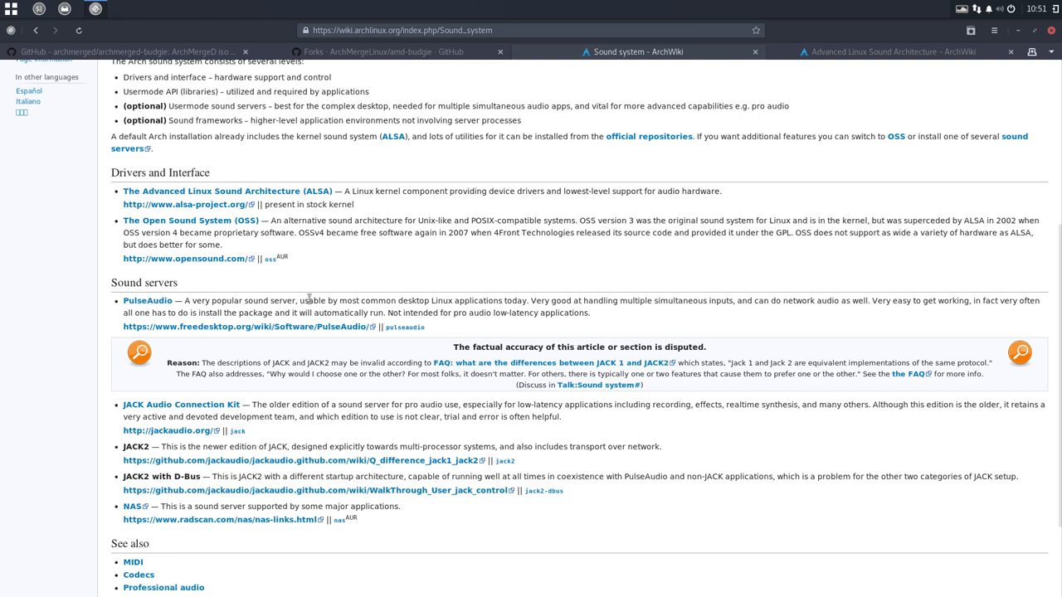
mouse_move(528, 299)
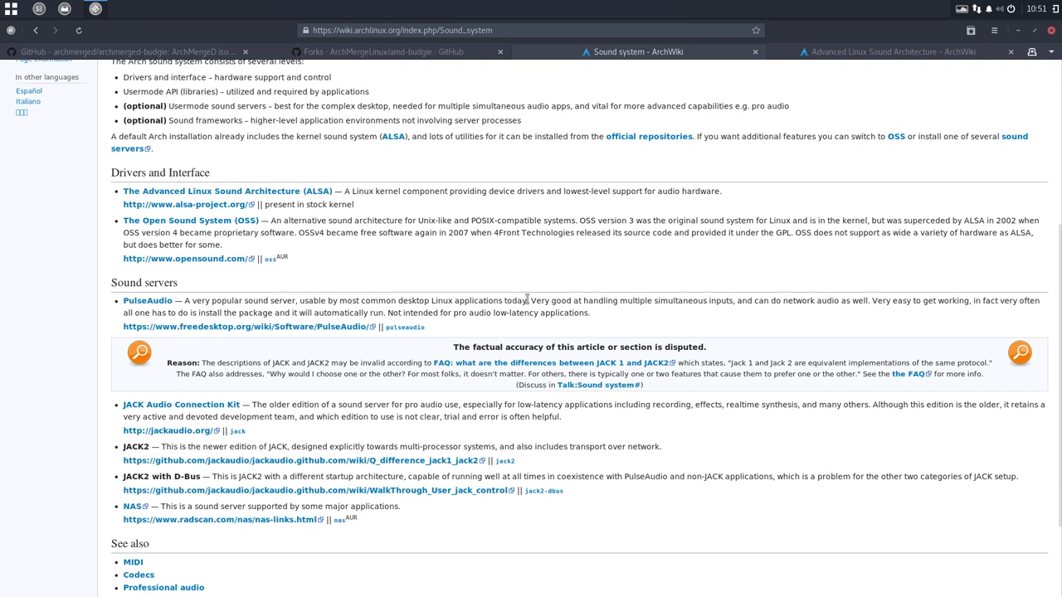
mouse_move(299, 327)
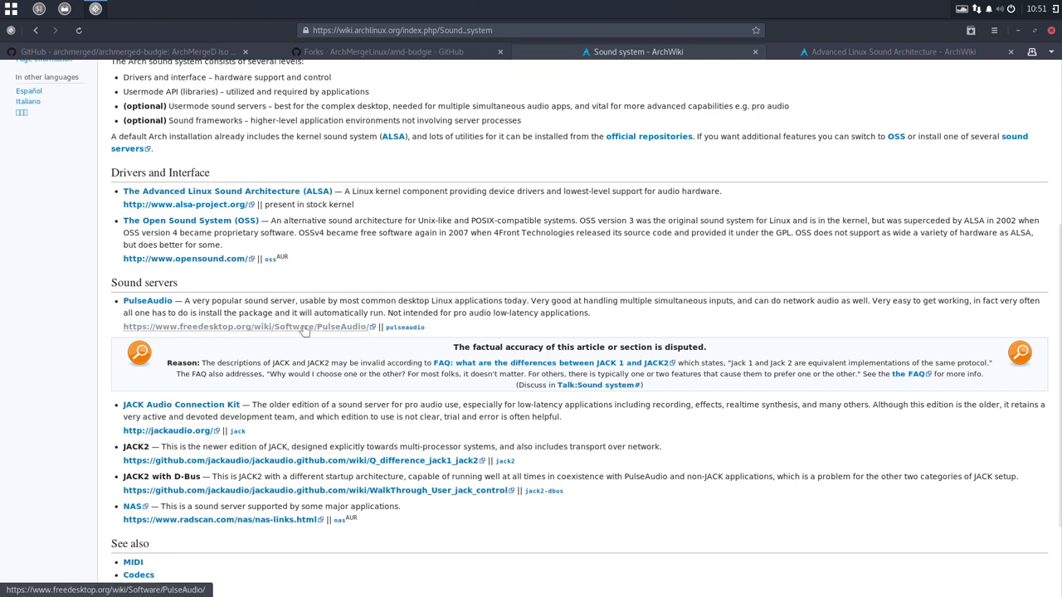
mouse_move(400, 328)
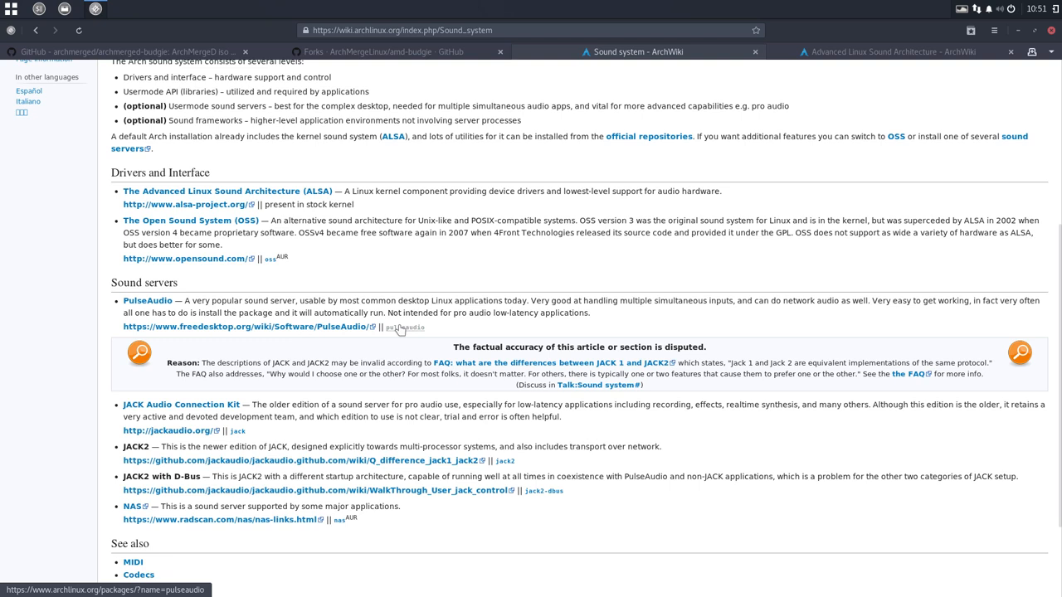
mouse_move(405, 332)
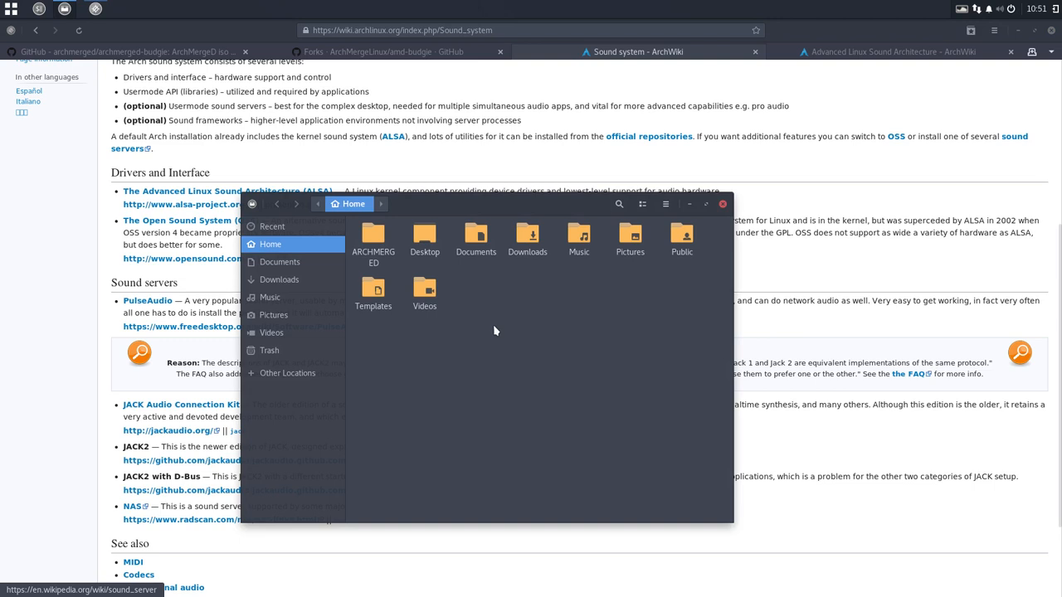
Step: Nudge the Files window right and open the ARCHMERGED folder in Home
drag(485, 202, 551, 202)
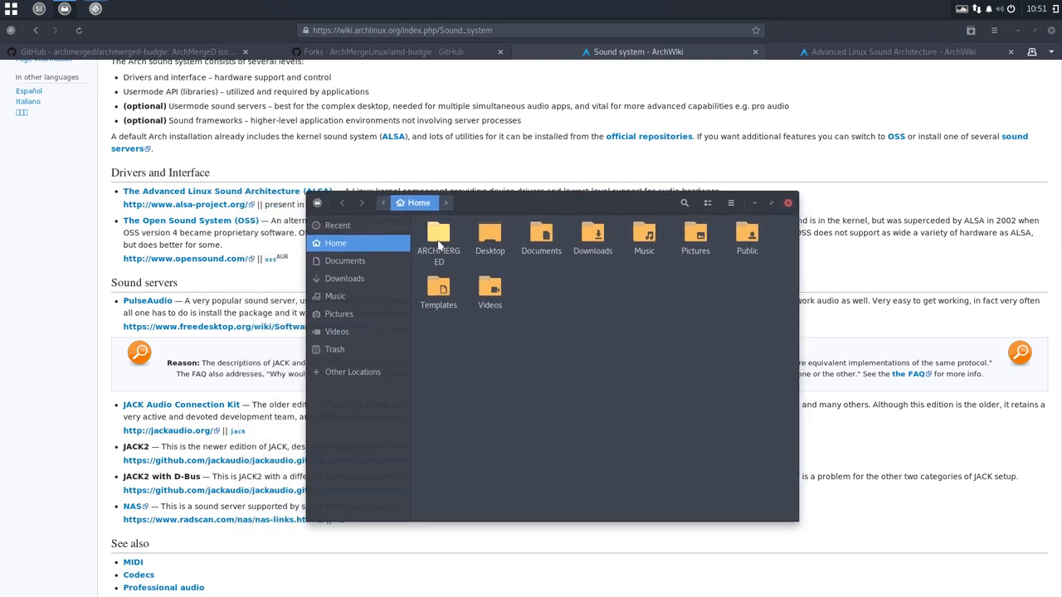
double_click(438, 236)
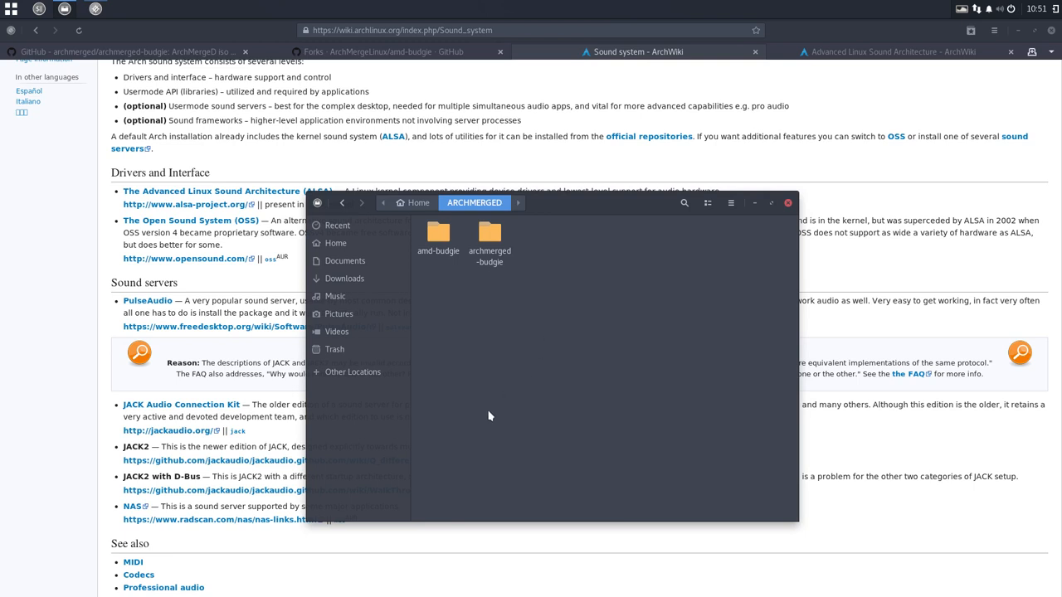
click(438, 235)
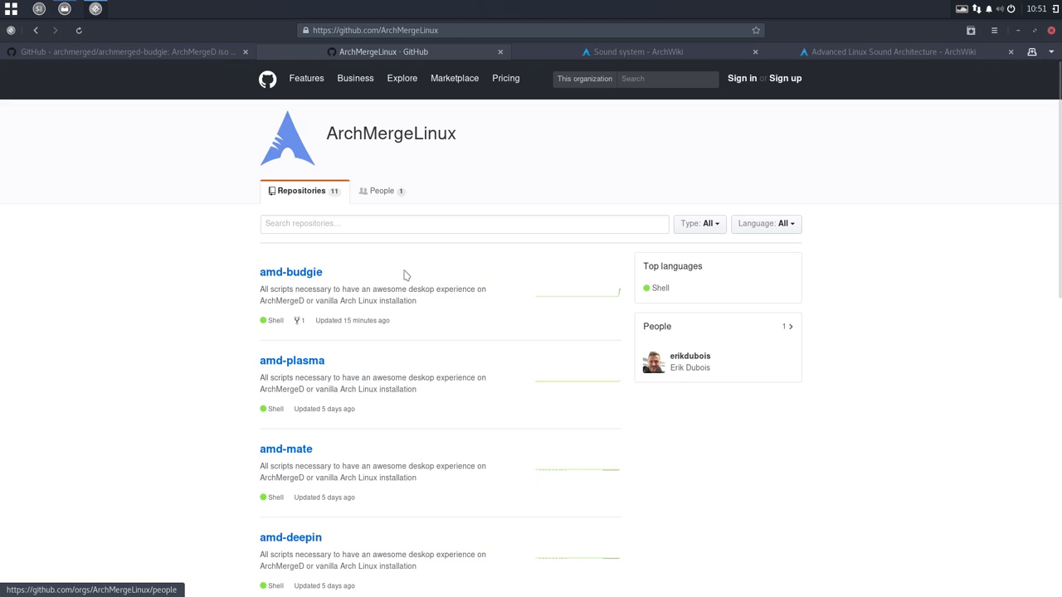
Step: Open the amd-budgie repository and show its clone and download options
click(290, 272)
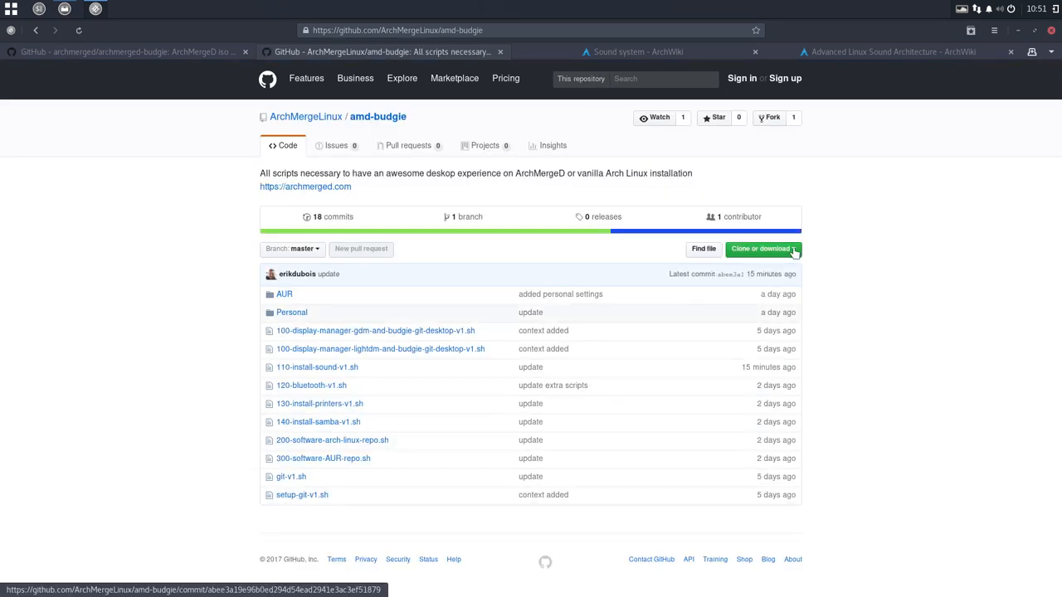
click(764, 249)
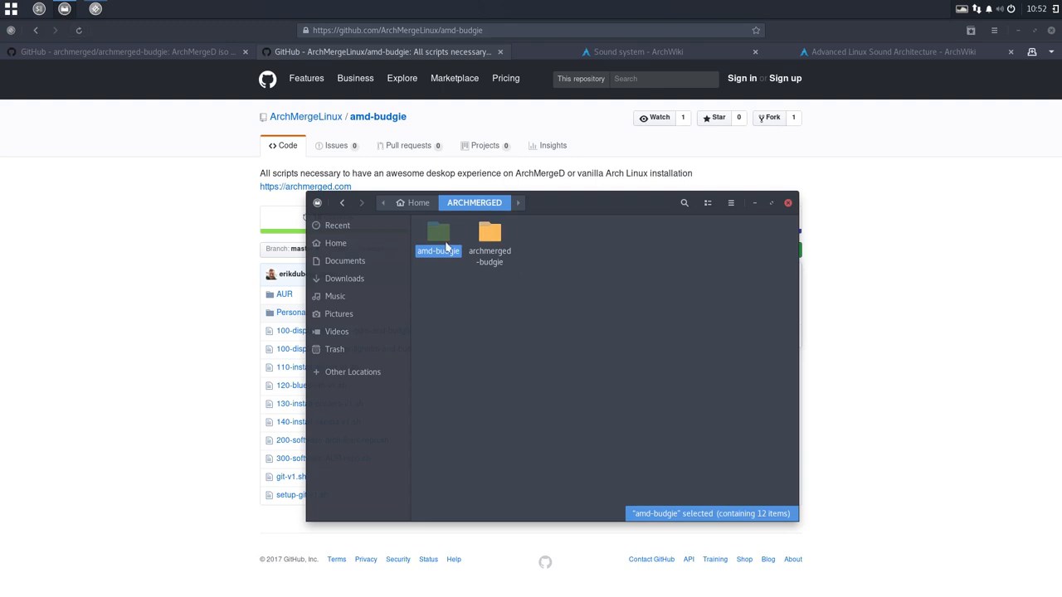
Step: Open amd-budgie, read 110-install-sound-v1.sh in Mousepad, close it and lower the Files window
double_click(438, 236)
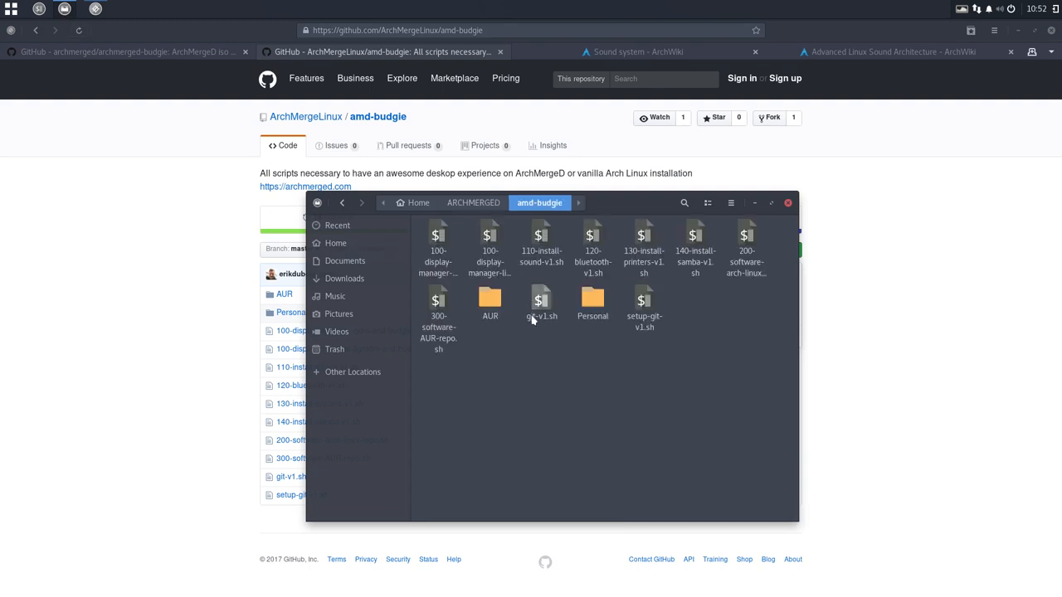
double_click(541, 240)
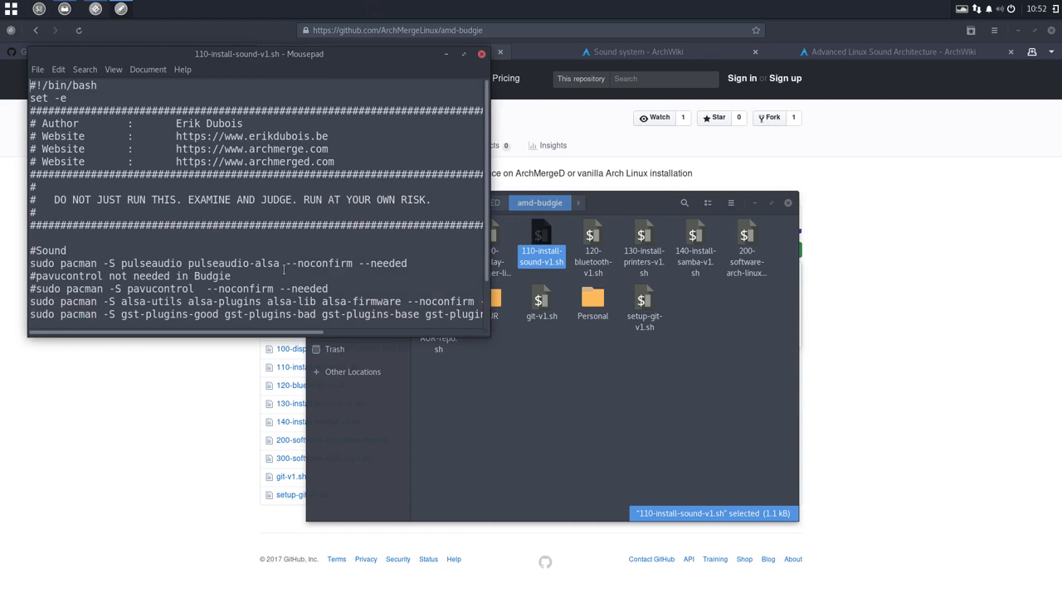
click(483, 54)
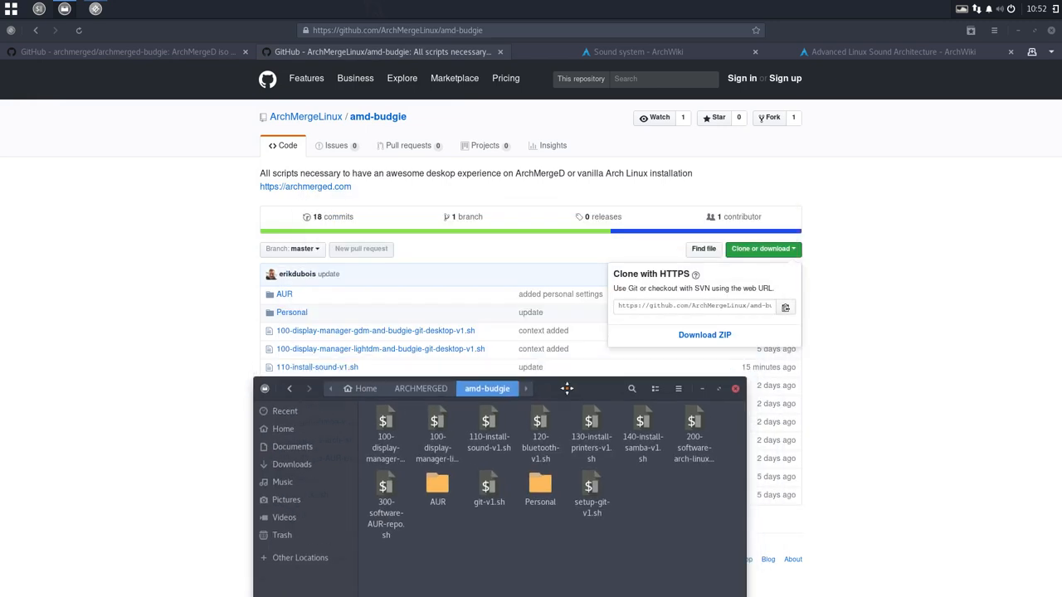
drag(567, 388, 491, 252)
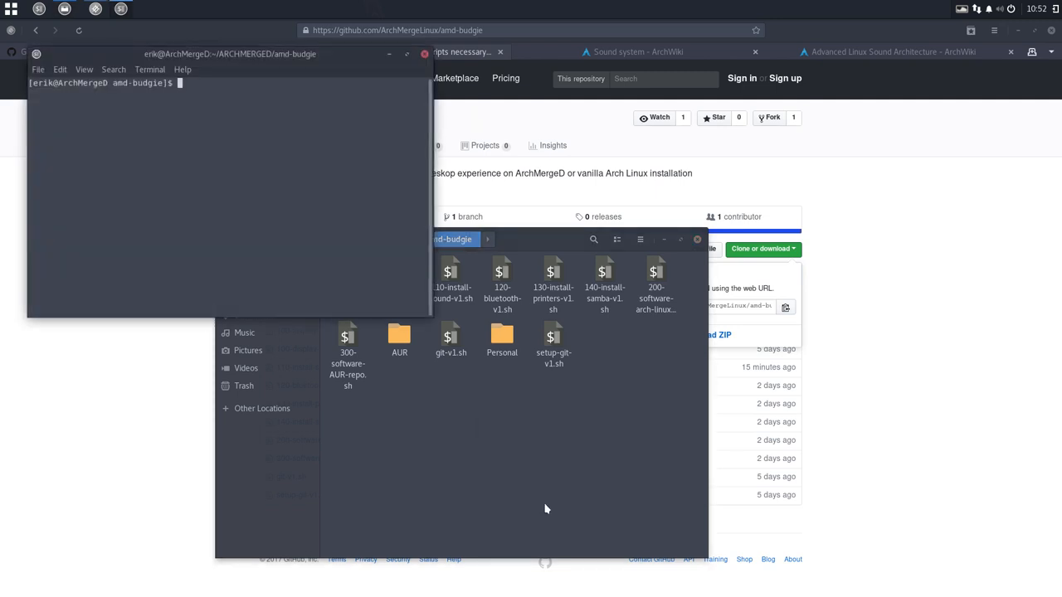
Step: Run git pull in the amd-budgie terminal, which reports already up to date
text(go)
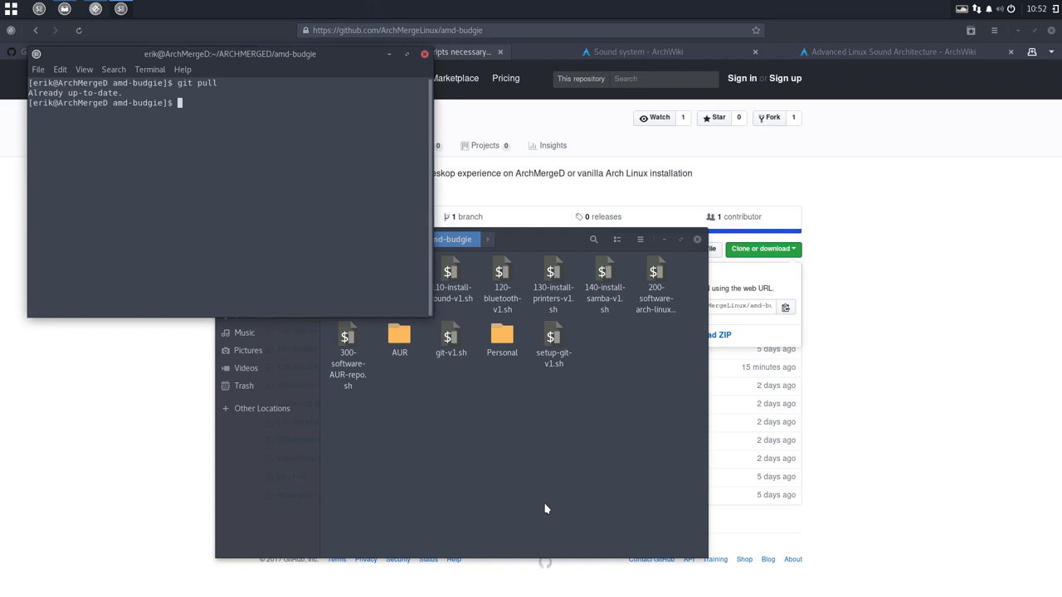
mouse_move(431, 83)
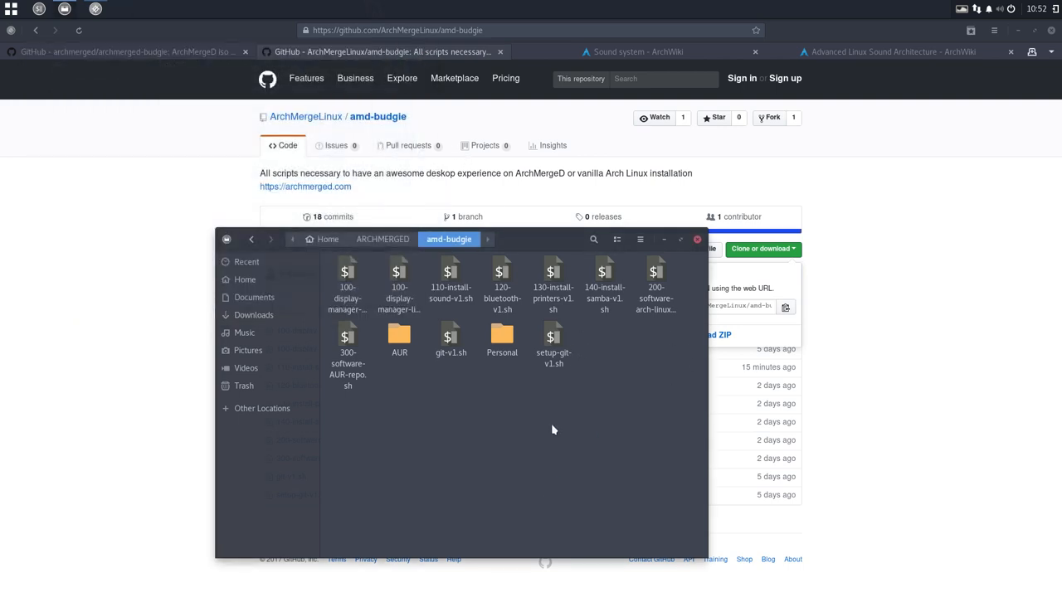
mouse_move(581, 242)
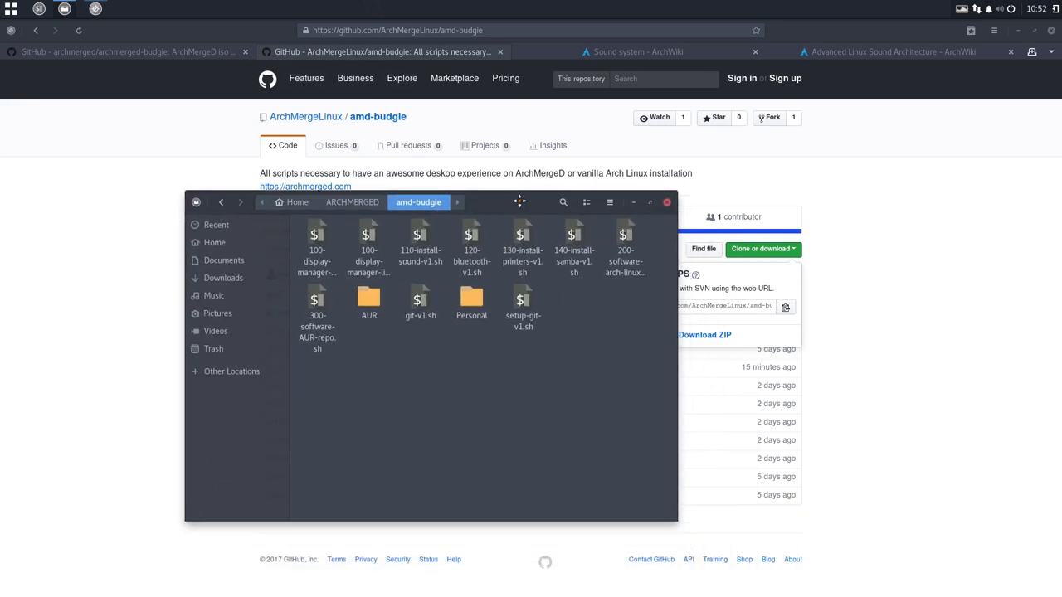
Step: Move Files left, go up to ARCHMERGED and pick the archmerged-budgie folder
drag(519, 203, 405, 262)
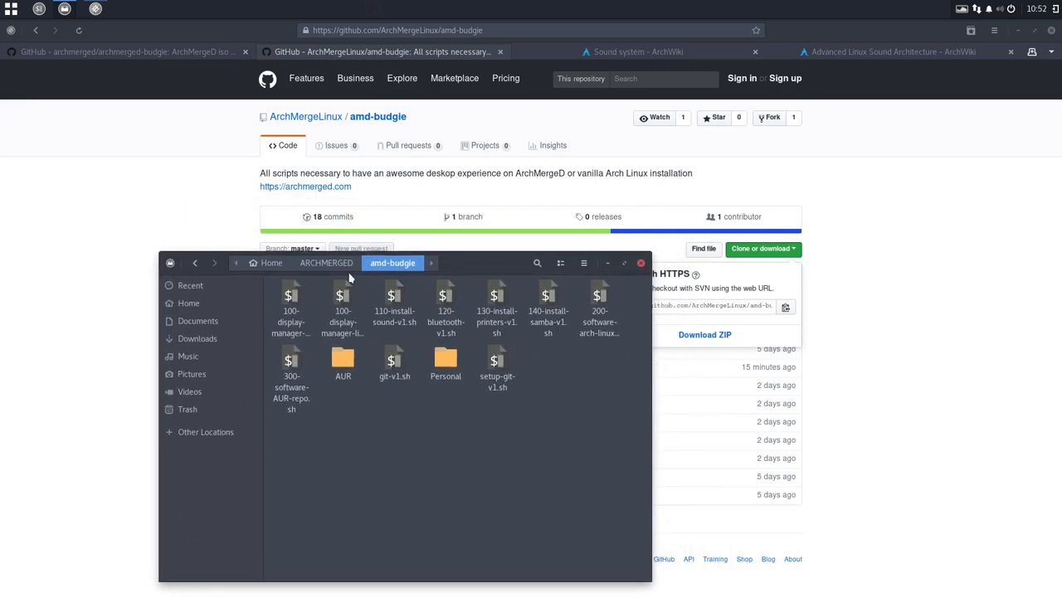
click(325, 262)
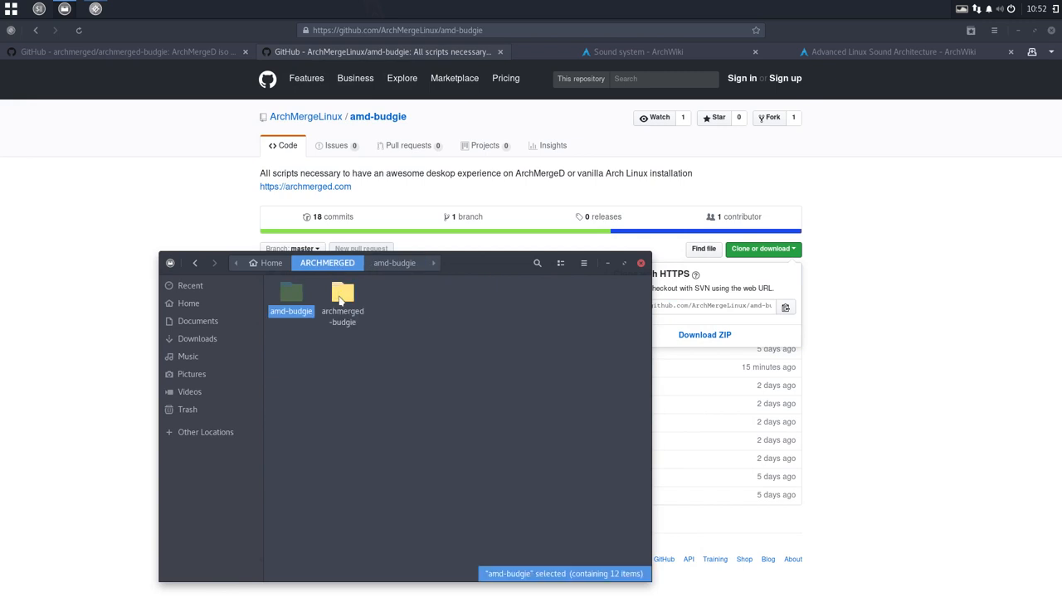
click(341, 299)
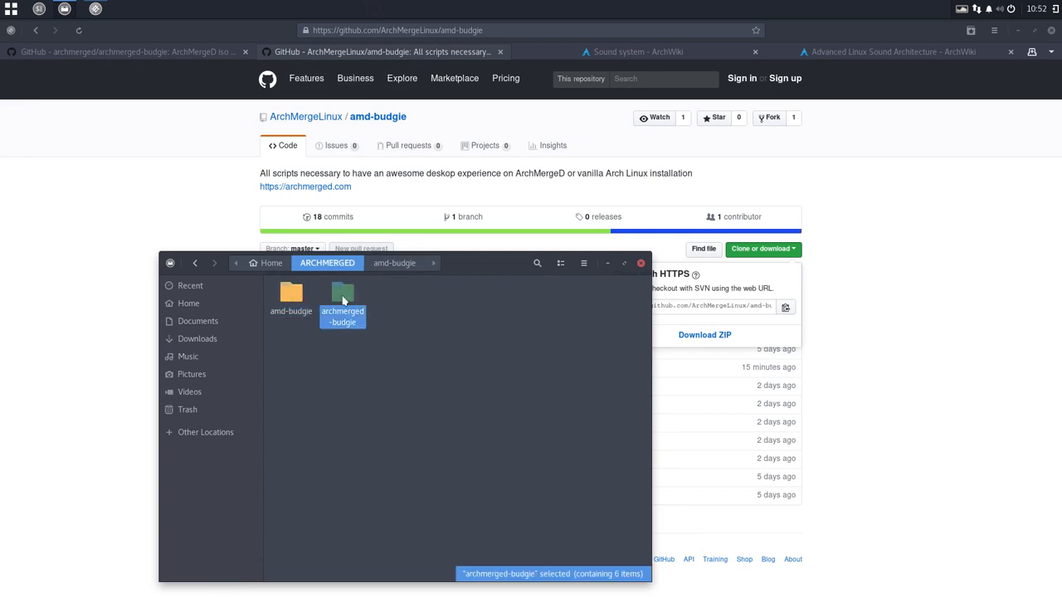
click(641, 262)
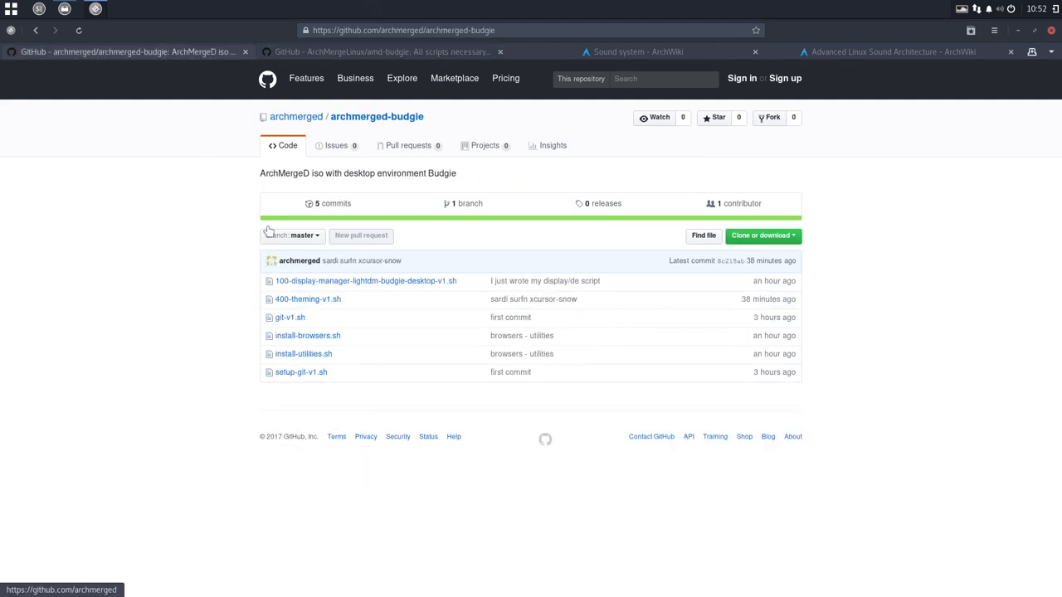
click(381, 50)
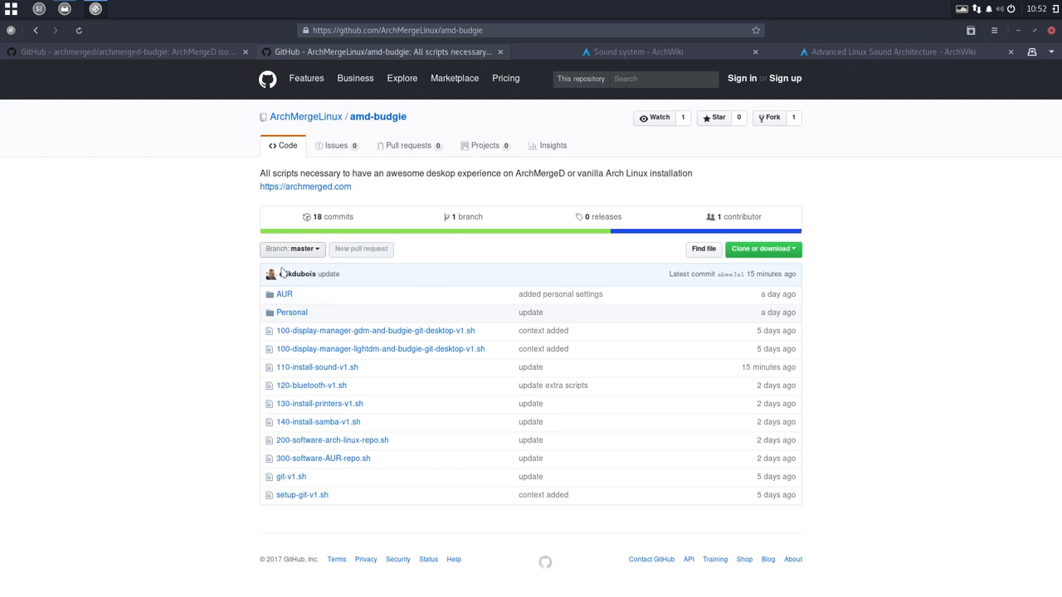
mouse_move(296, 274)
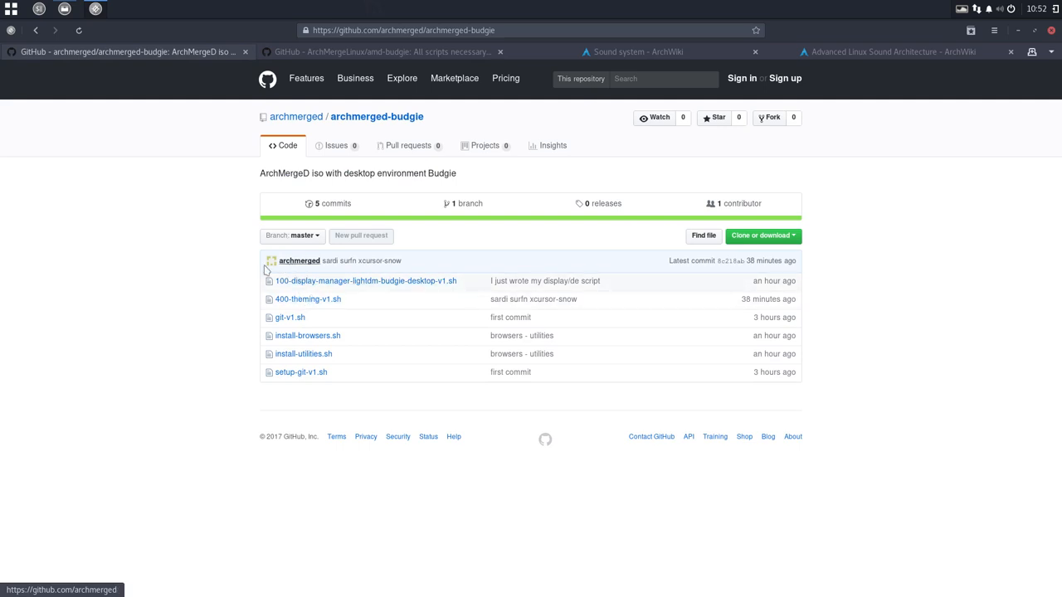
mouse_move(282, 304)
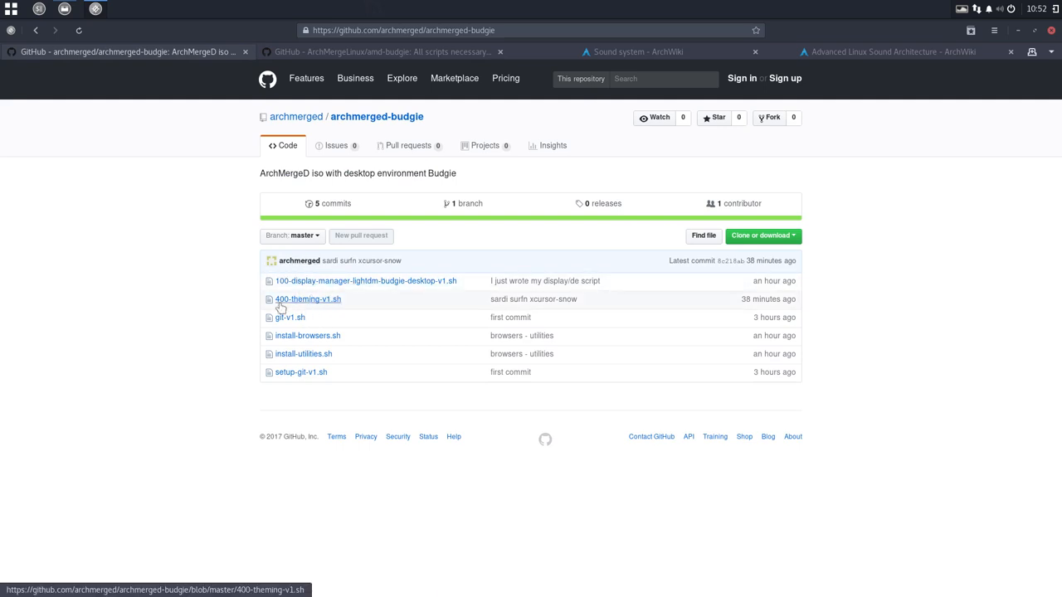
mouse_move(315, 383)
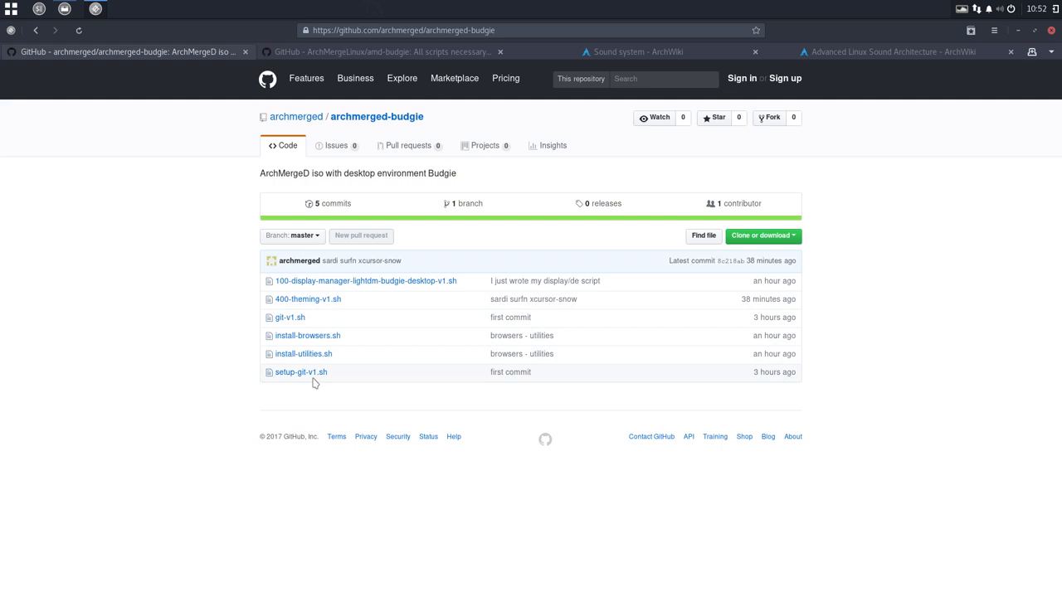
mouse_move(279, 371)
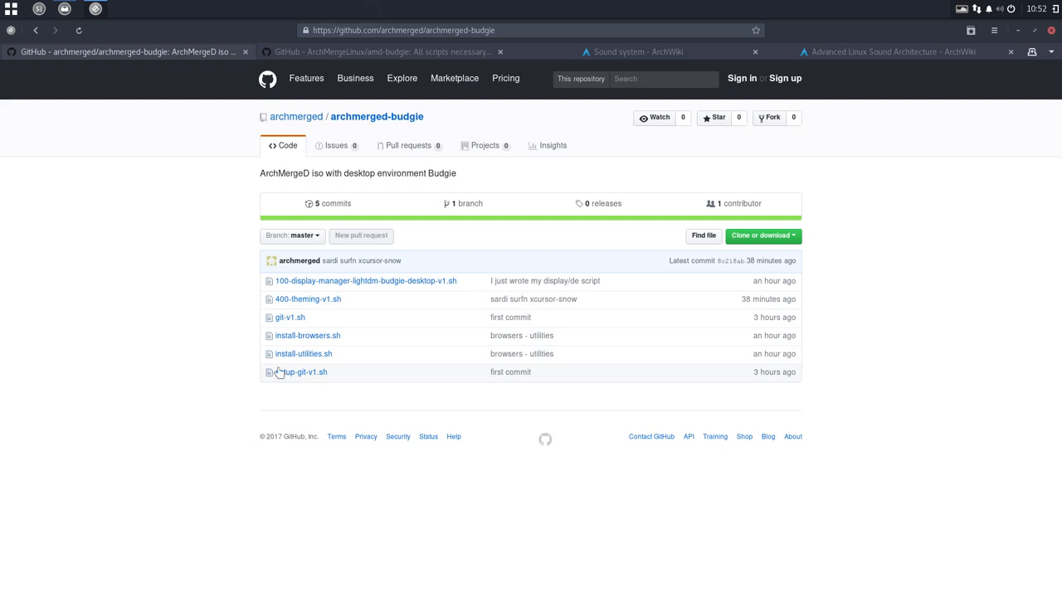
mouse_move(330, 412)
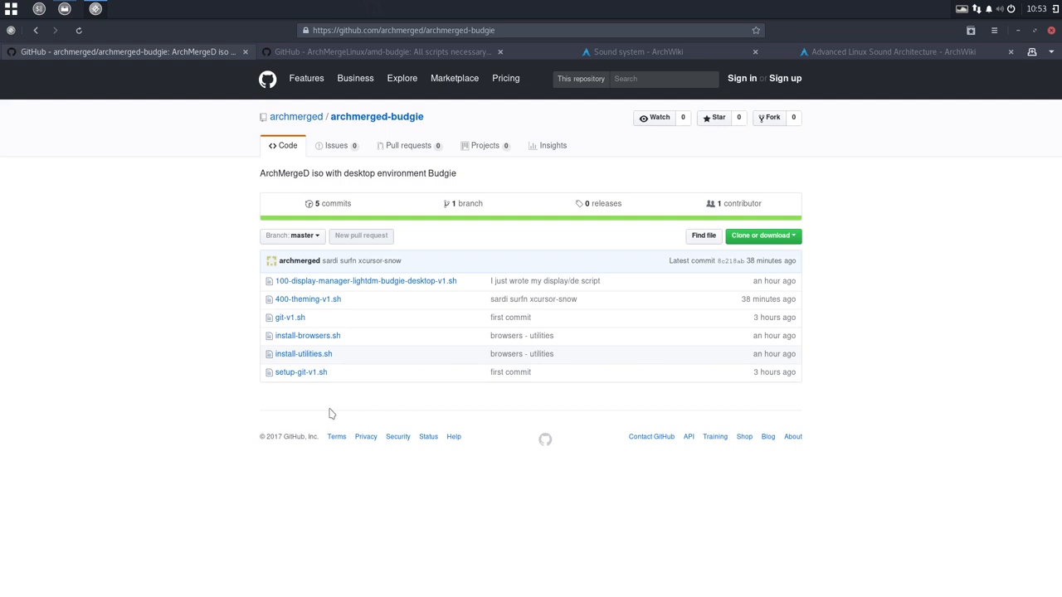
mouse_move(684, 52)
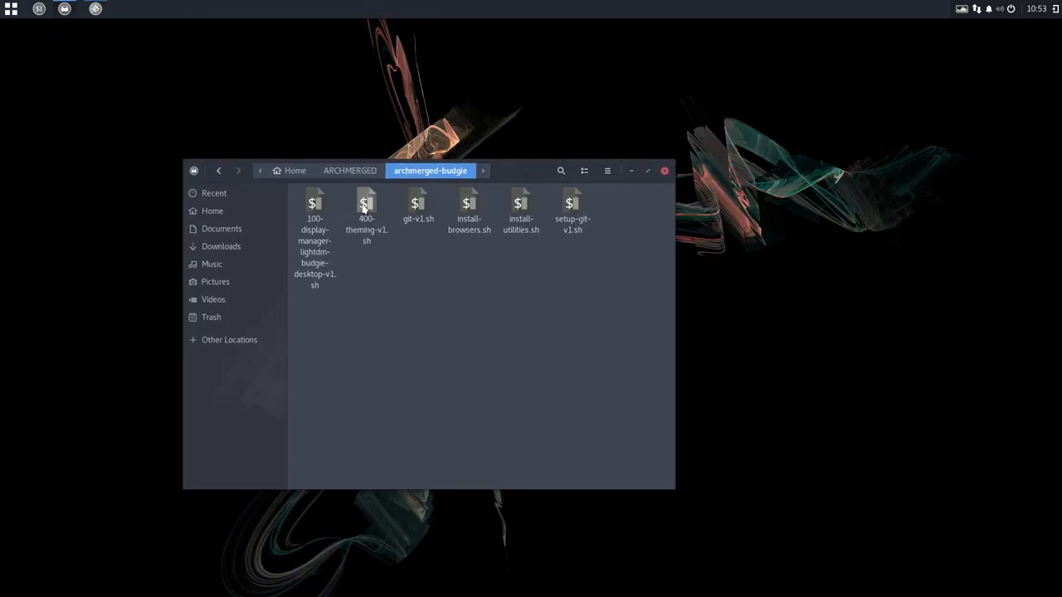
Step: Select 400-theming-v1.sh and rename its copy toward 110-sound-v1.sh
click(314, 205)
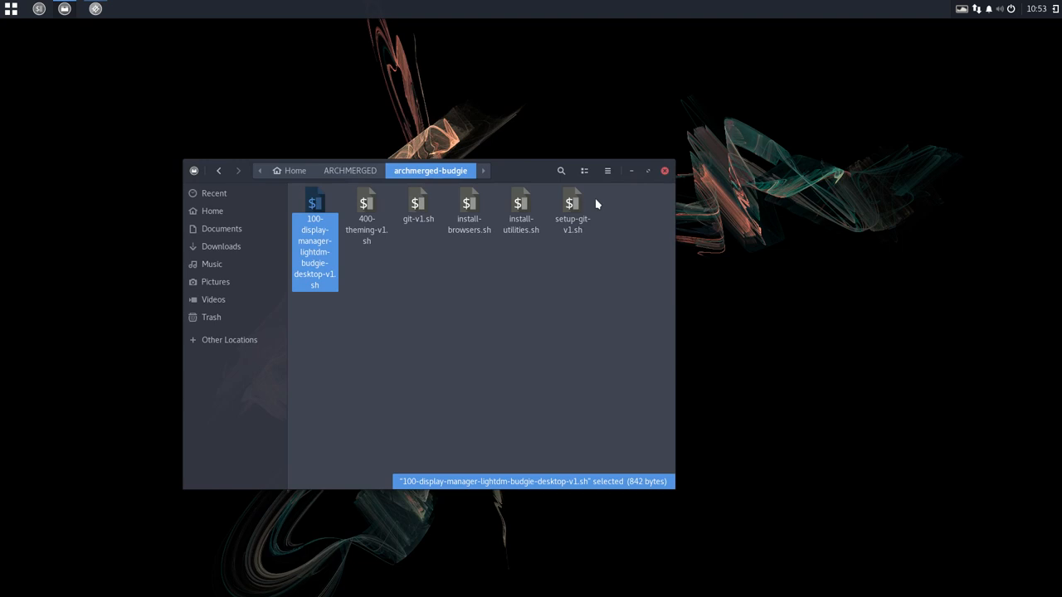
click(367, 207)
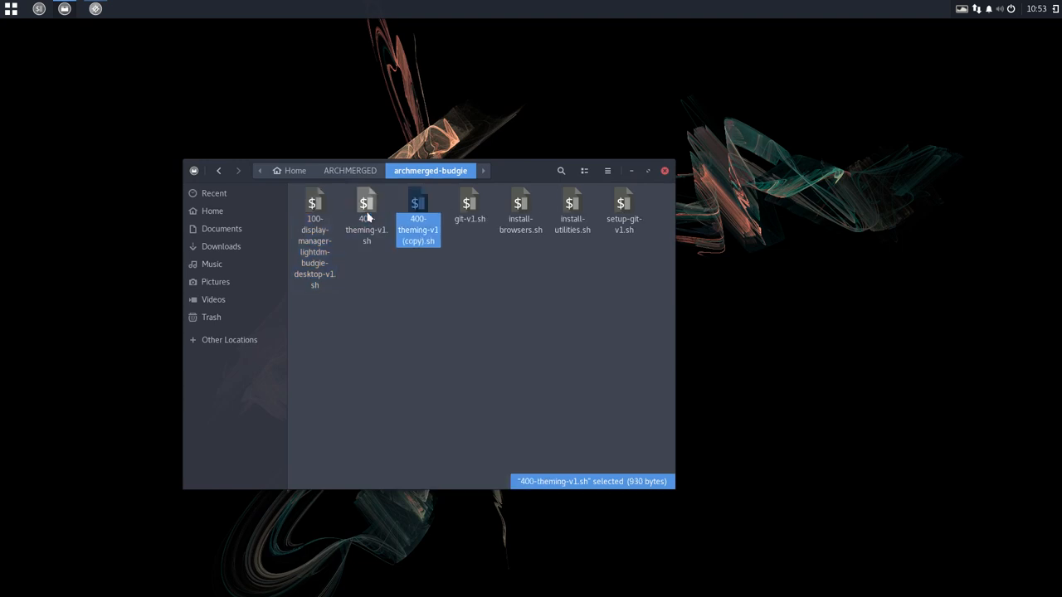
key(F2)
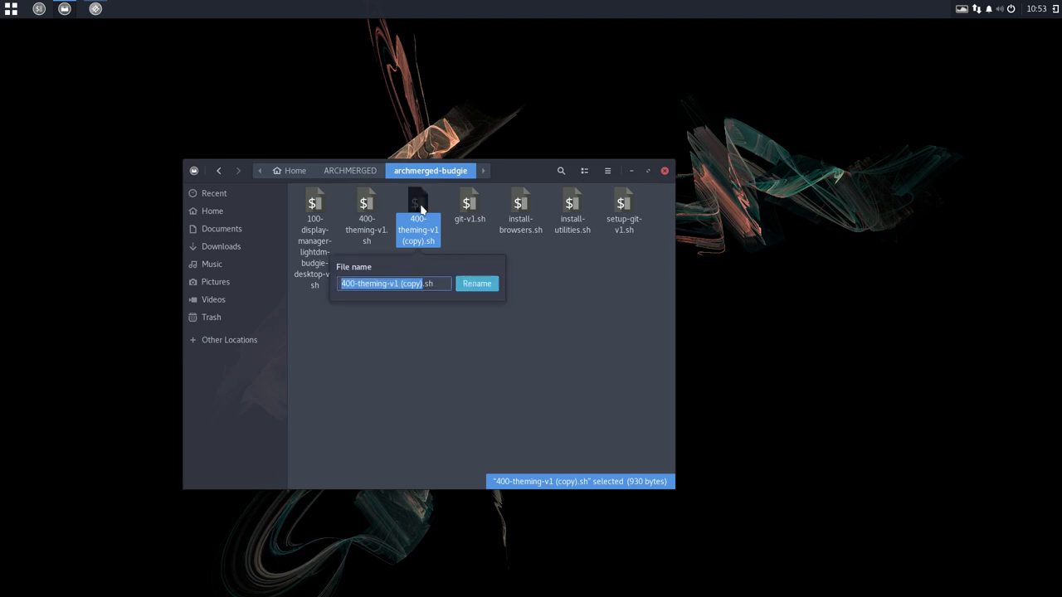
text(400-theming-v1.sh)
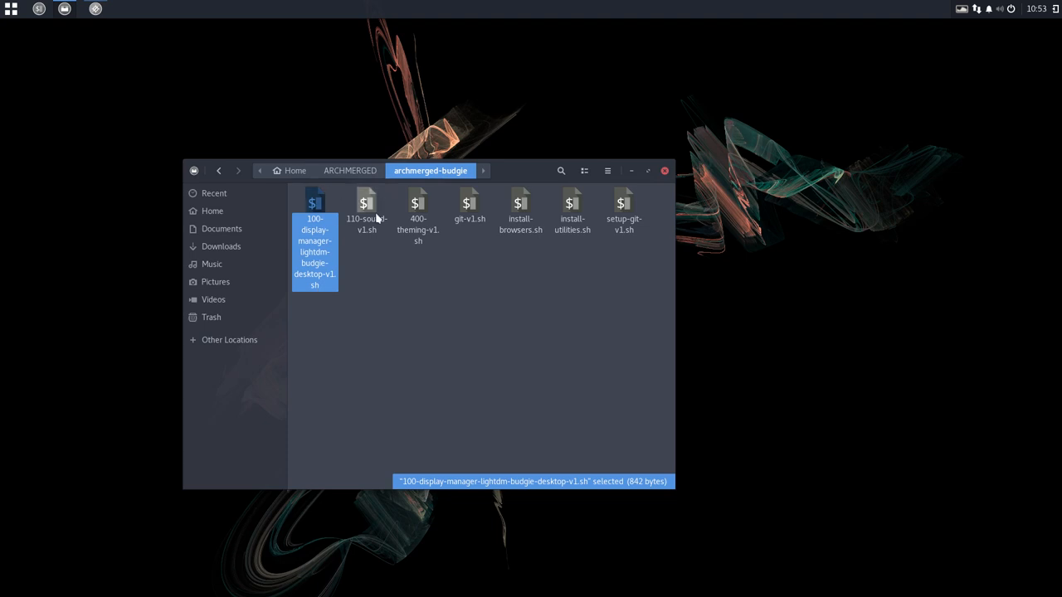
Step: Open 110-sound-v1.sh in Mousepad and maximize the editor
click(365, 208)
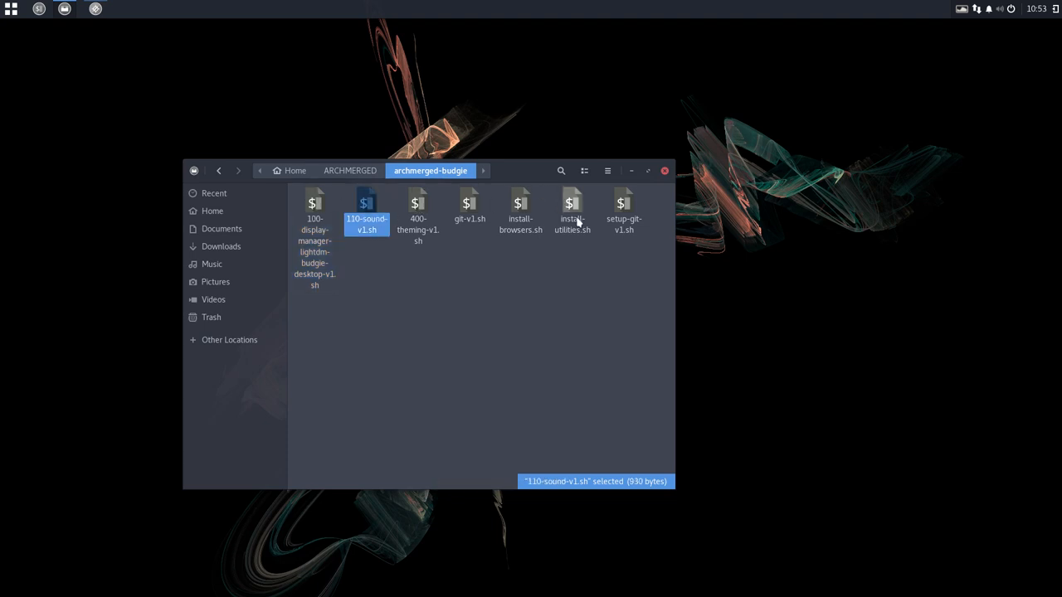
double_click(365, 208)
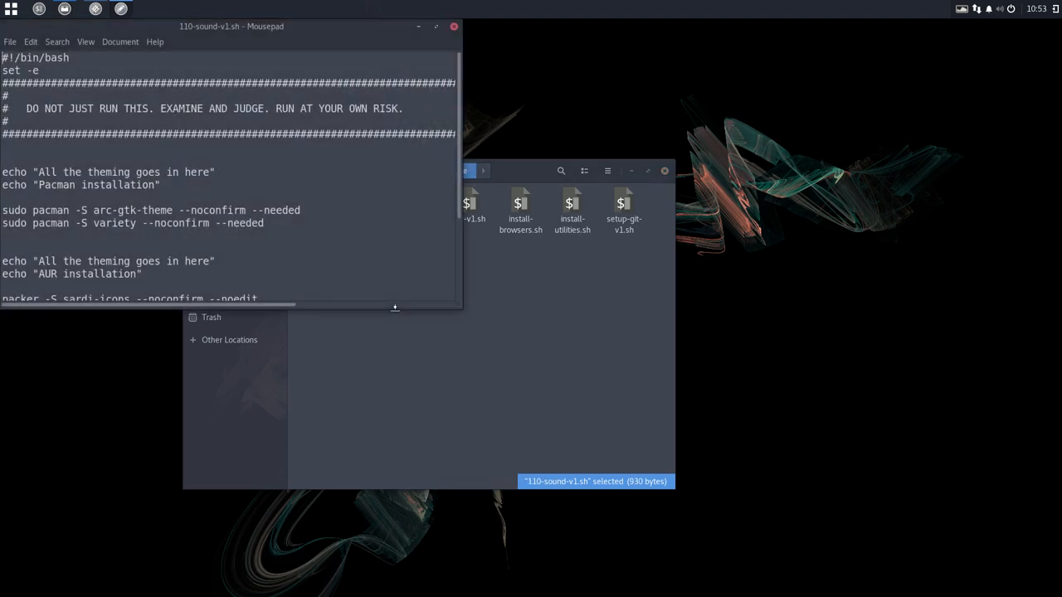
drag(231, 26, 506, 48)
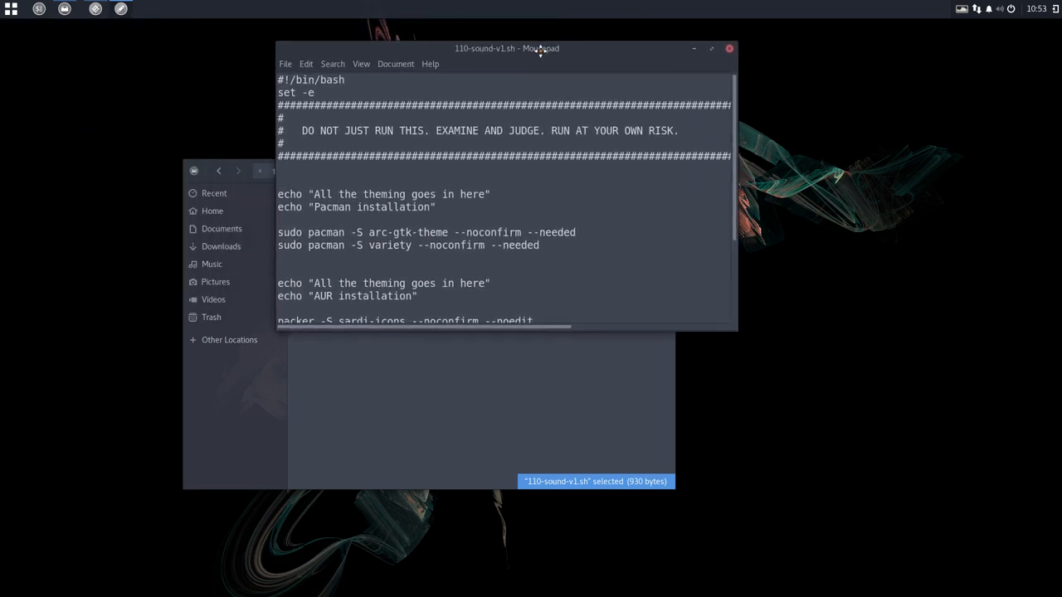
click(712, 48)
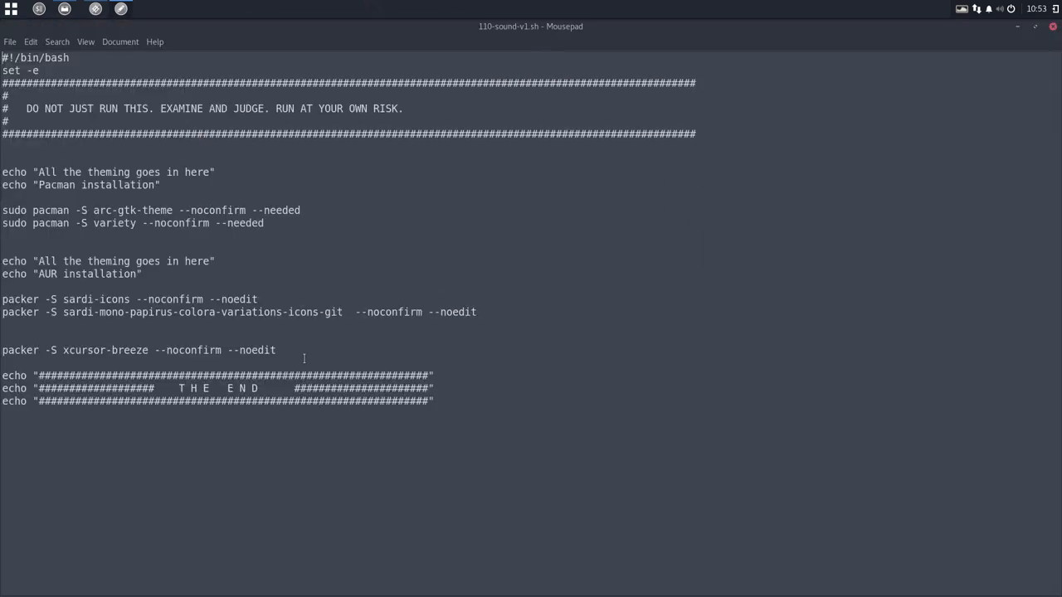
Step: Delete the theming echo and install lines, leaving header and end banner, and save
drag(2, 171, 276, 348)
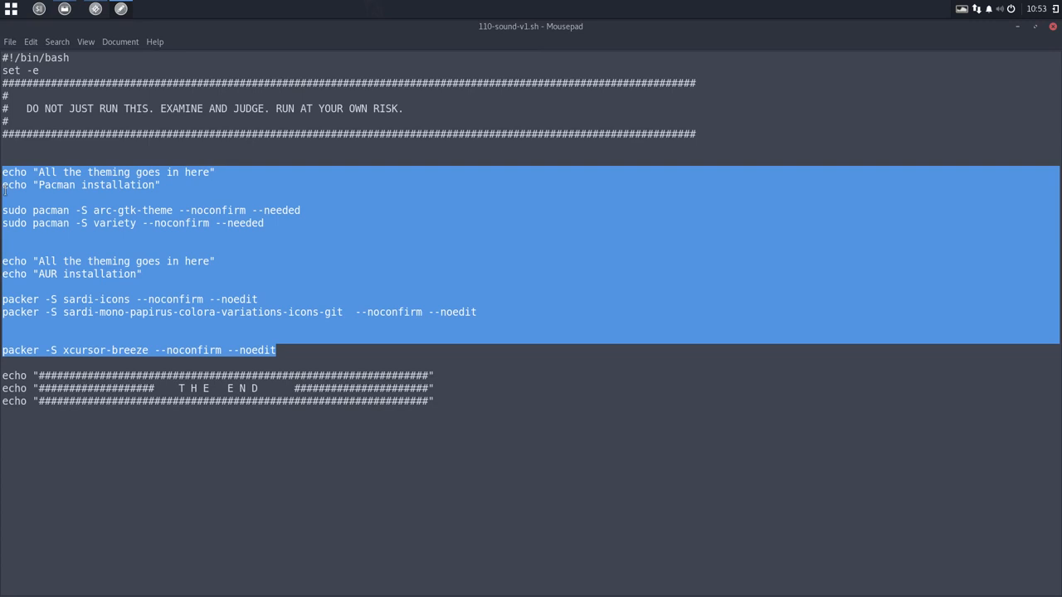
key(Delete)
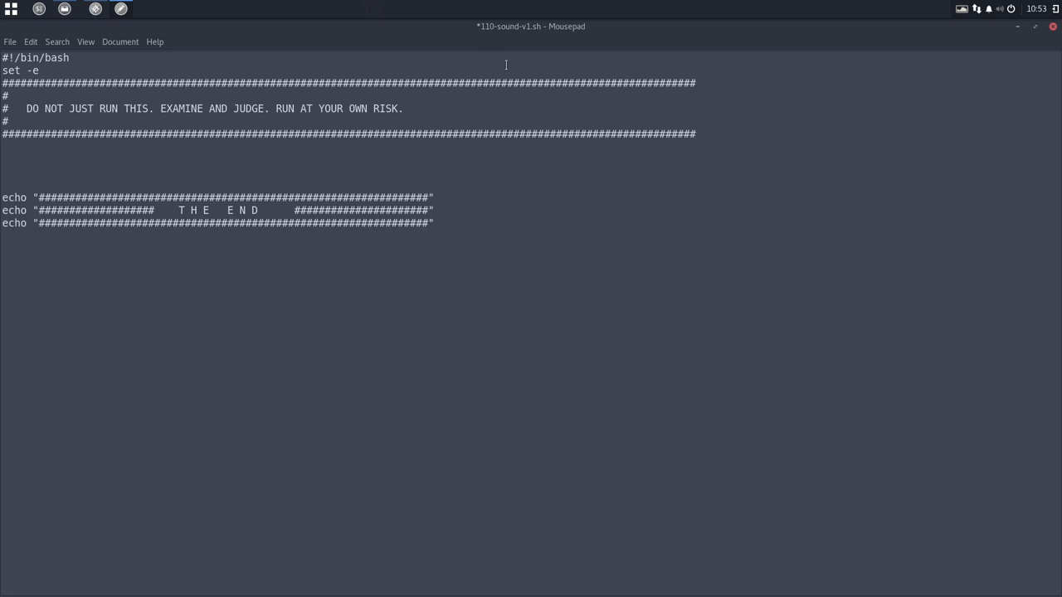
key(ctrl+s)
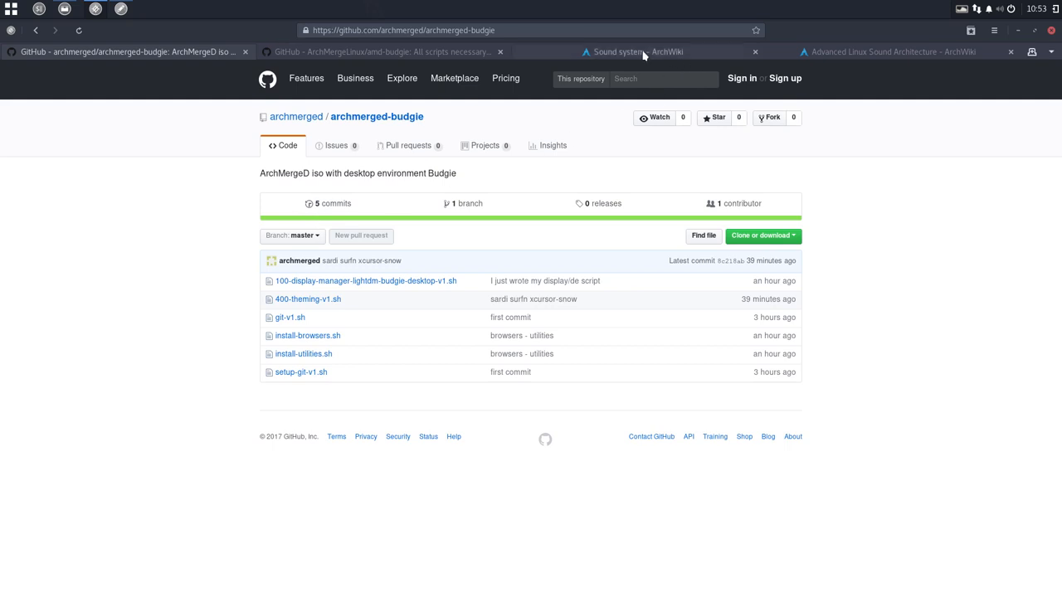
Step: Switch to the ArchWiki Sound system tab in Firefox
click(644, 51)
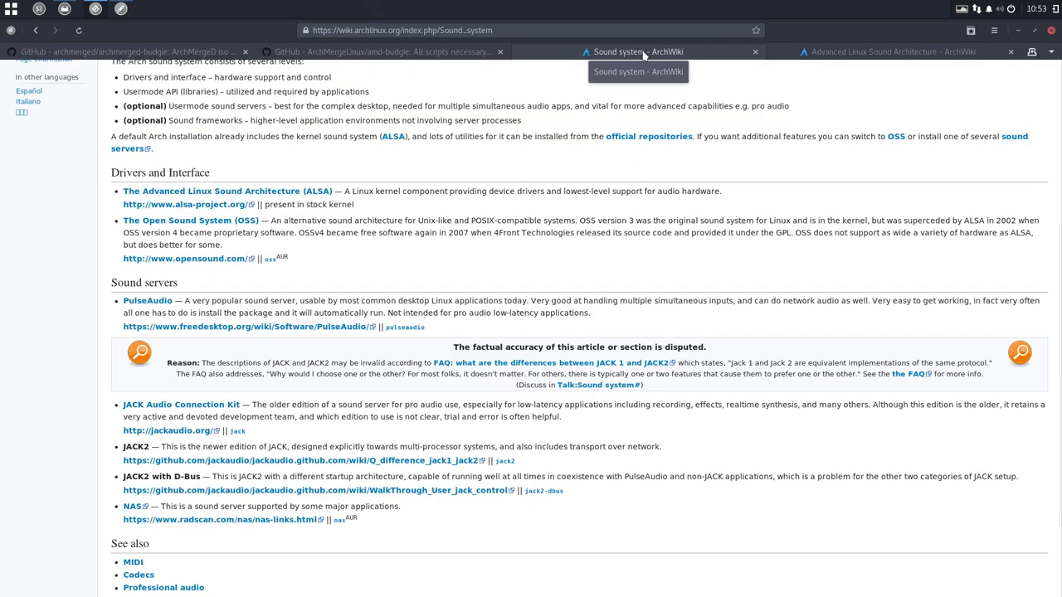
mouse_move(881, 322)
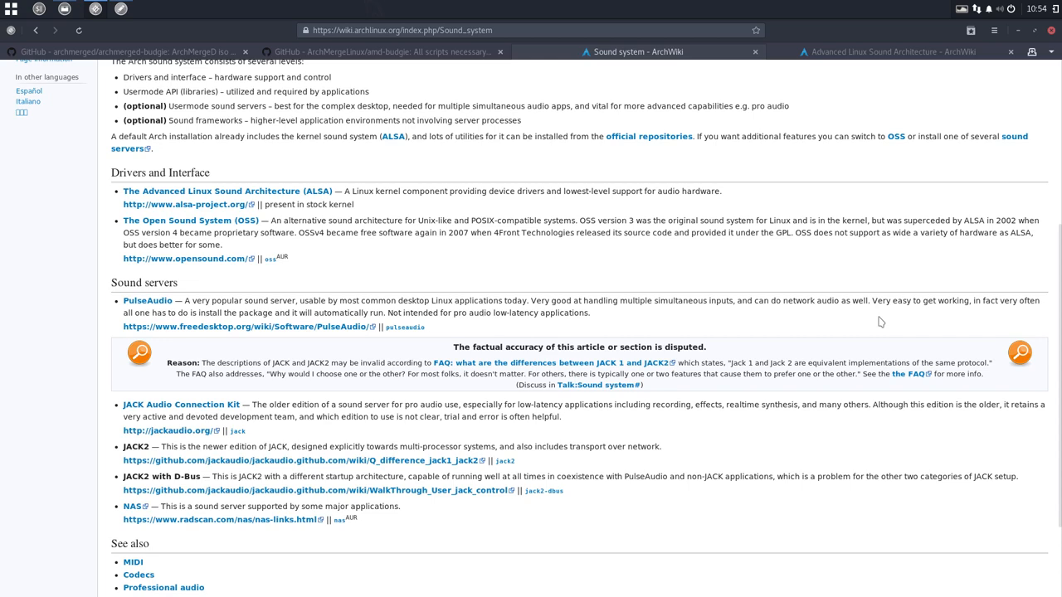
mouse_move(489, 219)
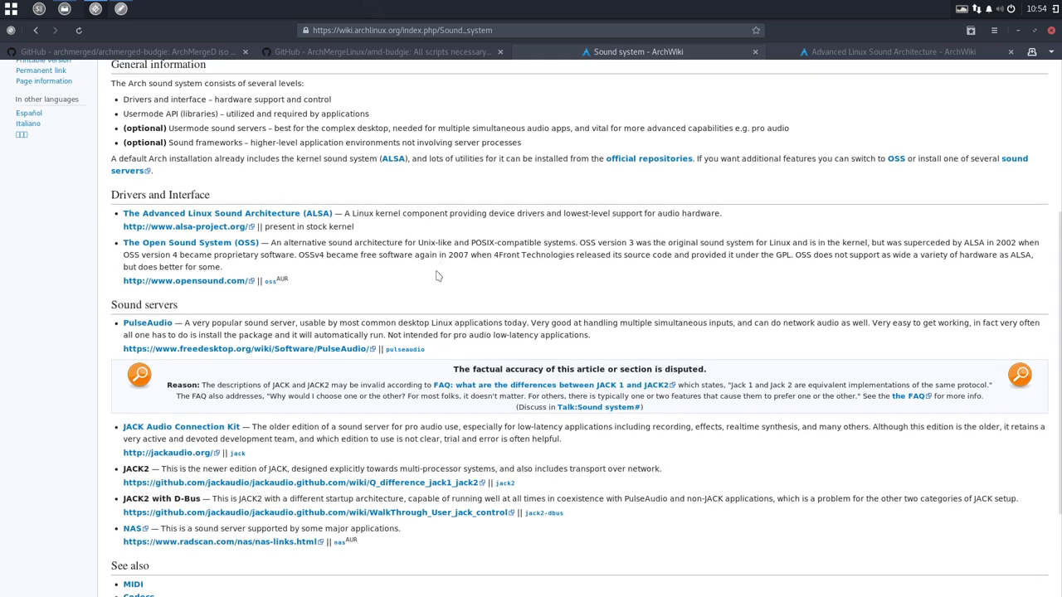
mouse_move(444, 367)
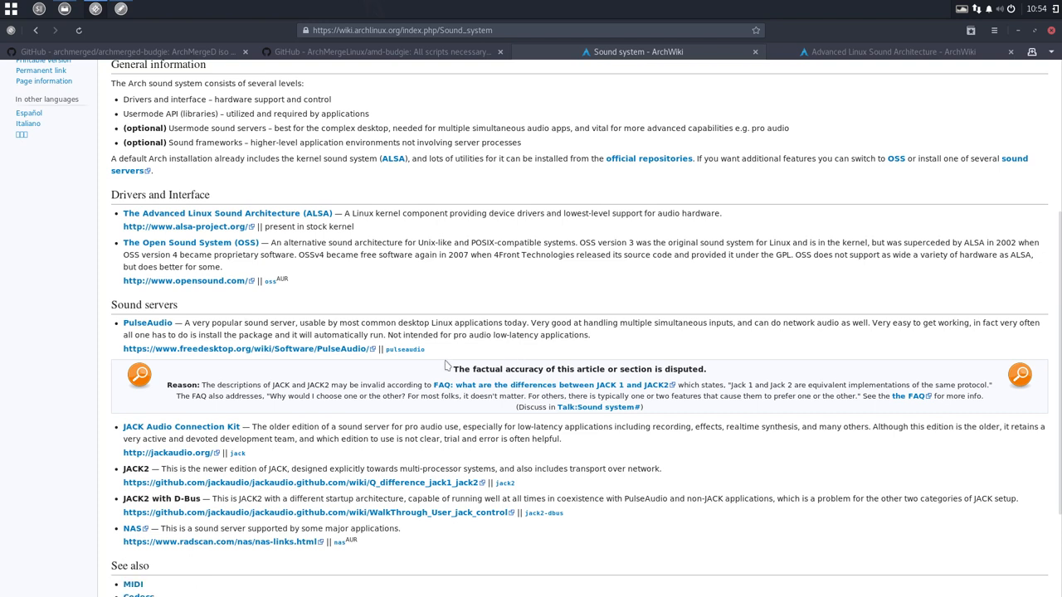
mouse_move(405, 352)
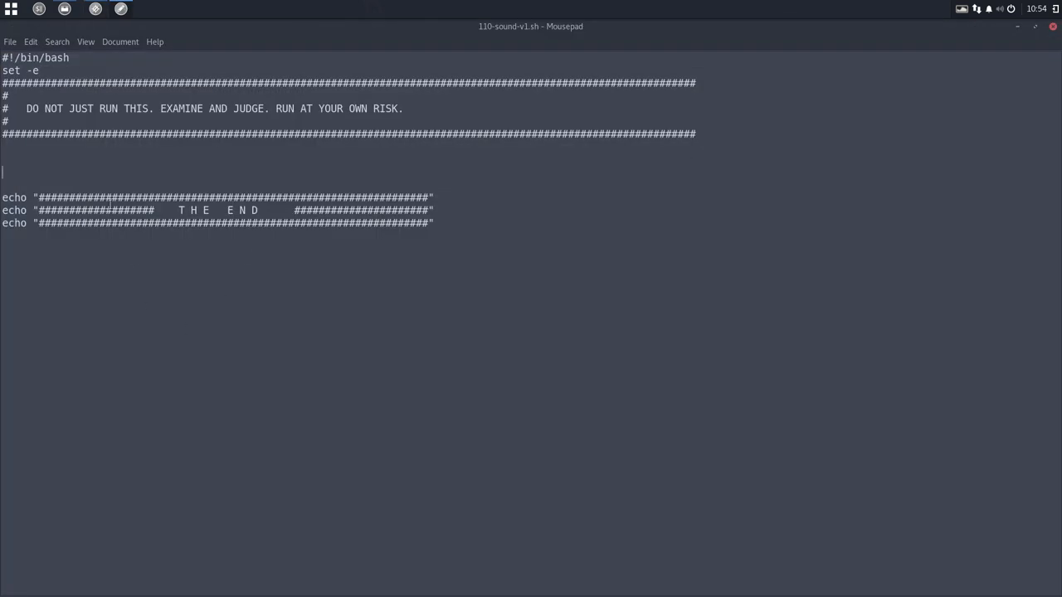
Step: Add the line 'sudo pacman -S pulseaudio' to the sound script
text(sudo pacma)
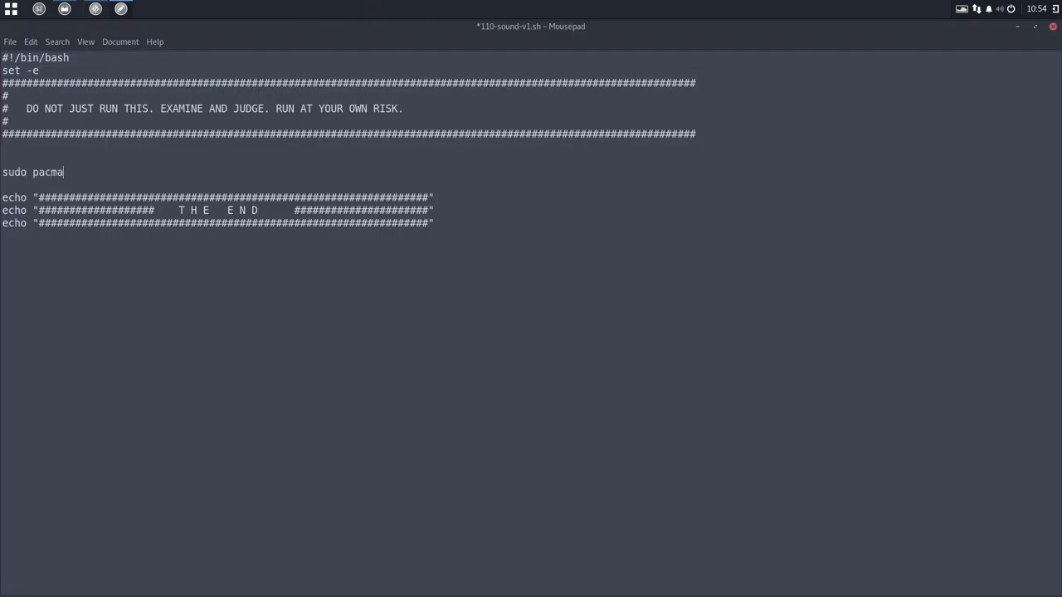
text(n -S pulse)
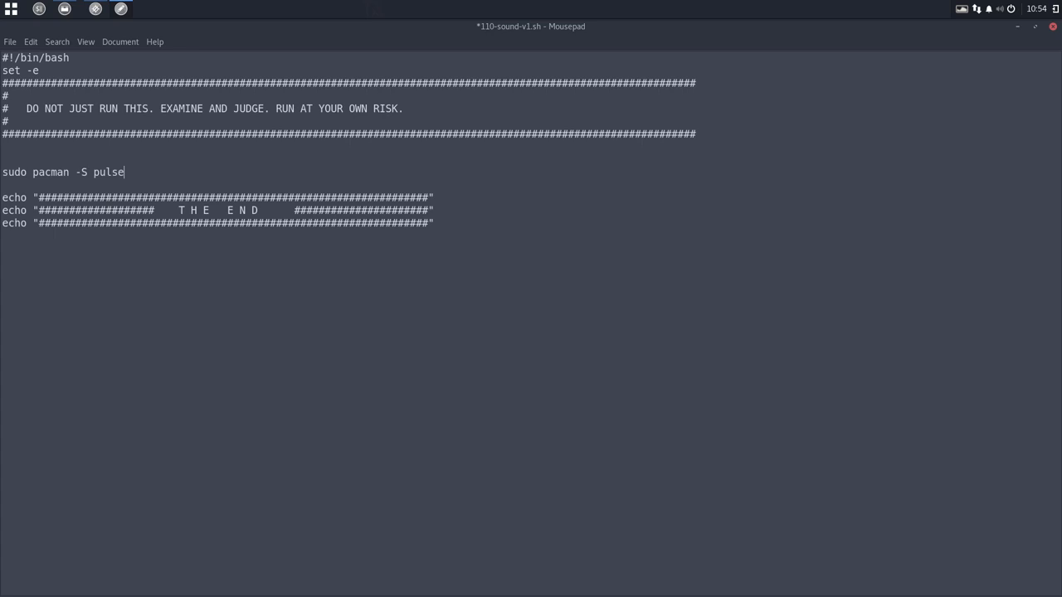
text(audio)
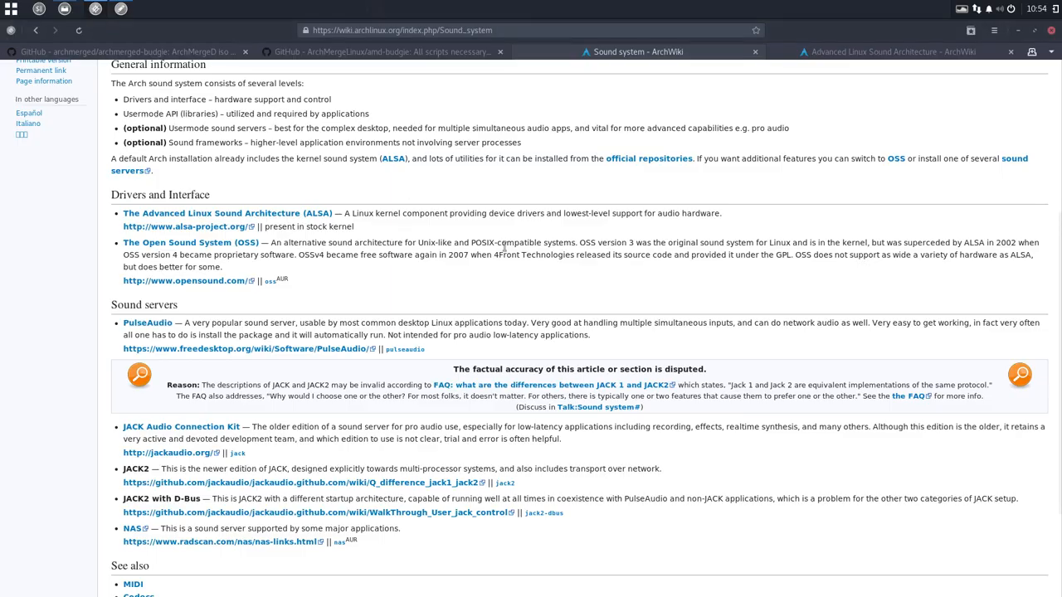
scroll(down, 3)
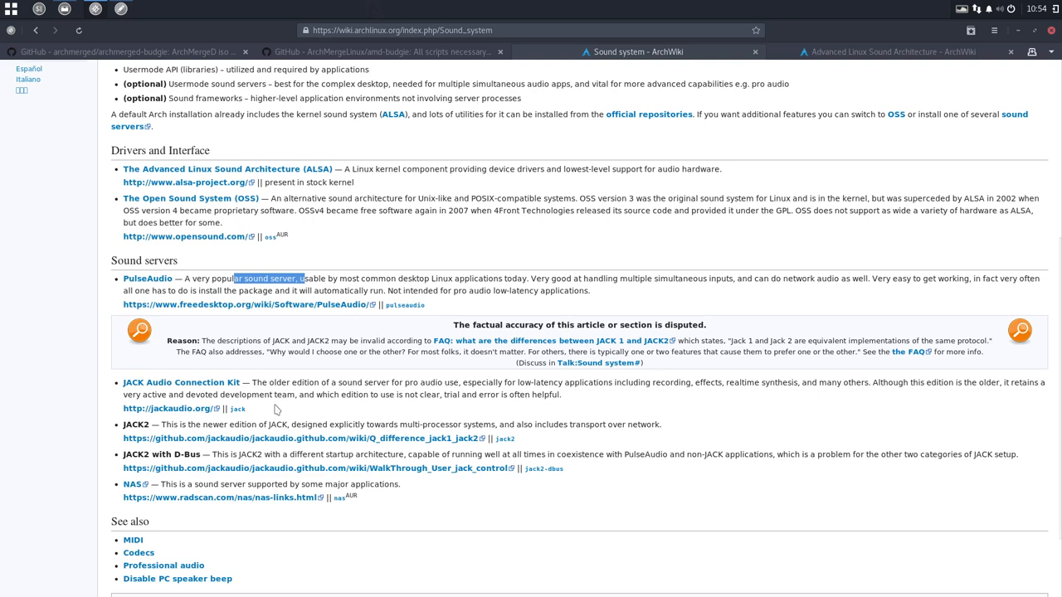
scroll(down, 3)
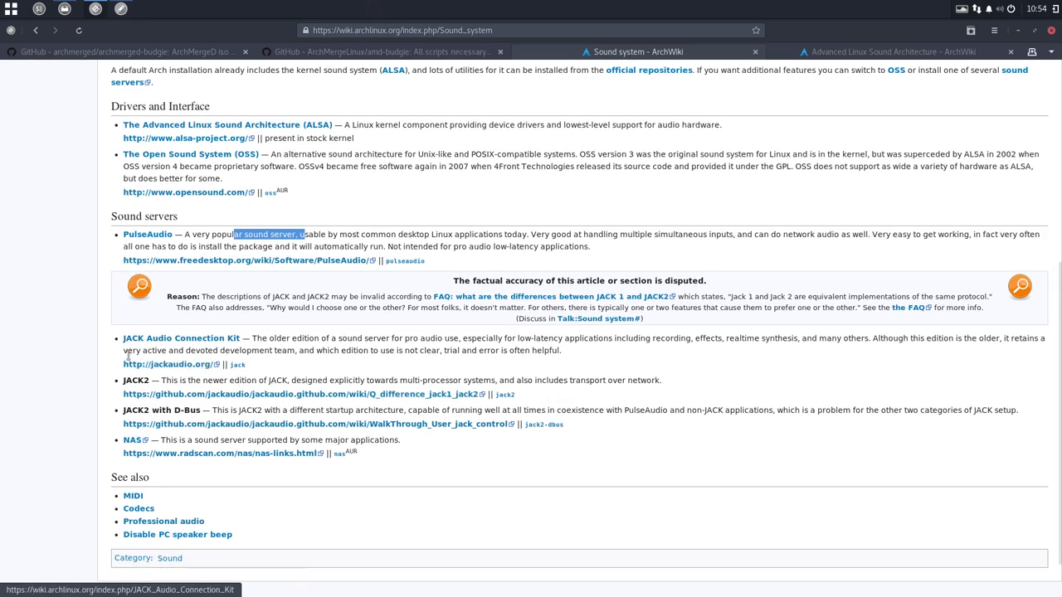
scroll(down, 3)
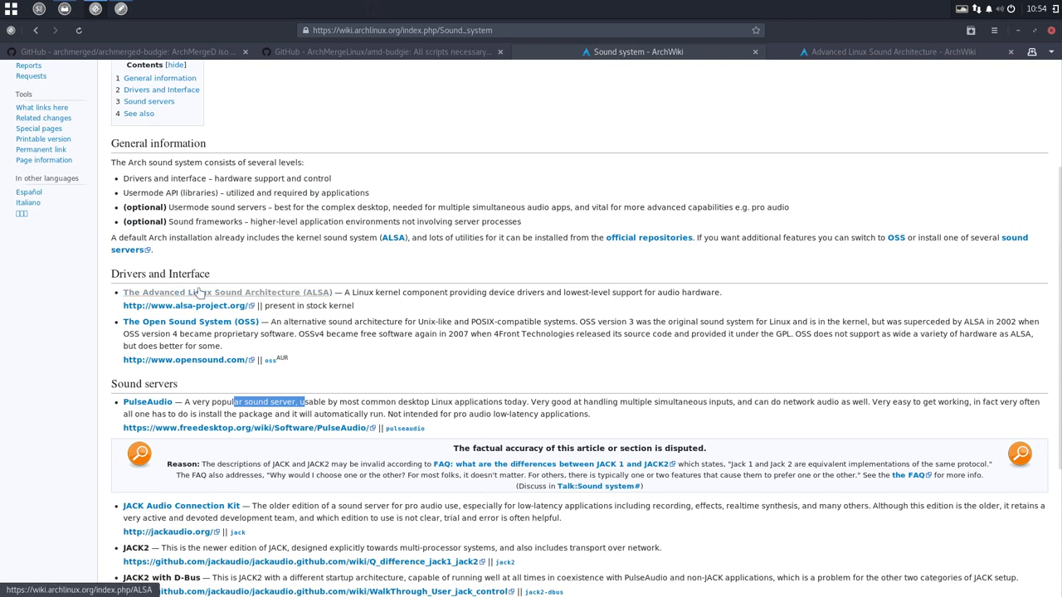
mouse_move(285, 292)
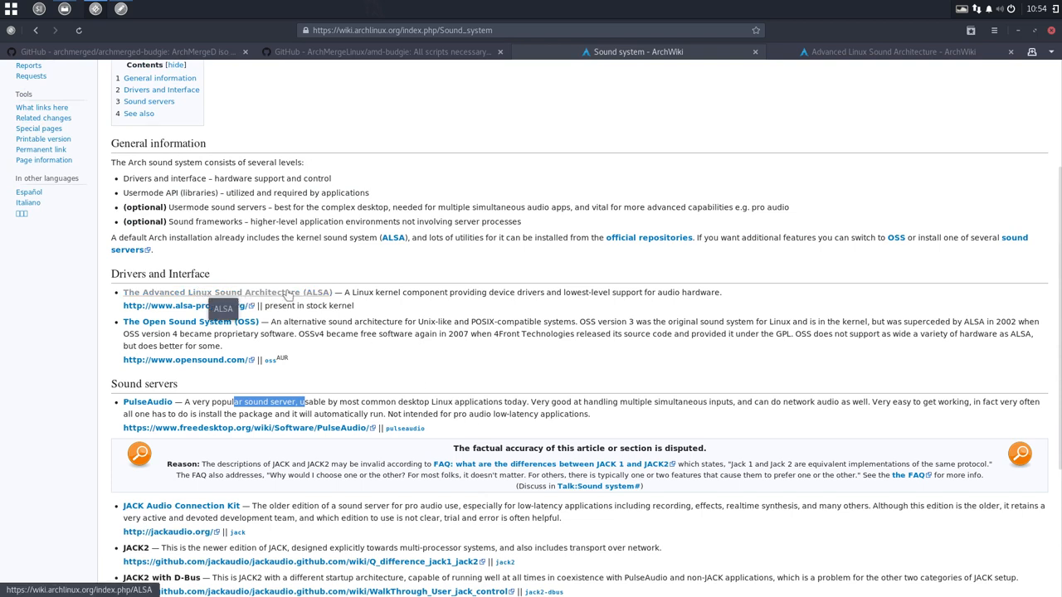
Step: Open the ArchWiki Advanced Linux Sound Architecture article and scroll to ALSA Utilities
click(232, 292)
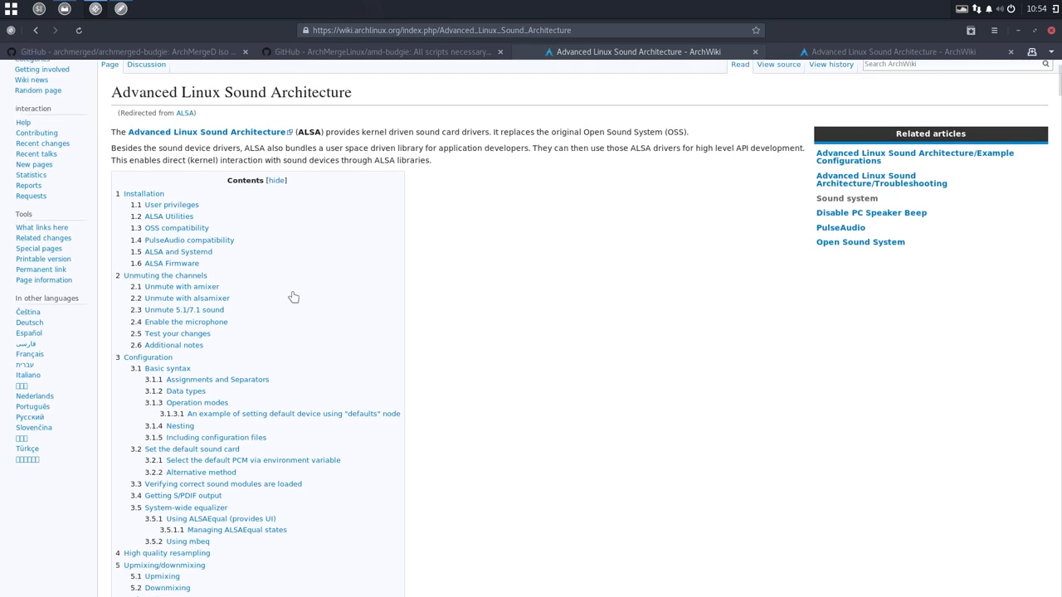
scroll(down, 3)
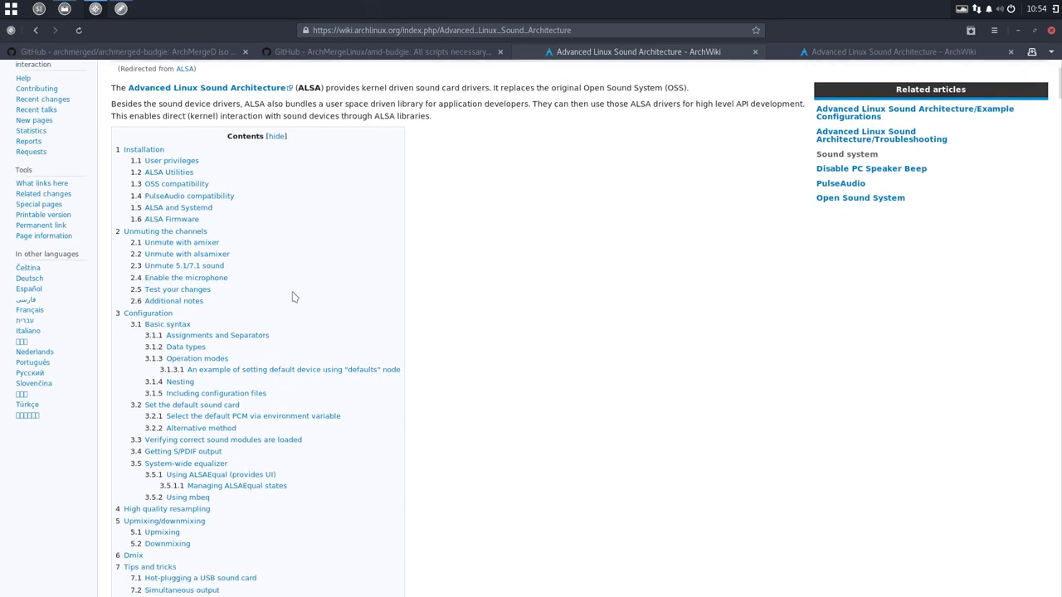
mouse_move(628, 86)
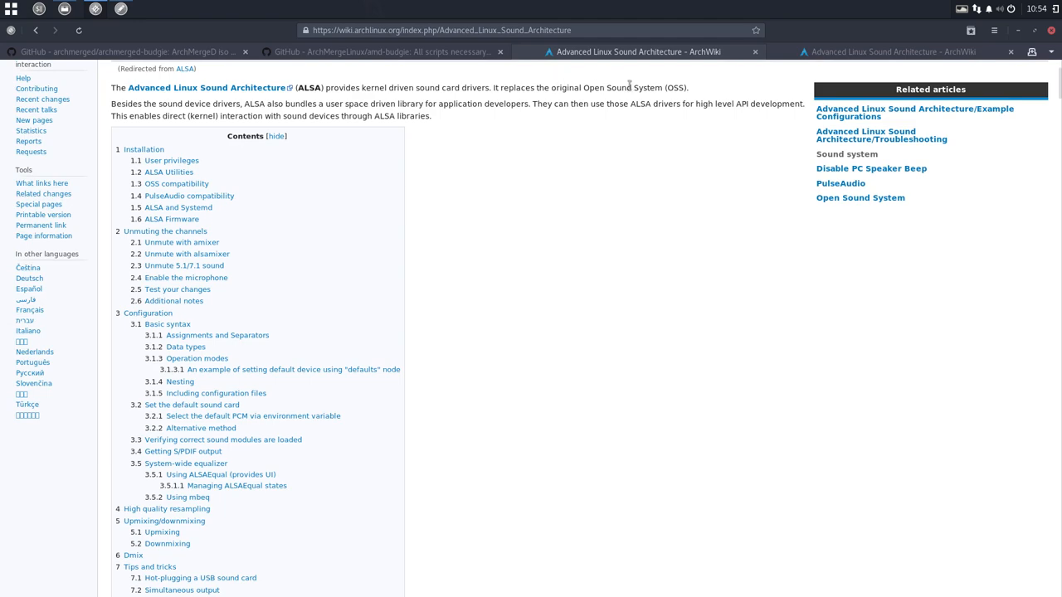
mouse_move(240, 214)
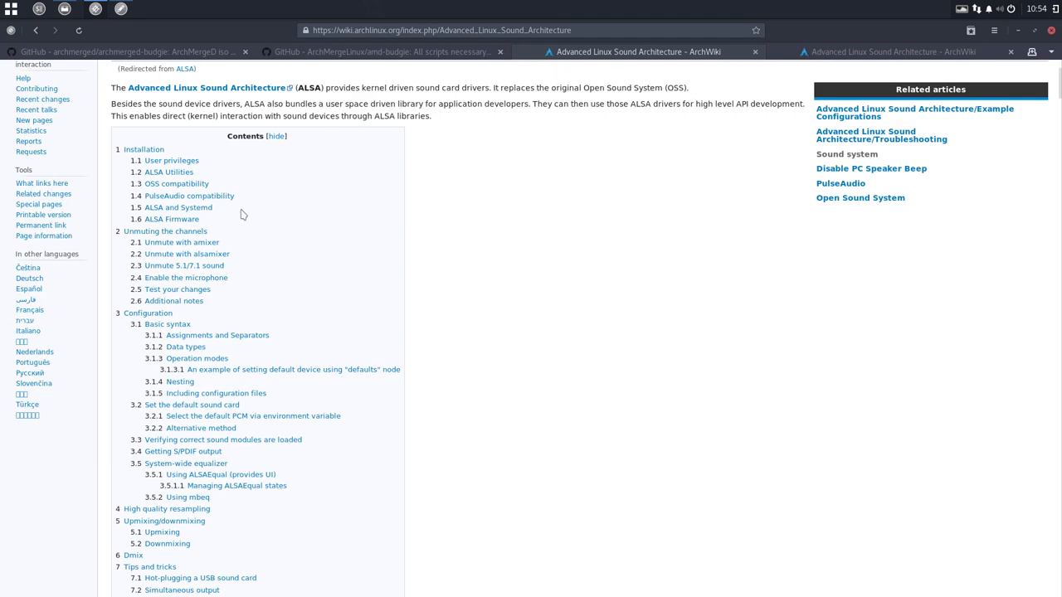
scroll(down, 3)
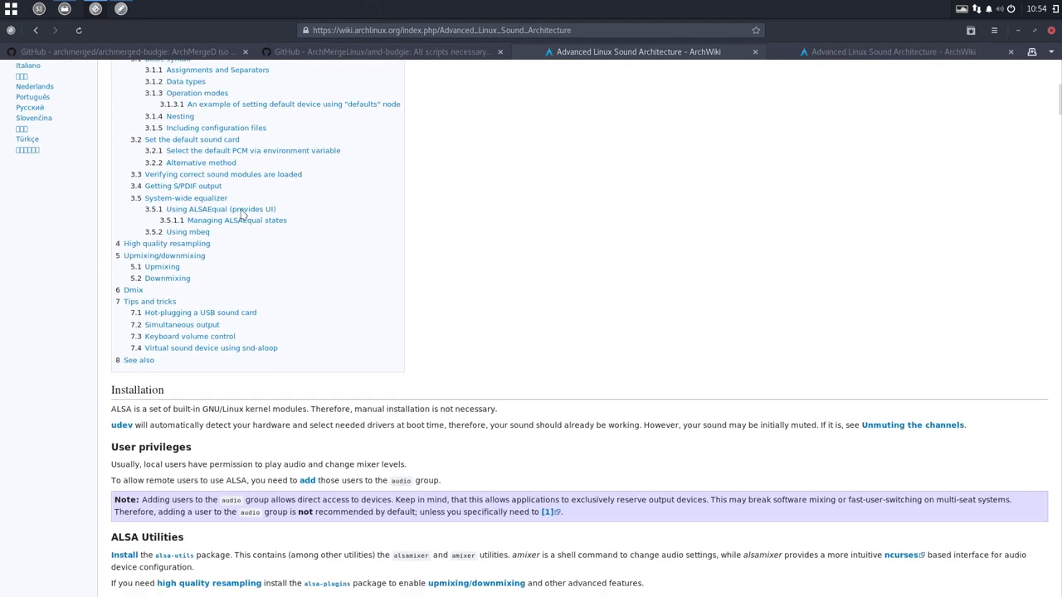
scroll(down, 3)
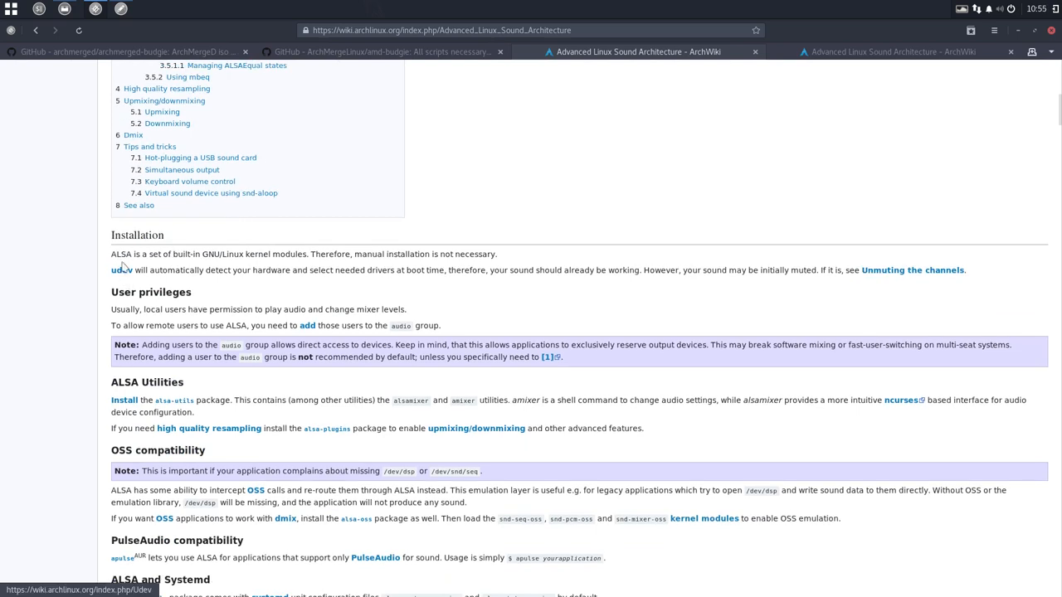
mouse_move(424, 254)
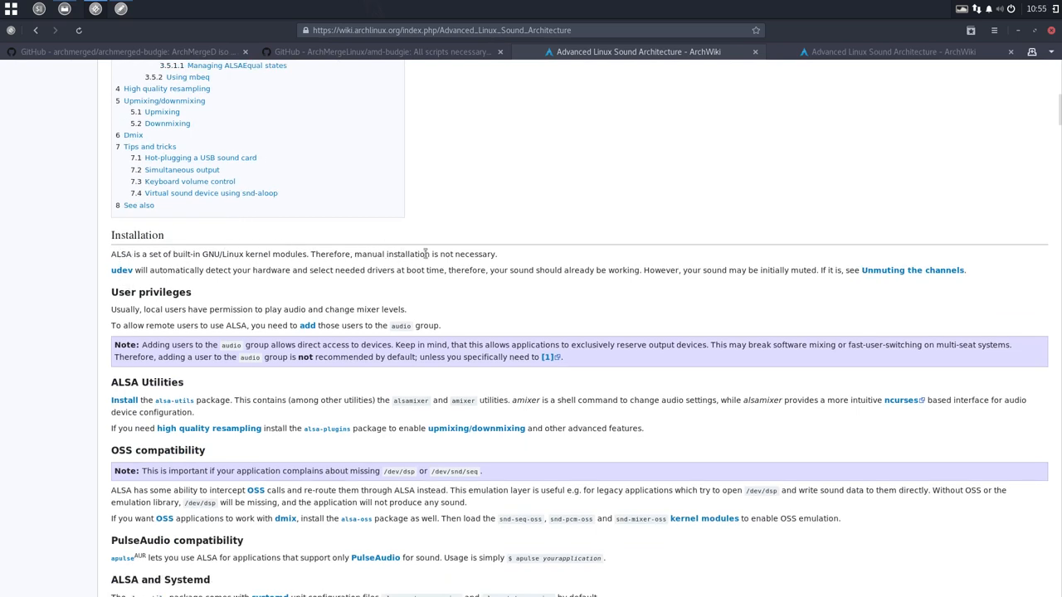
mouse_move(506, 260)
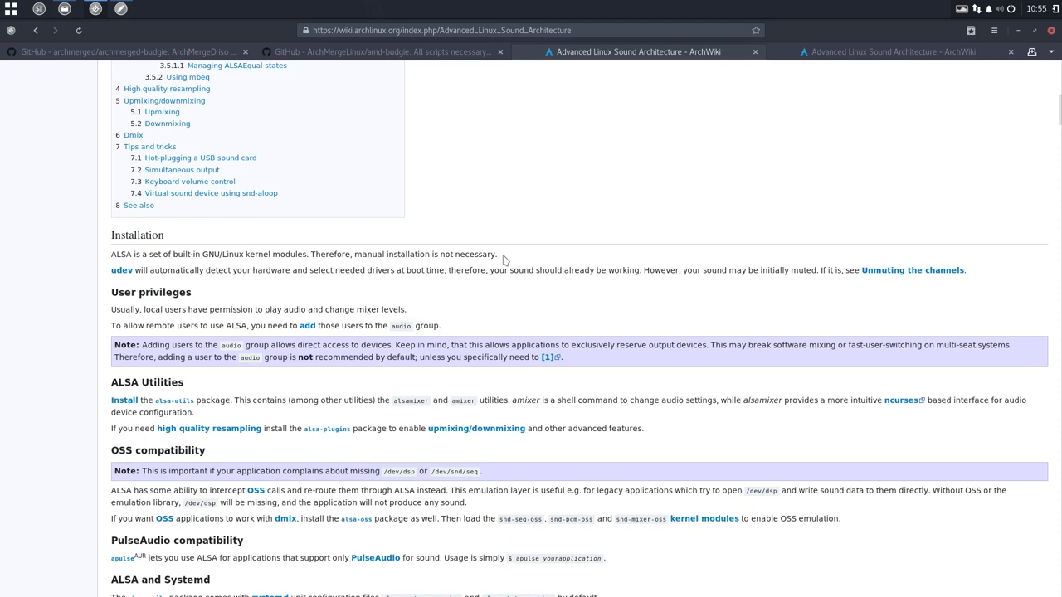
scroll(down, 3)
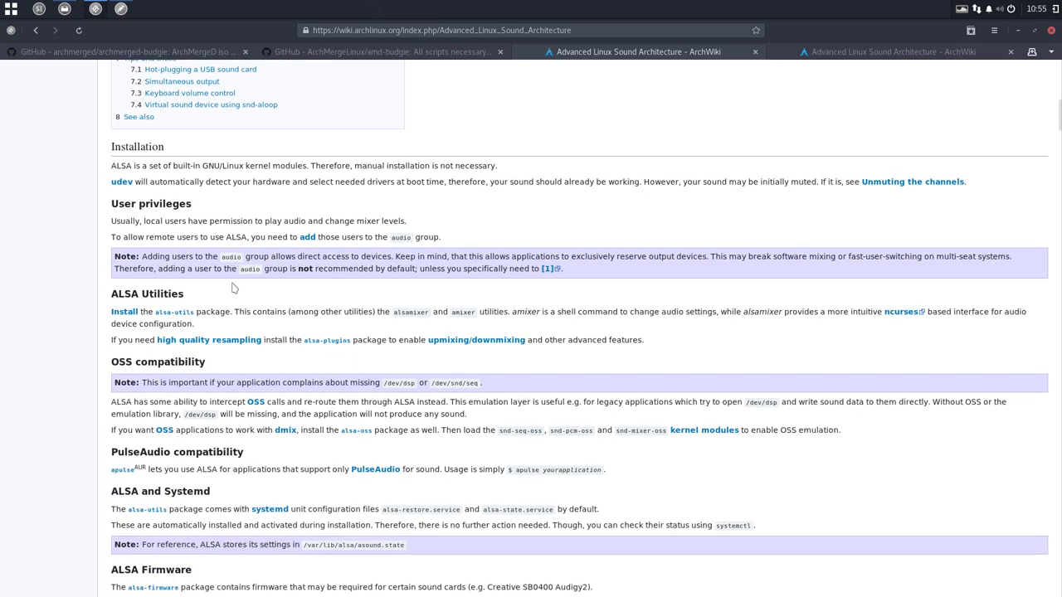
mouse_move(173, 316)
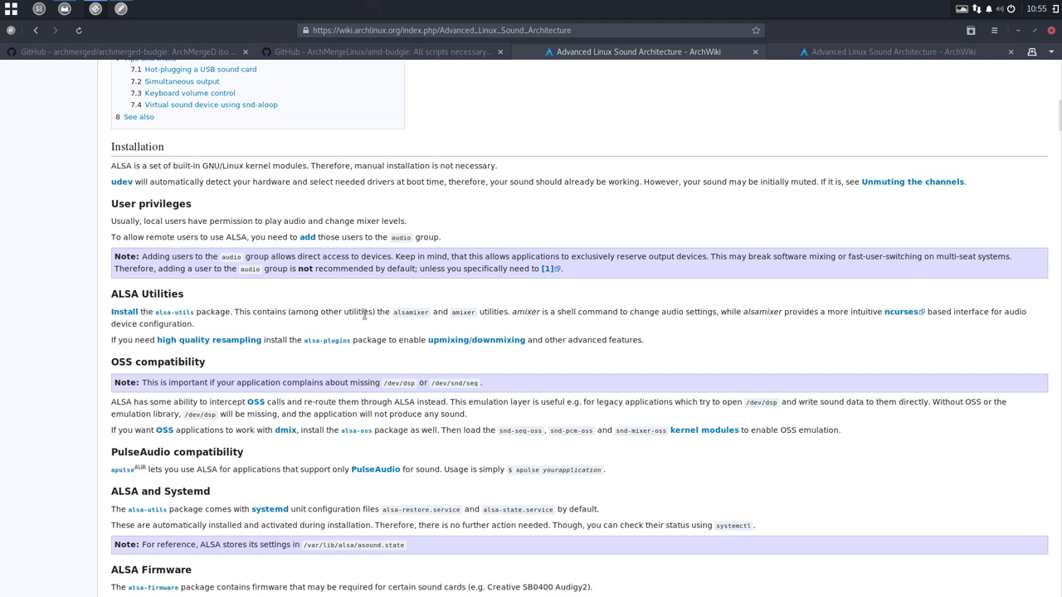
mouse_move(448, 332)
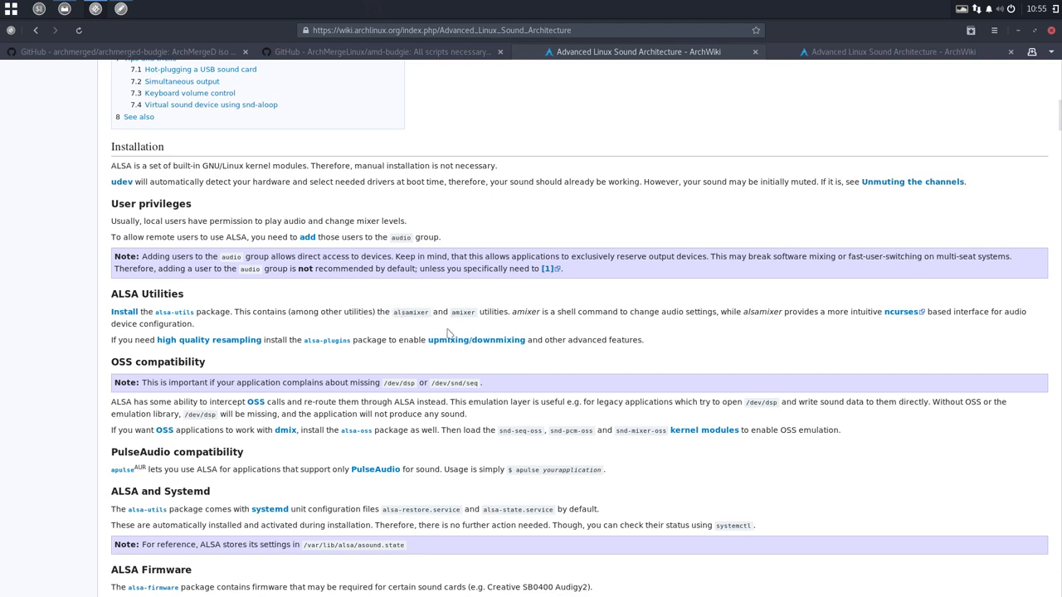
mouse_move(173, 319)
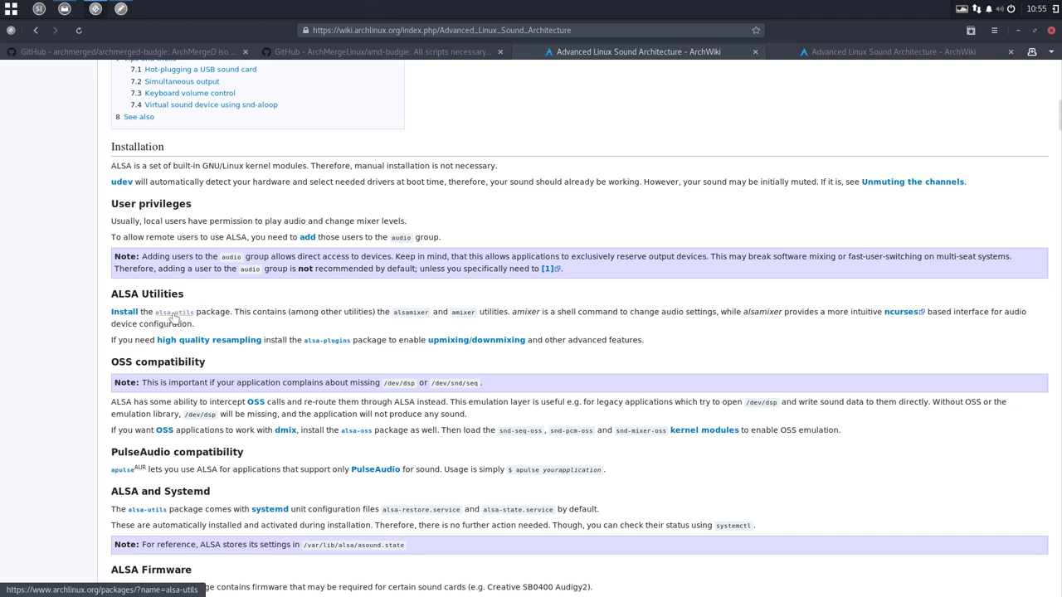
mouse_move(242, 349)
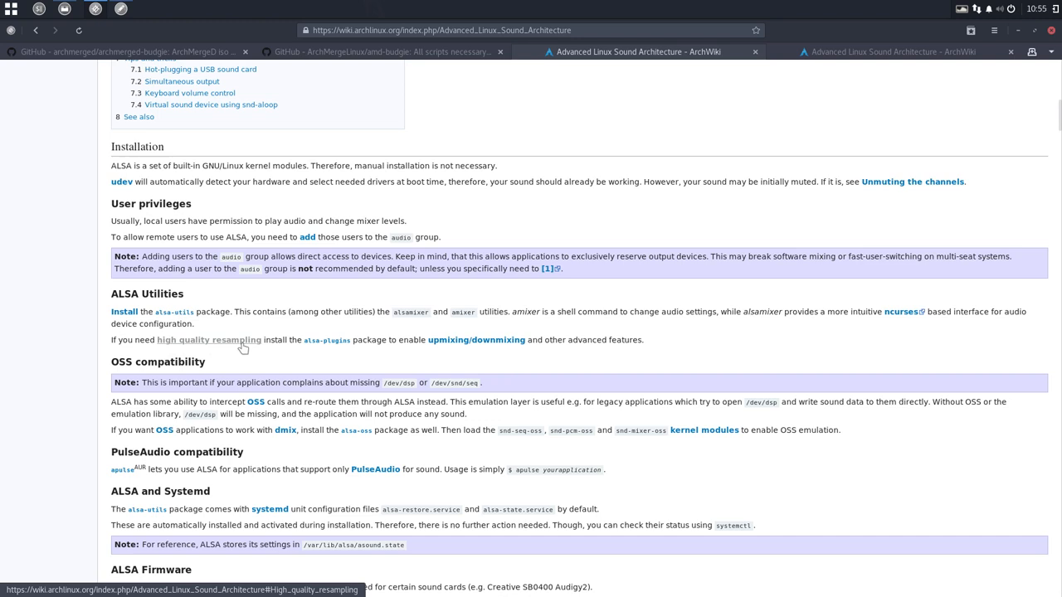
mouse_move(325, 344)
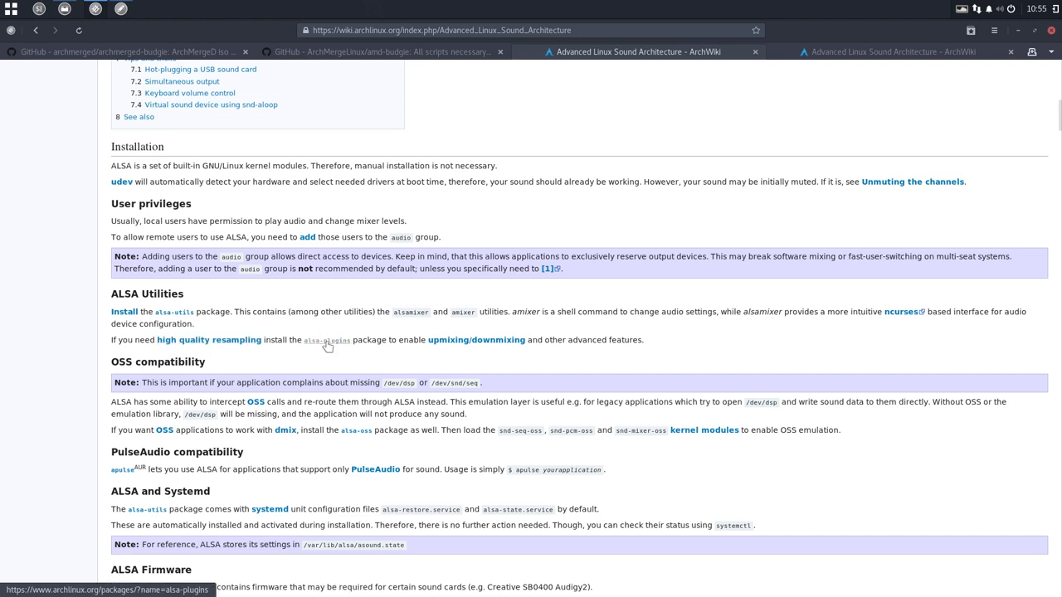
mouse_move(175, 315)
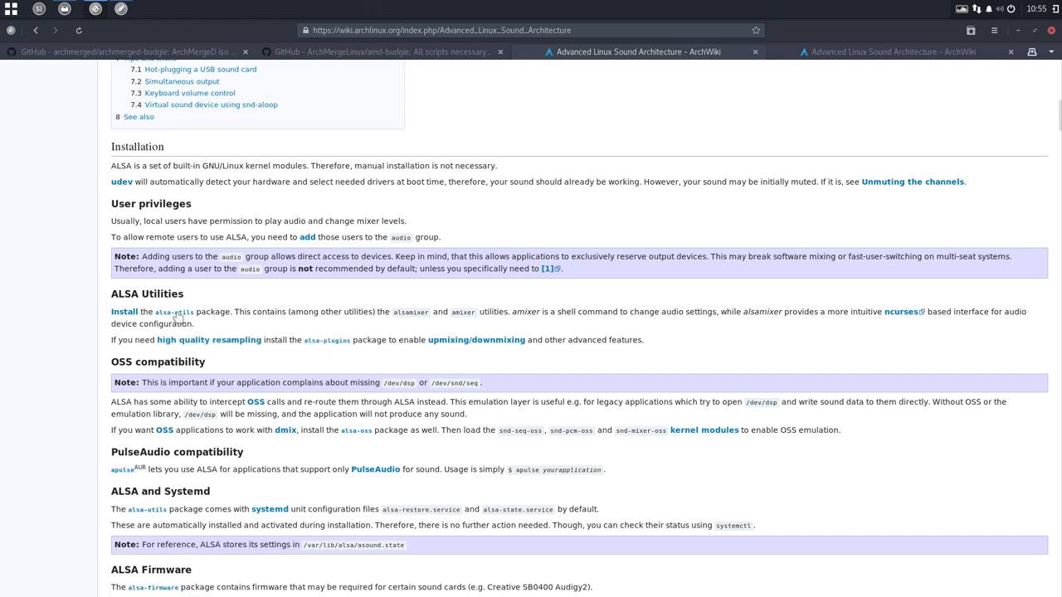
mouse_move(184, 312)
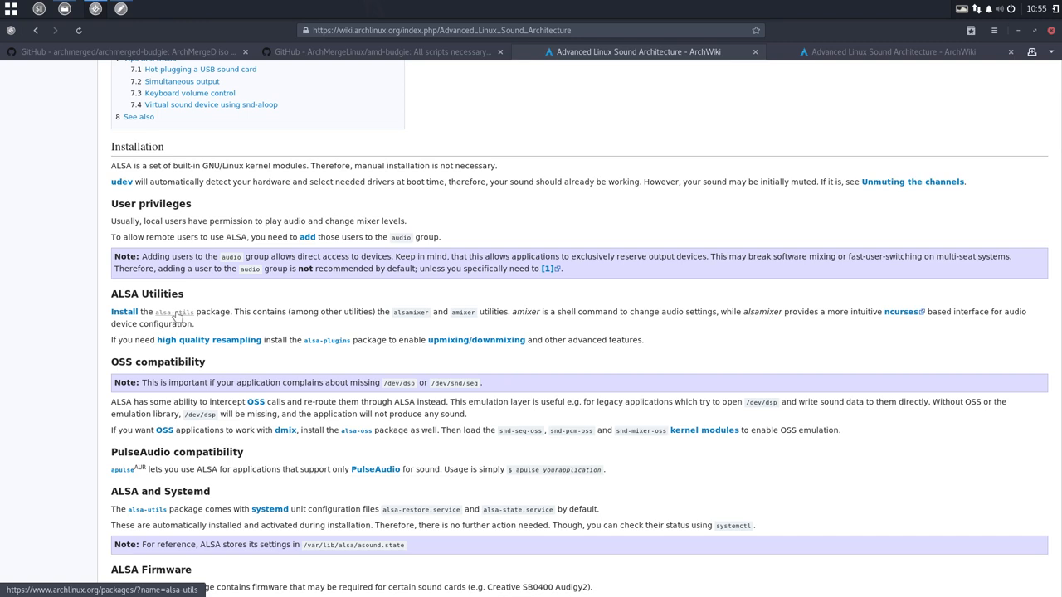
mouse_move(167, 237)
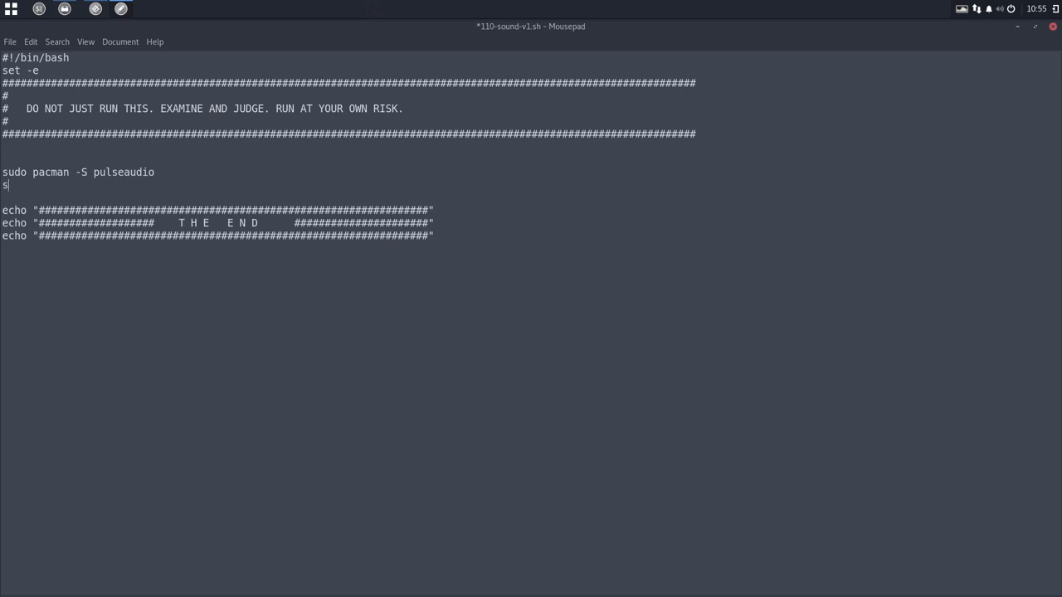
Step: Type the second script line 'sudo pacman -S alsa-utils alsa-plugins' in Mousepad
text(udo pacman)
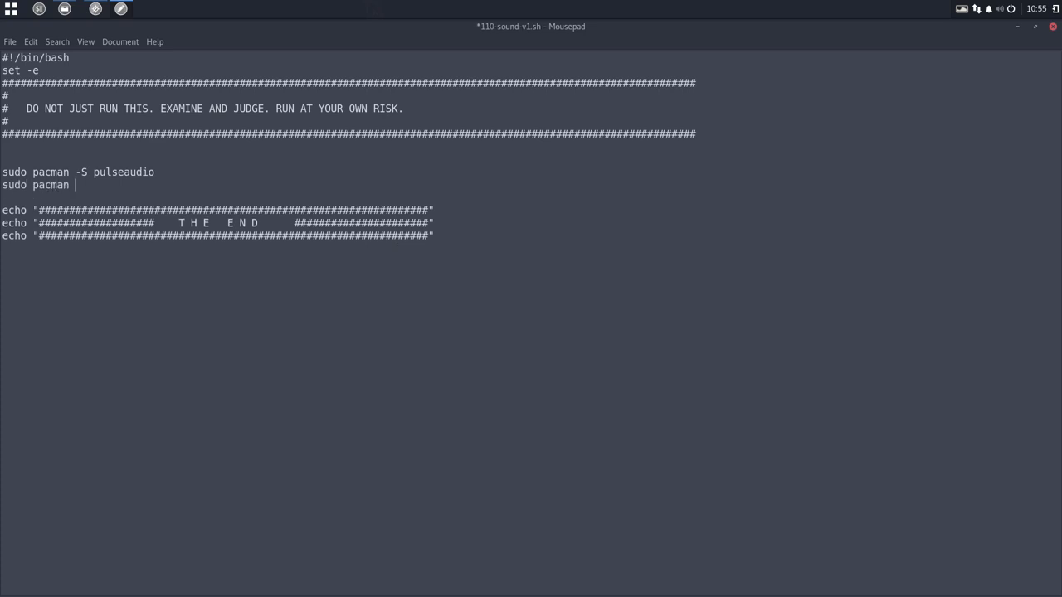
text(-S alsa)
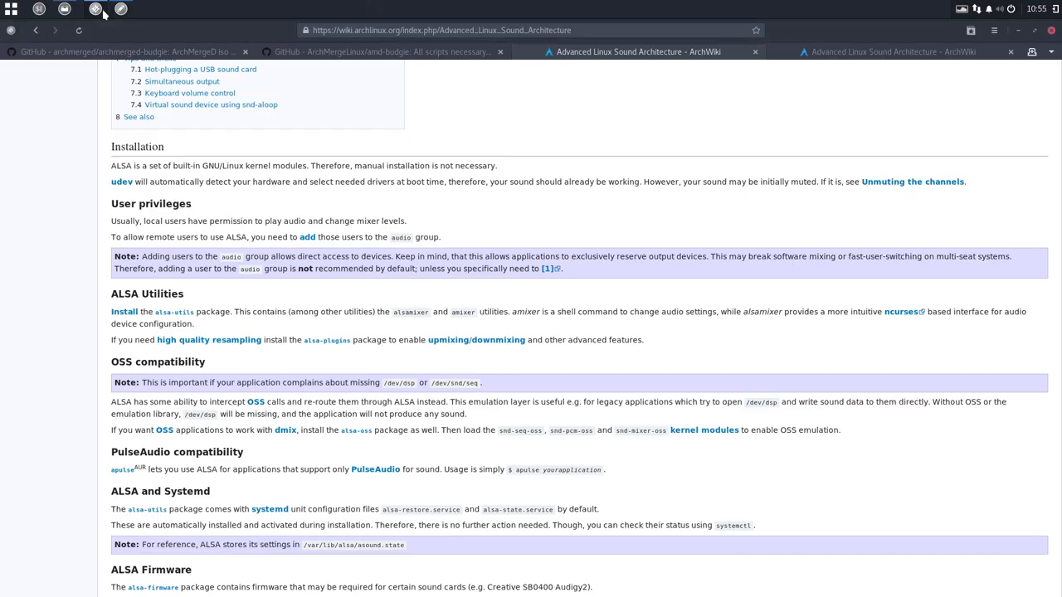
click(90, 10)
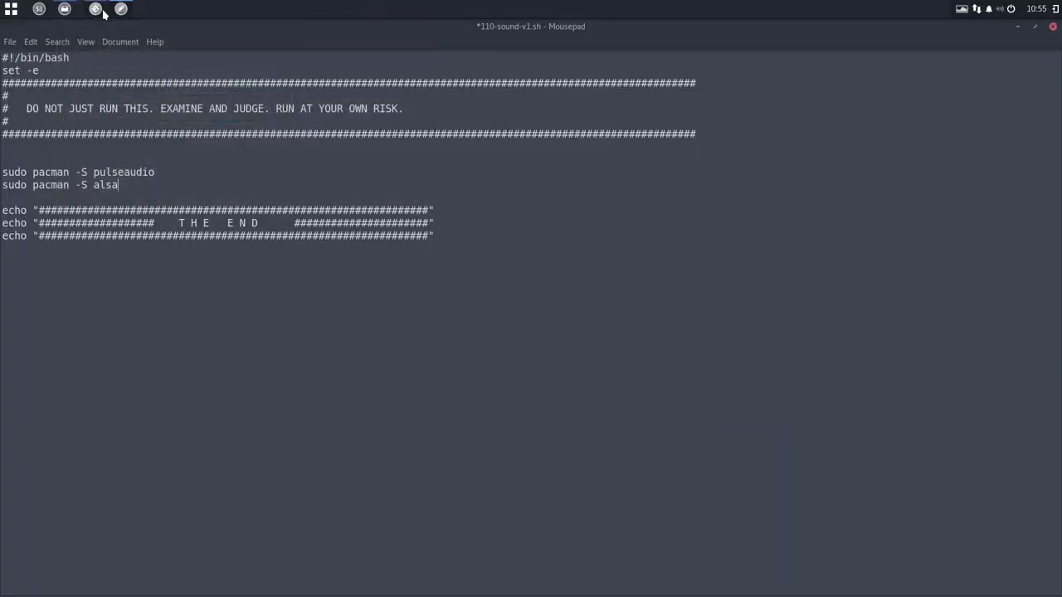
text(-utils al)
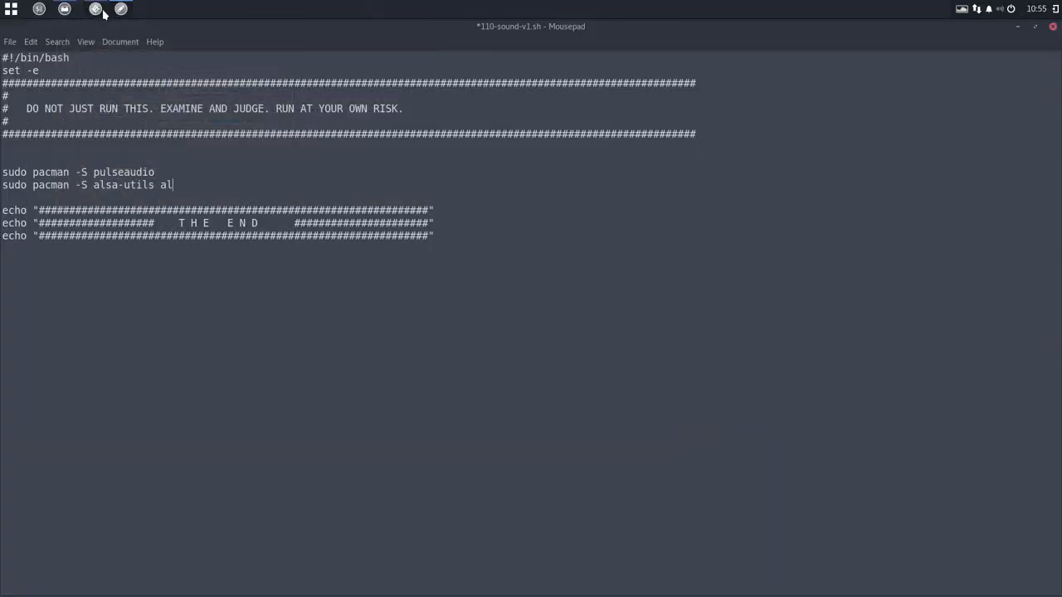
text(sa-)
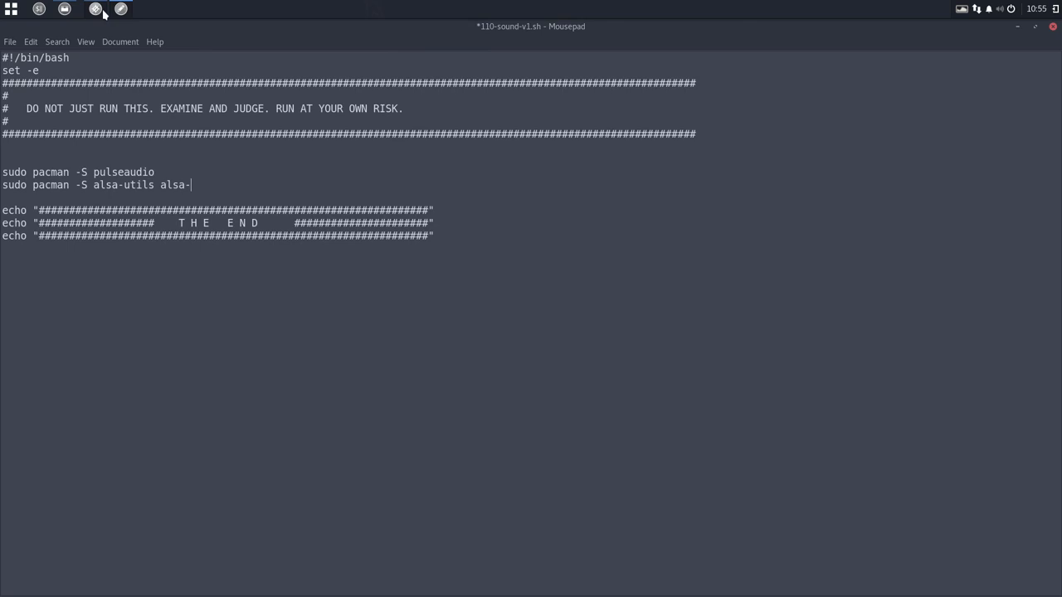
text(pl)
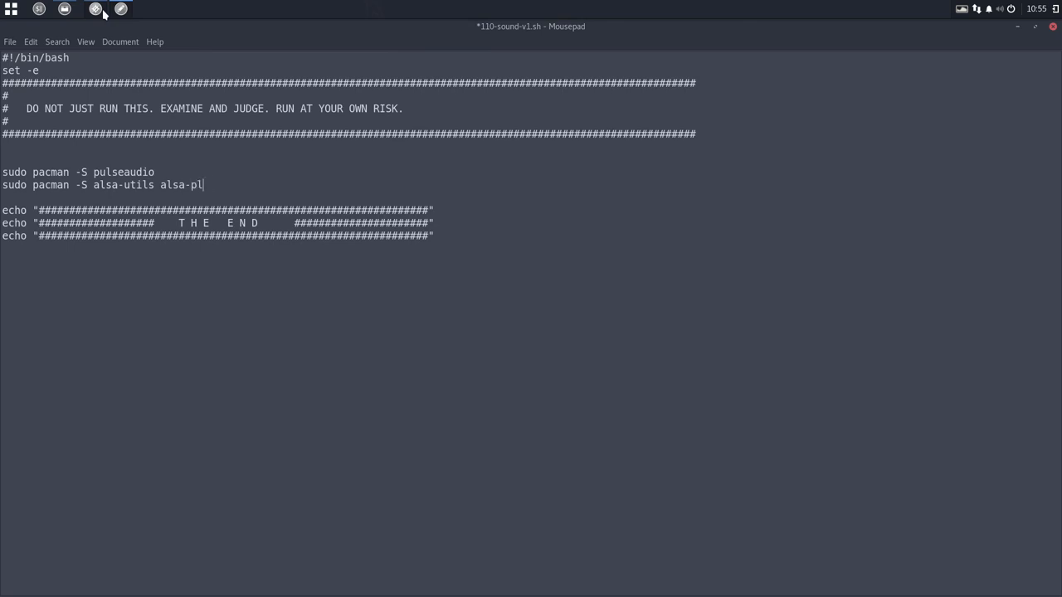
text(ugins)
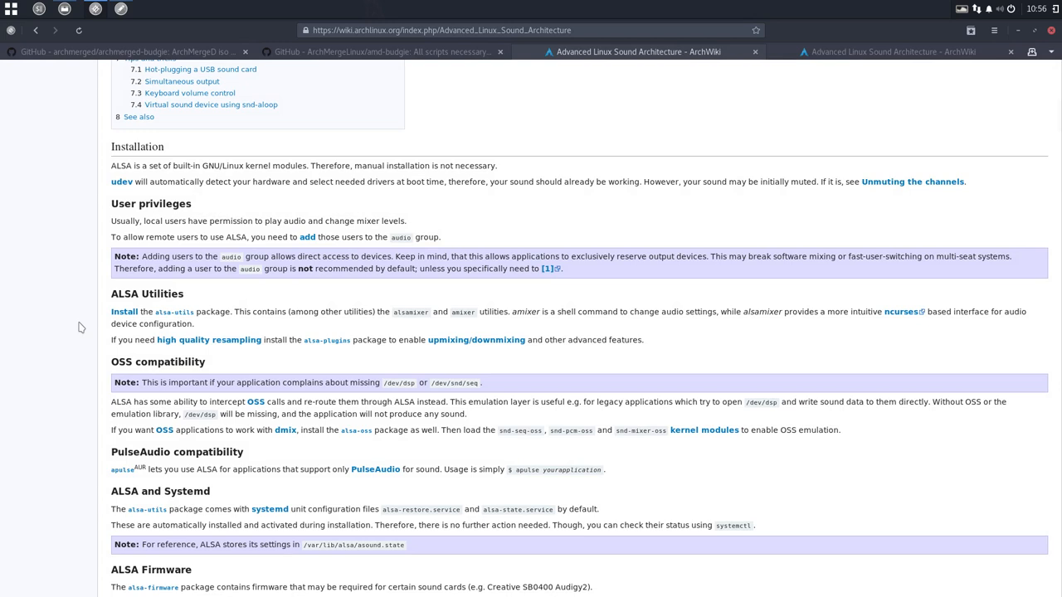
scroll(down, 3)
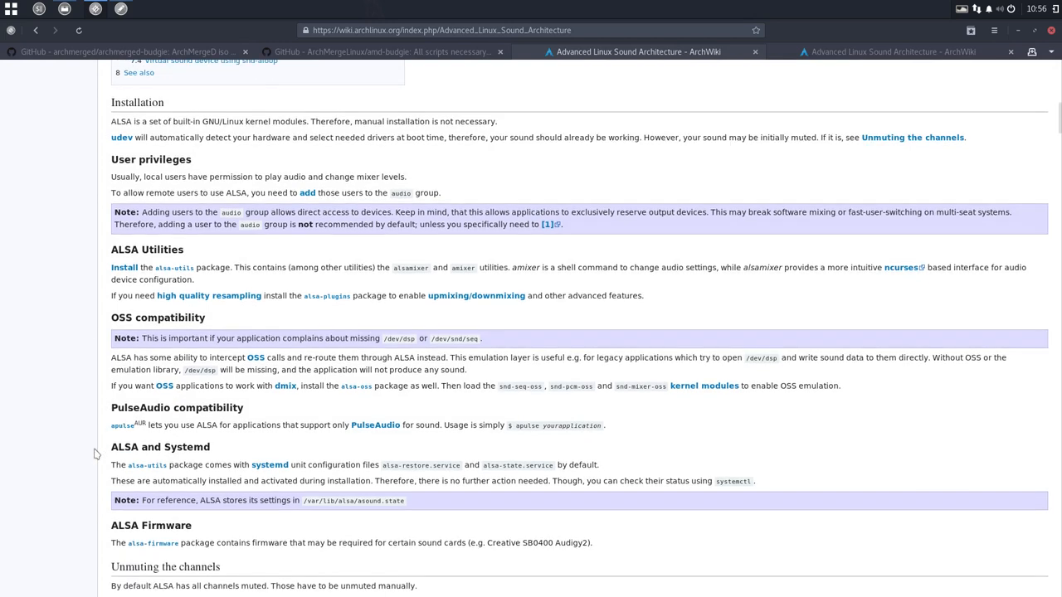
scroll(down, 3)
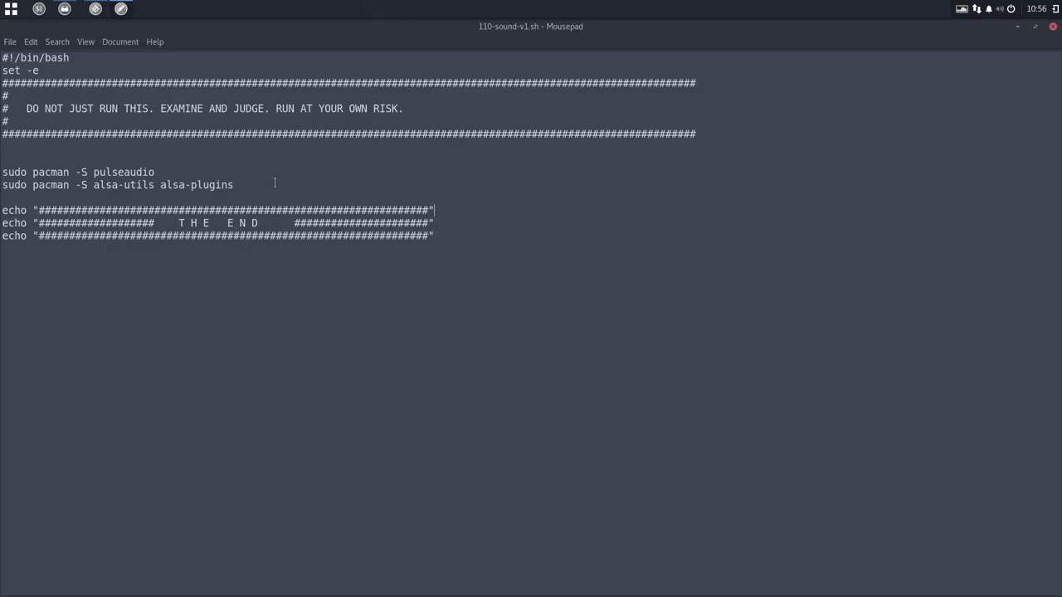
Step: Append alsa-firmware after alsa-plugins on the second pacman line
text(alsa-fir)
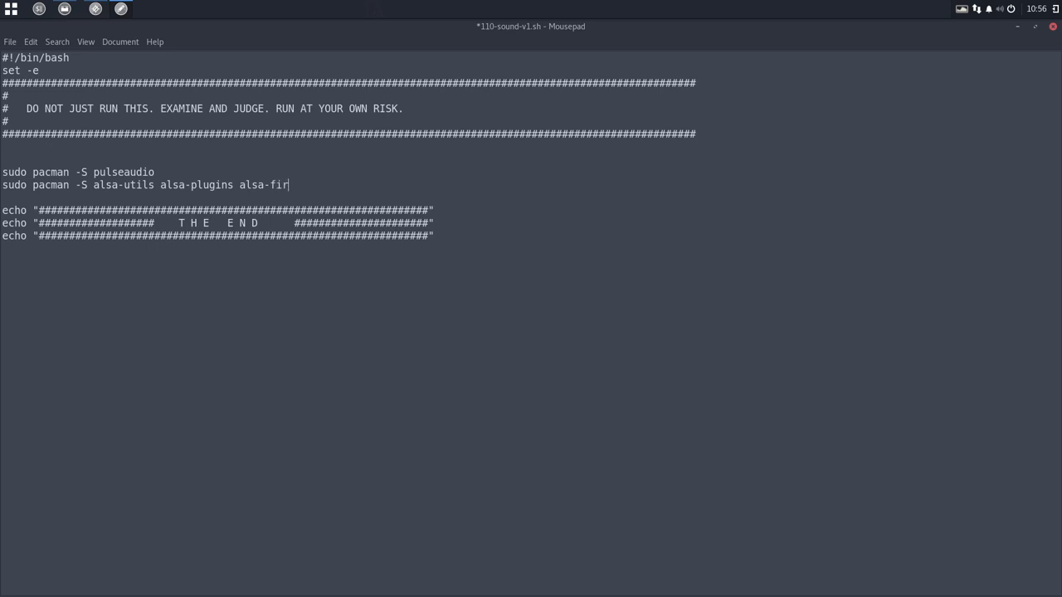
text(mware)
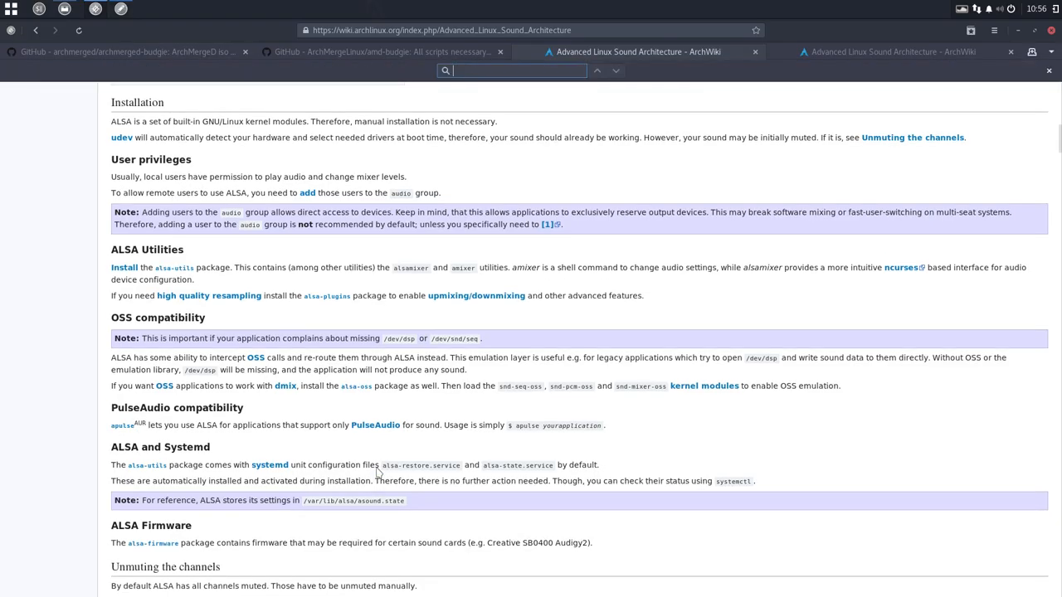
Step: Search the ALSA article for 'alsa-lib' and scroll to its match under Basic syntax
text(alsa-lib)
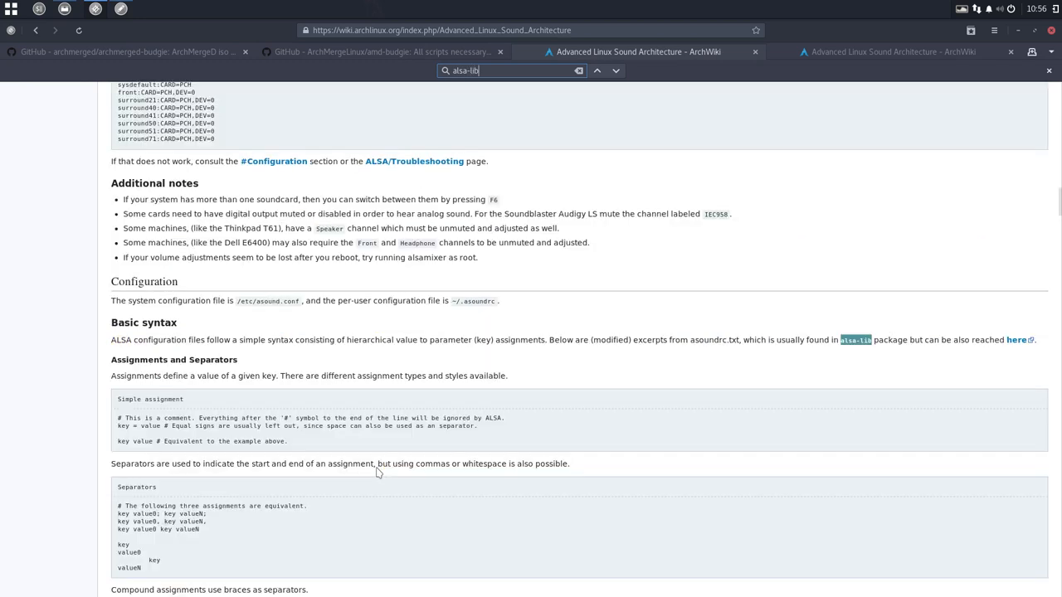
scroll(down, 3)
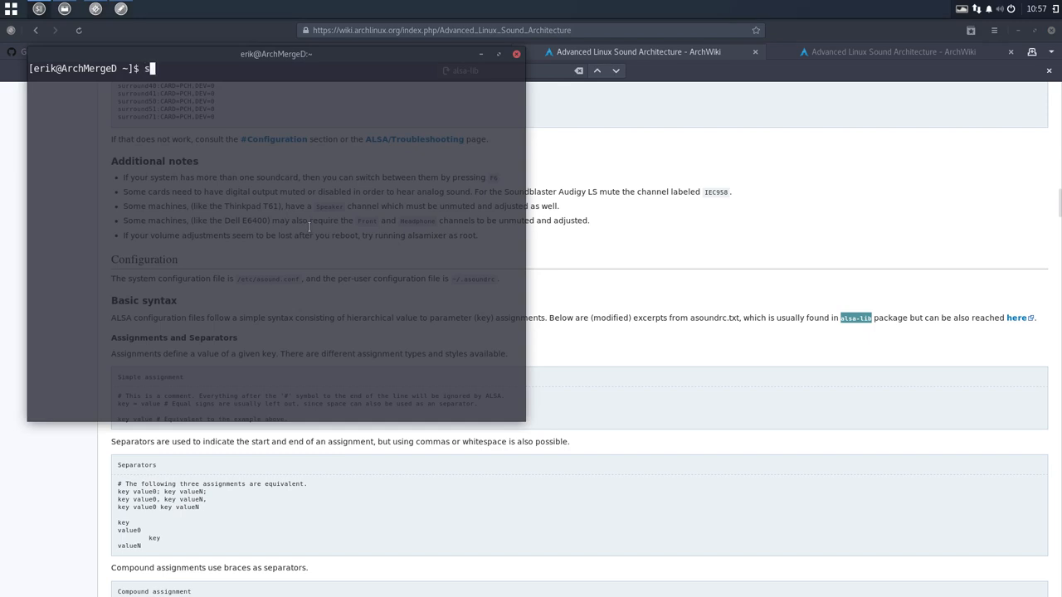
Step: Tab-complete 'sudo pacman -S alsa-' to list ALSA packages, finish it as alsa-lib, then return to the wiki
text(sudo pacman -S alsa)
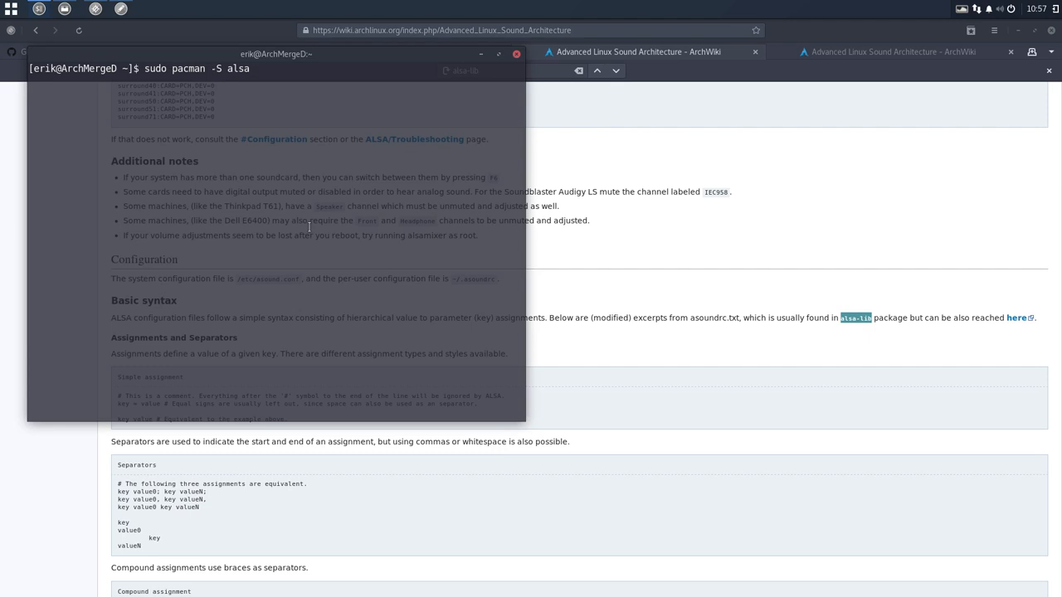
key(Tab)
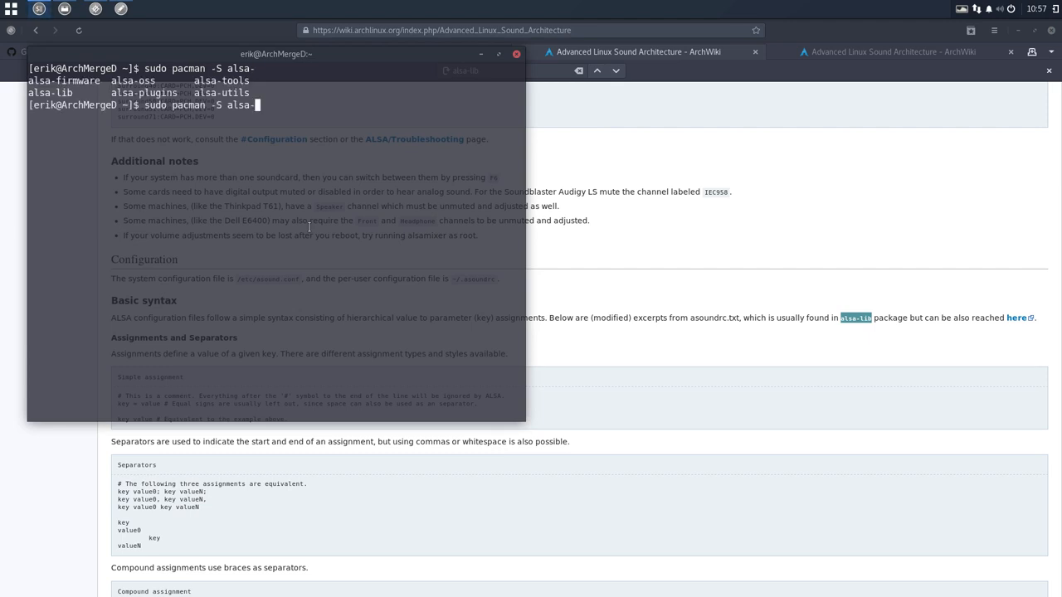
text(libn)
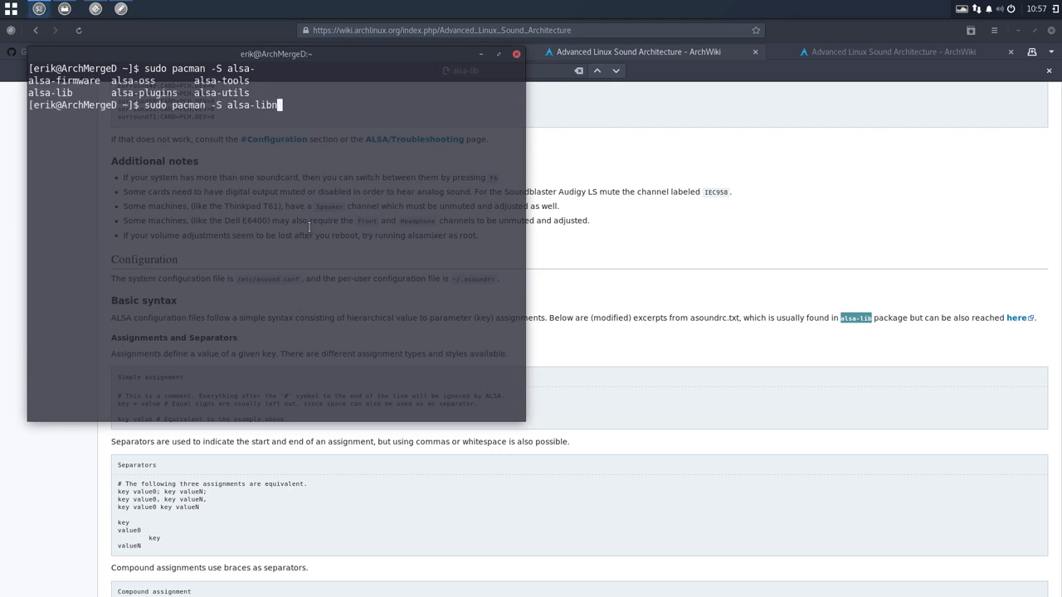
key(BackSpace)
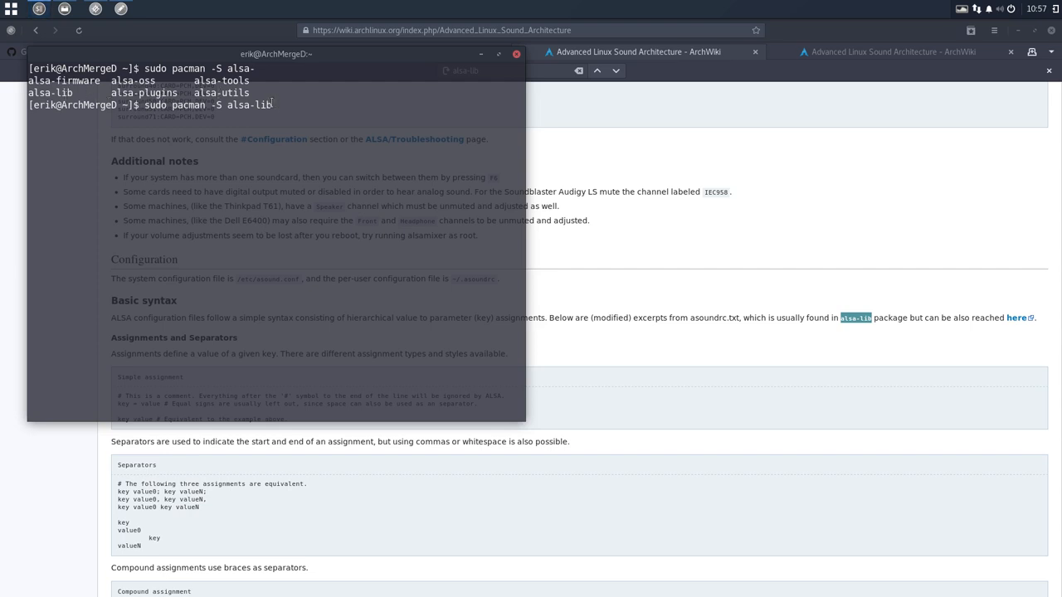
click(516, 53)
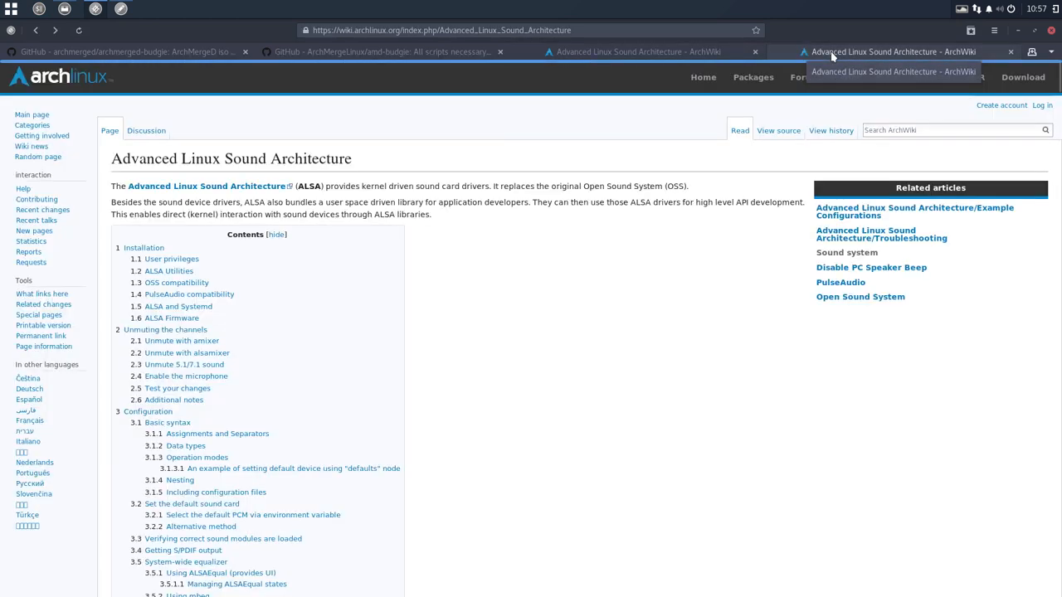
Step: Scroll through the ALSA article's Installation and unmuting sections and the Sound system page's sound servers
scroll(down, 3)
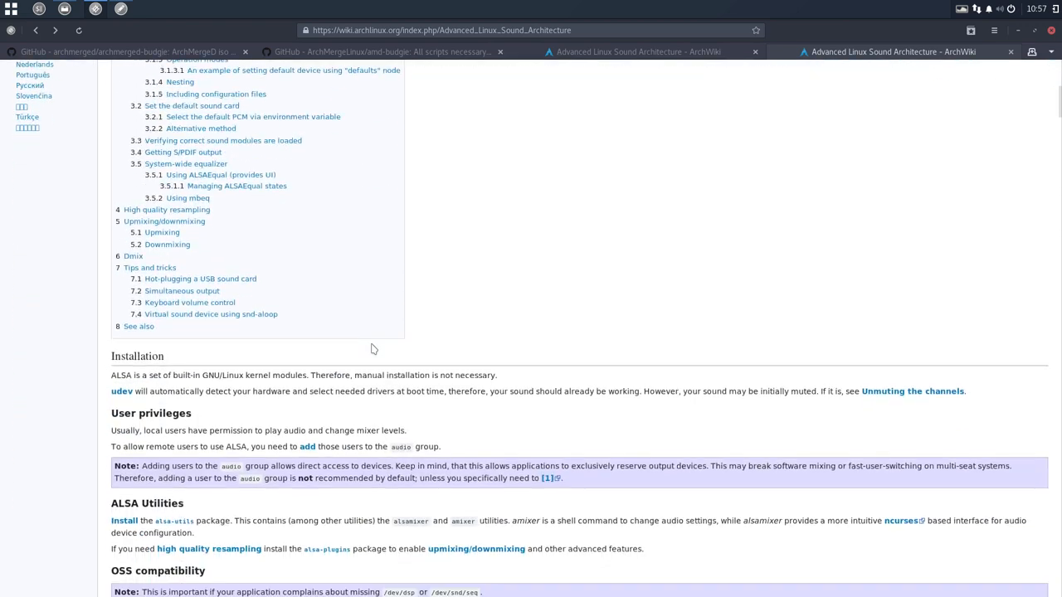
scroll(down, 3)
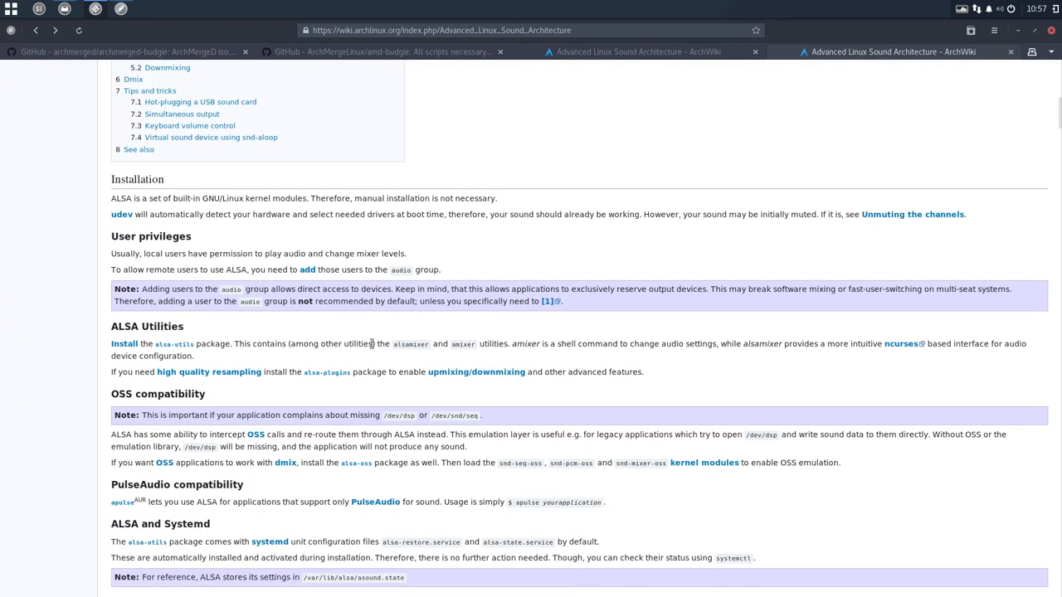
scroll(down, 3)
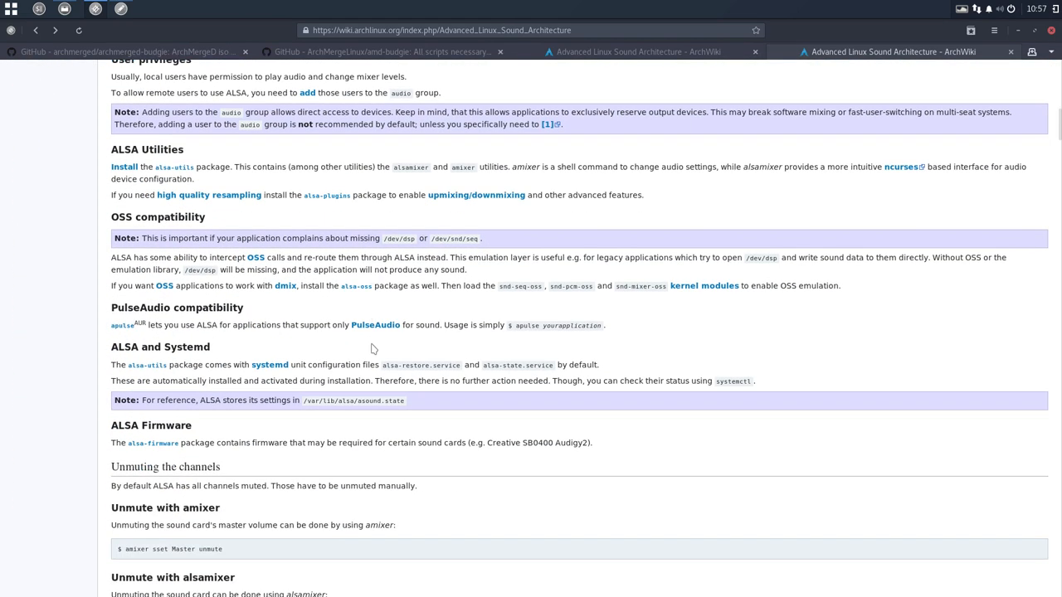
scroll(down, 3)
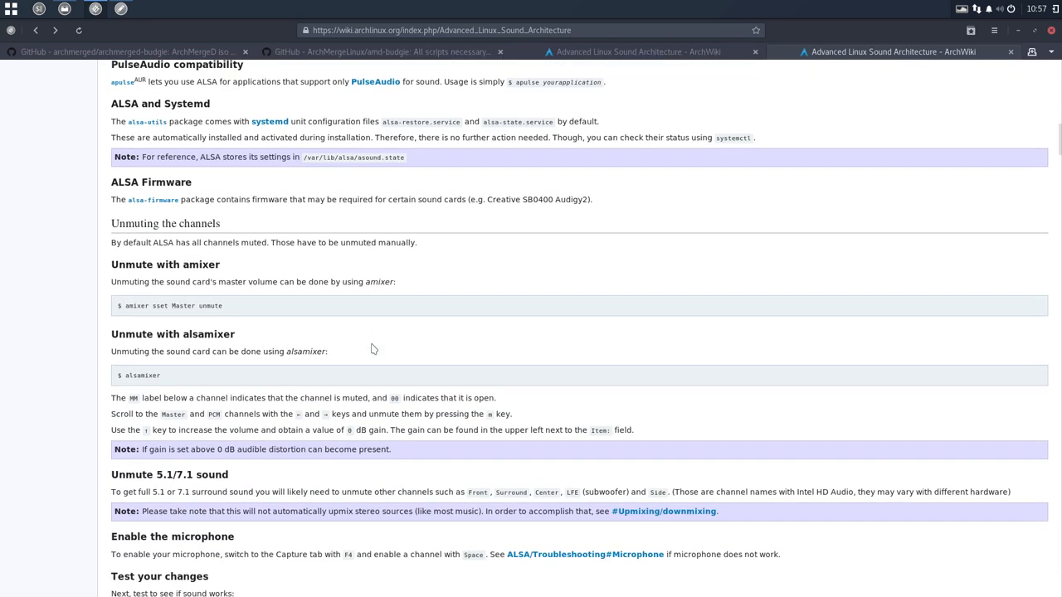
scroll(down, 3)
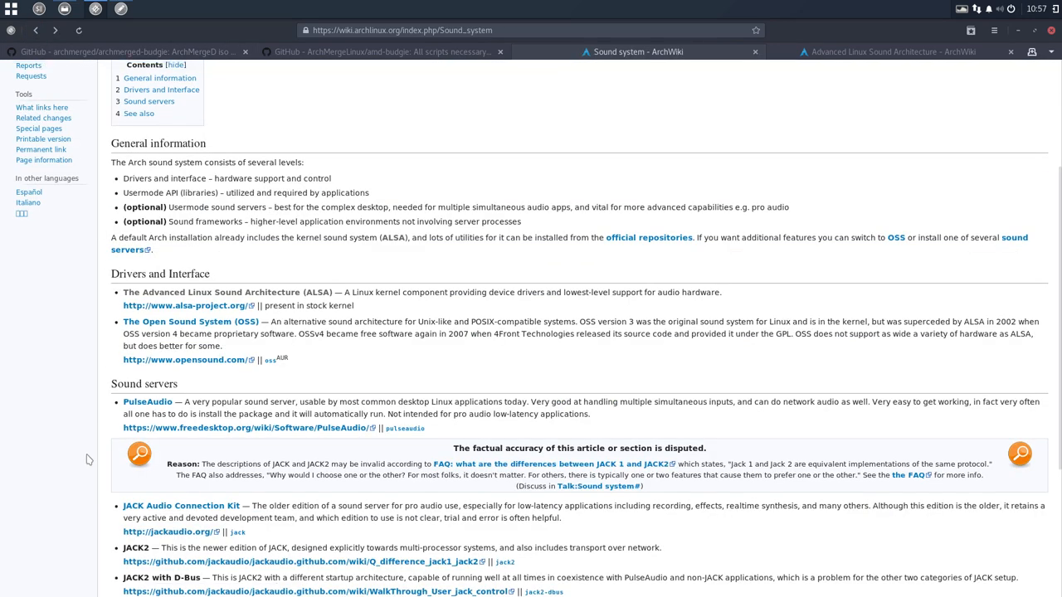
scroll(down, 3)
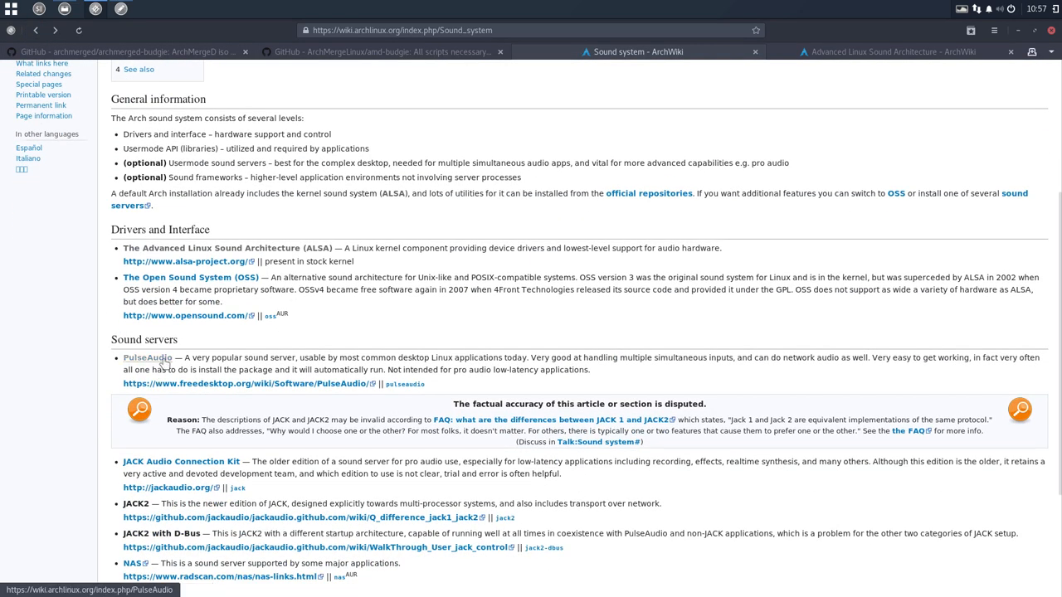
Step: Open the ArchWiki PulseAudio article and read its Installation, Front-ends and Configuration files sections
click(148, 359)
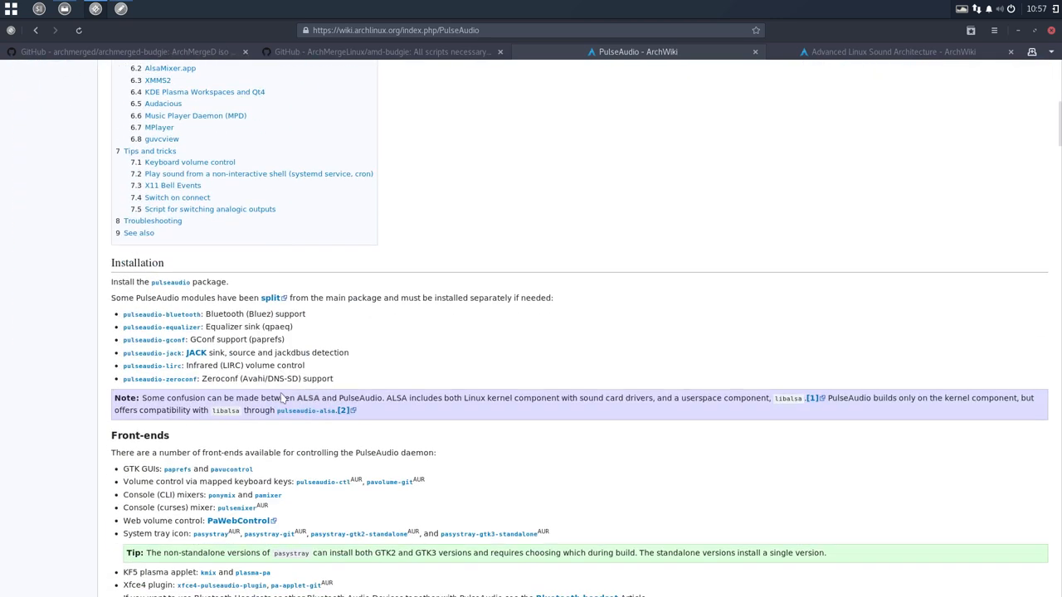
scroll(down, 3)
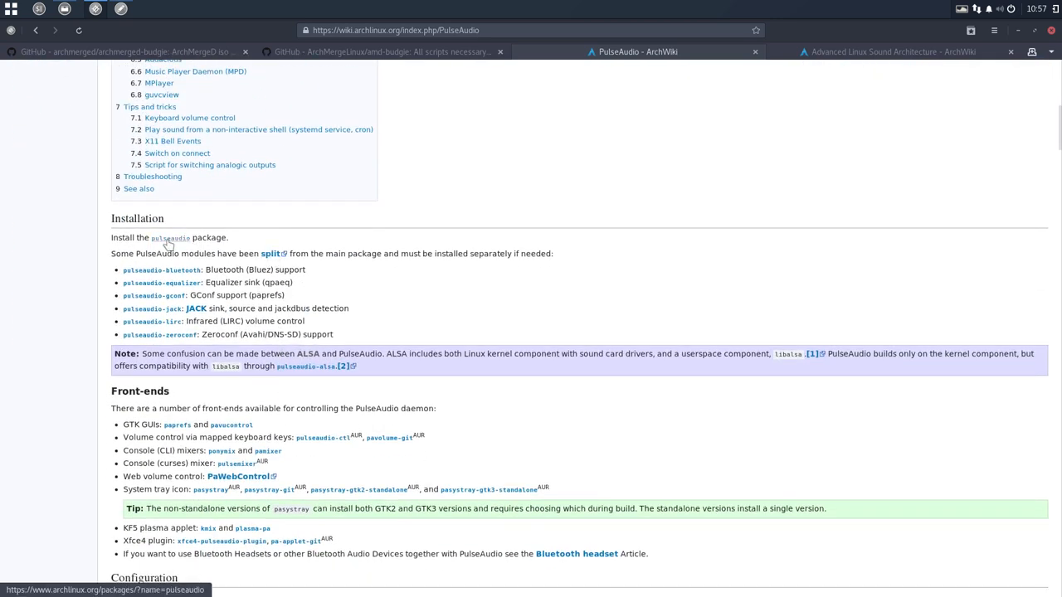
mouse_move(162, 269)
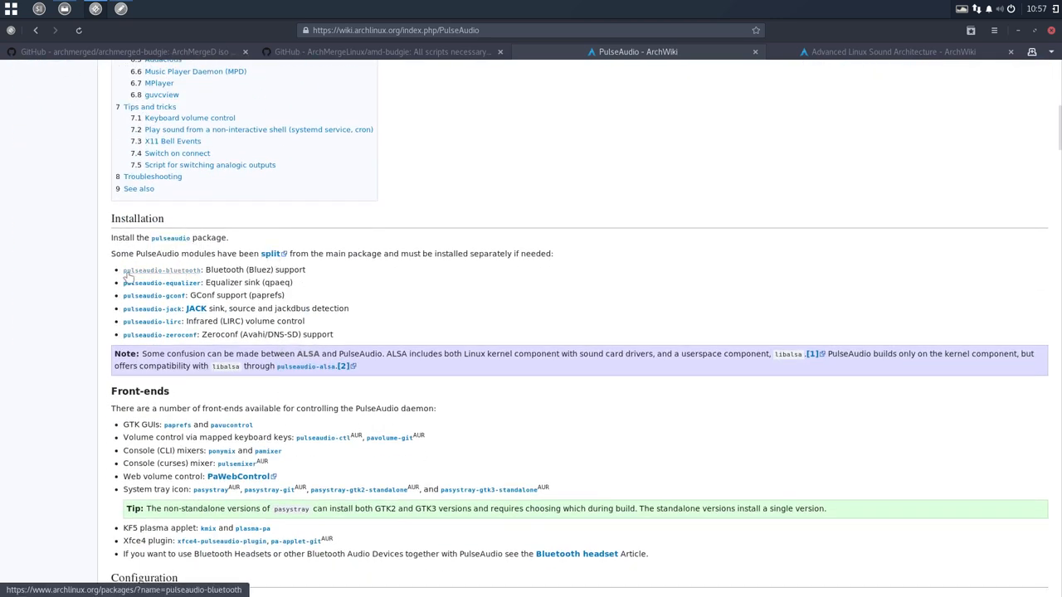
mouse_move(189, 274)
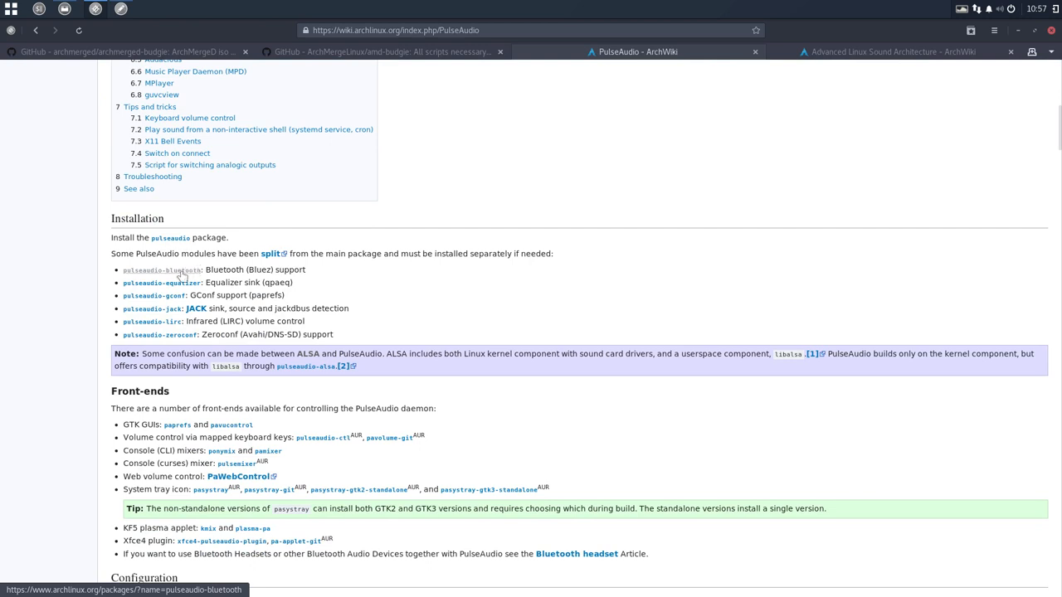
mouse_move(153, 325)
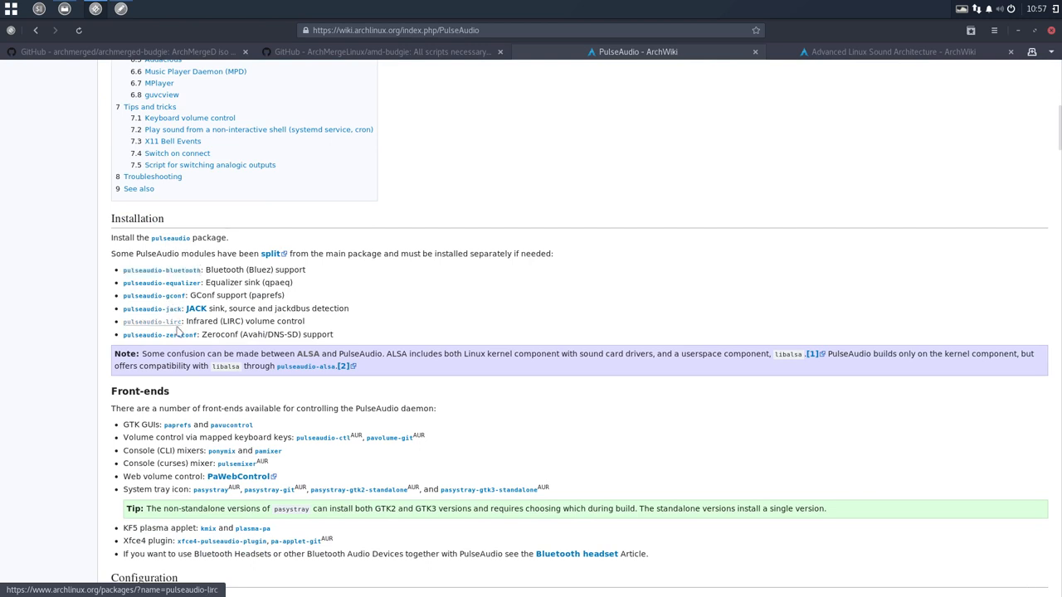
scroll(down, 3)
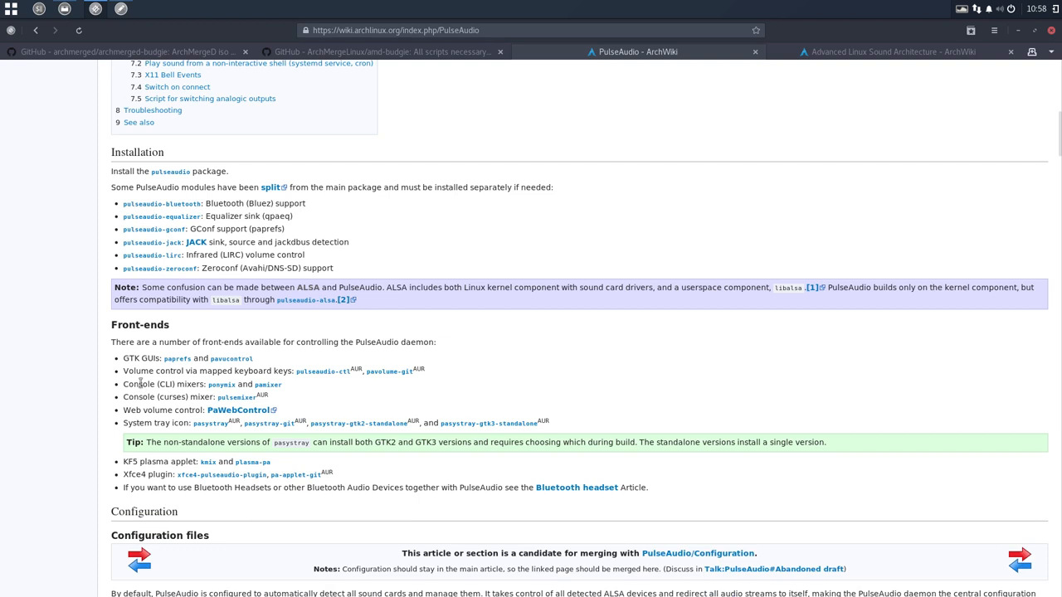
mouse_move(176, 358)
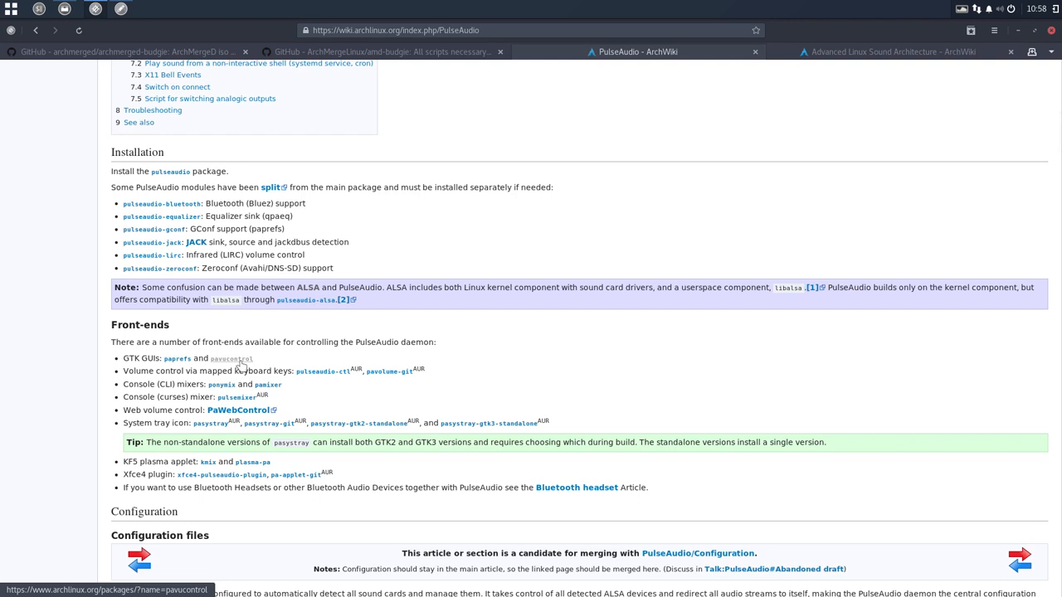
mouse_move(173, 358)
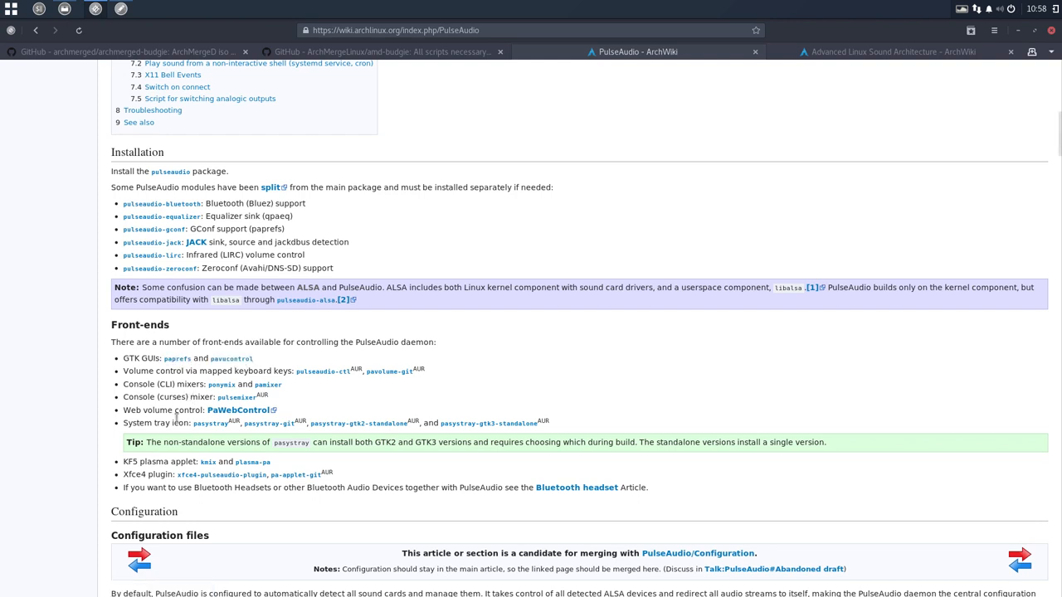
scroll(down, 3)
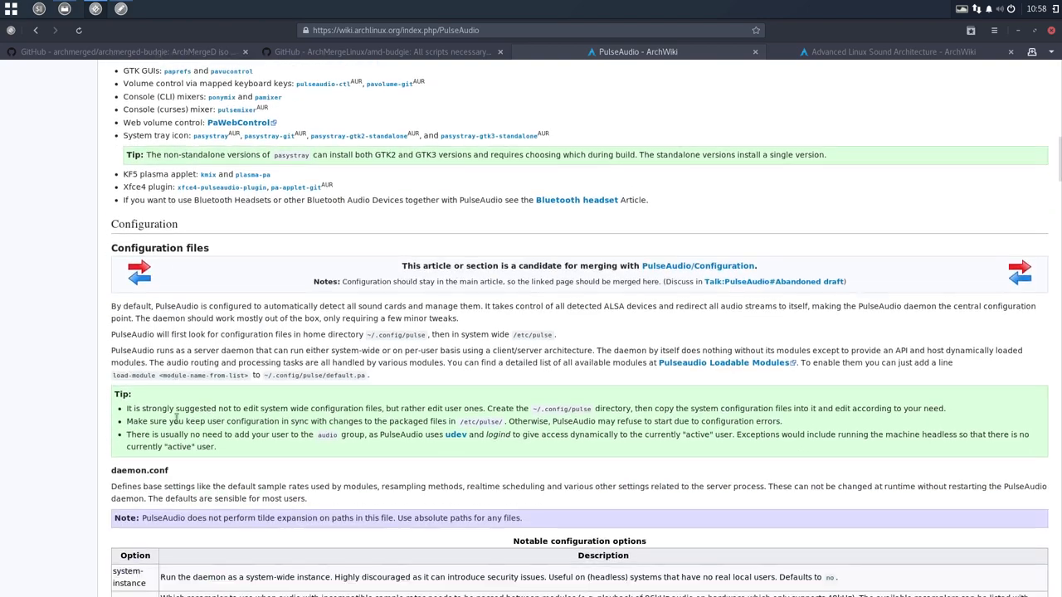
scroll(down, 3)
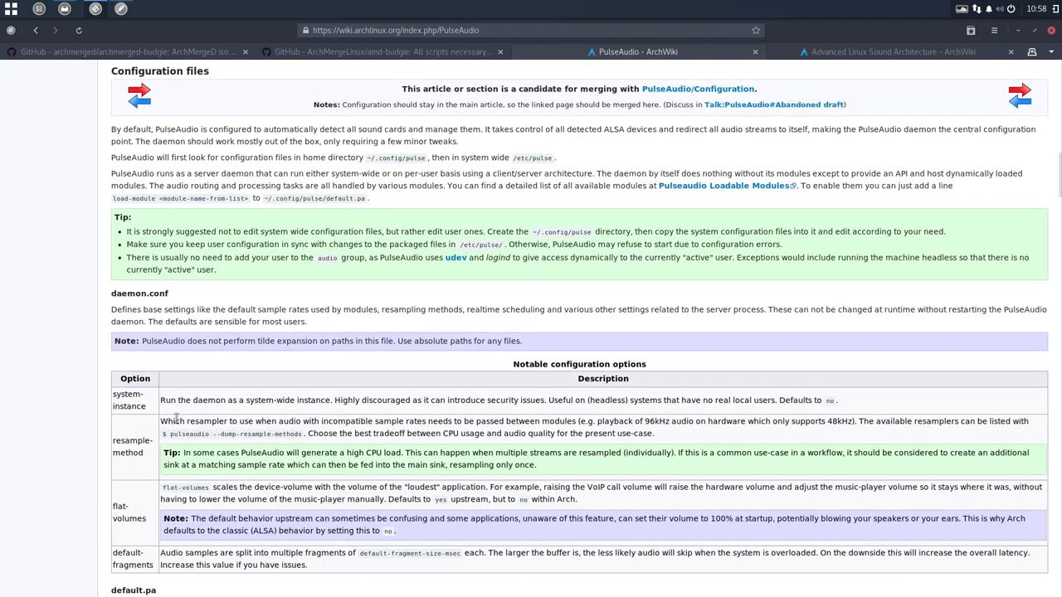
Step: Start an in-page search on the PulseAudio article with 'pul'
key(ctrl+f)
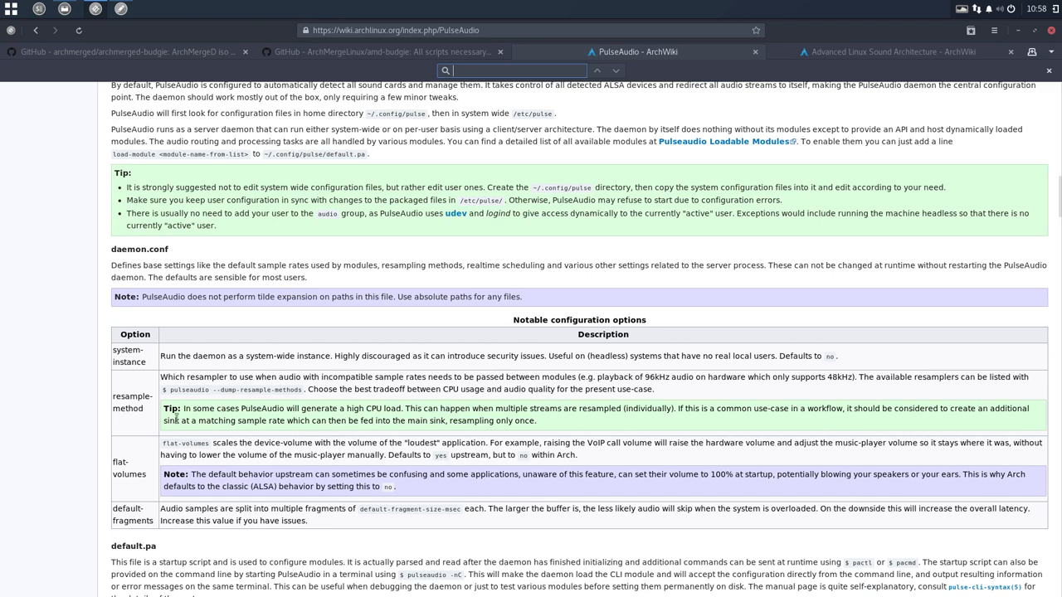
text(pulsea)
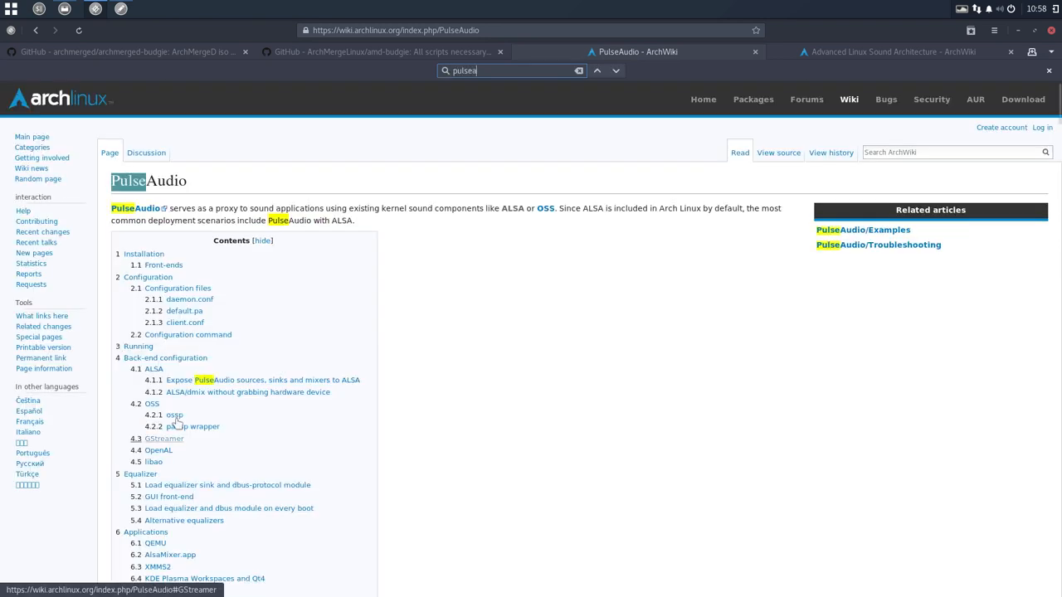
Step: Complete the search to 'pulseaudio' and step through matches to the pulseaudio-alsa Installation note
text(udio)
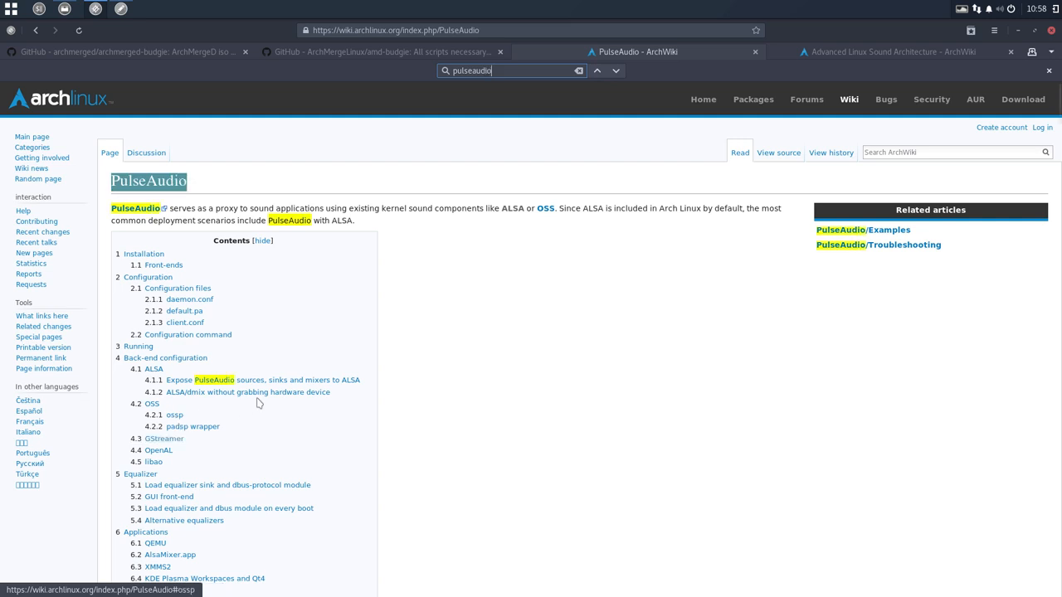
click(614, 69)
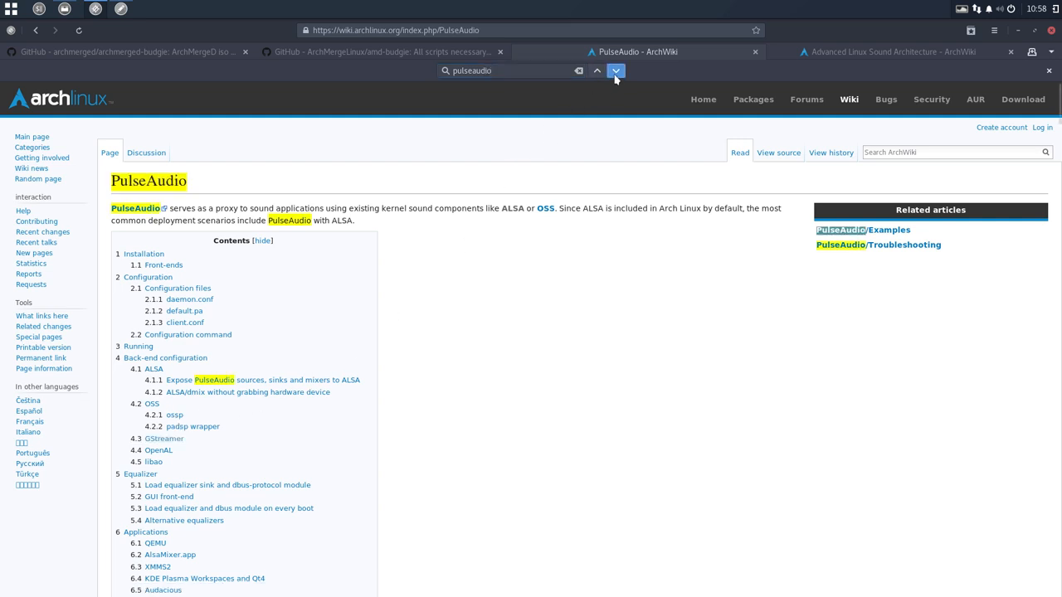
click(617, 70)
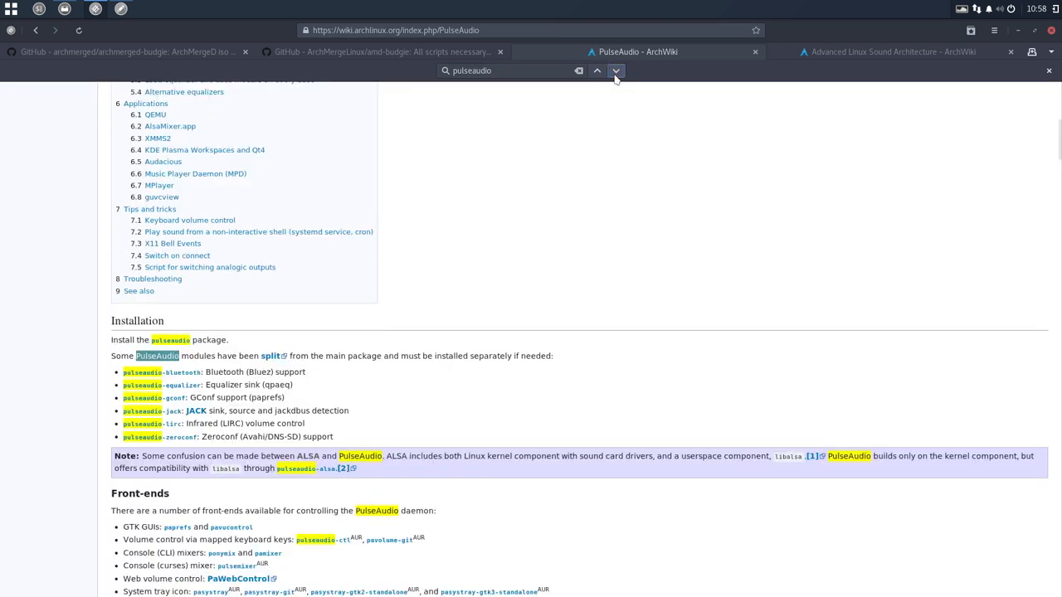
click(619, 70)
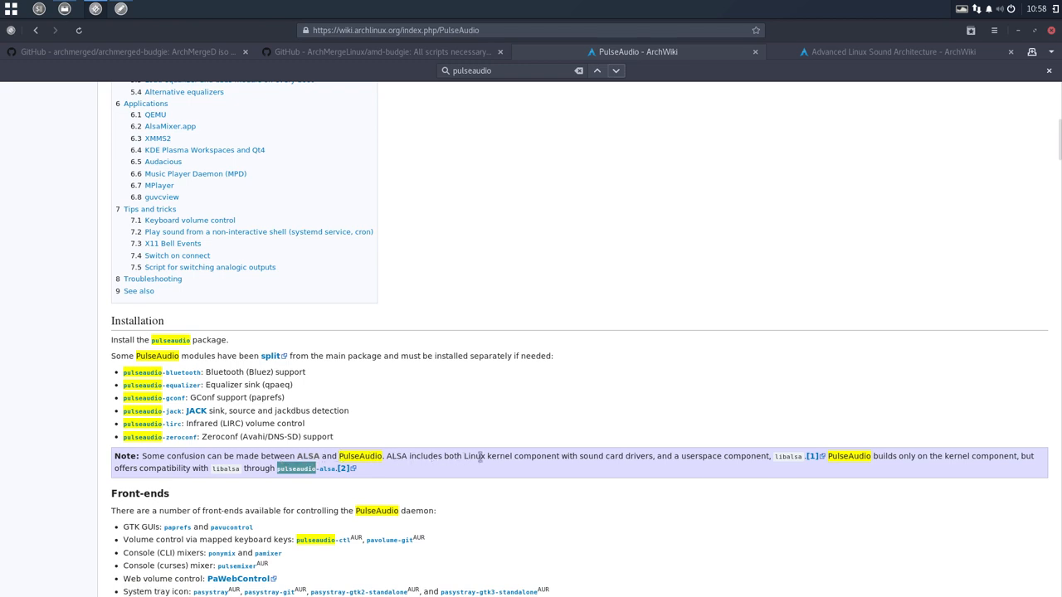
mouse_move(730, 458)
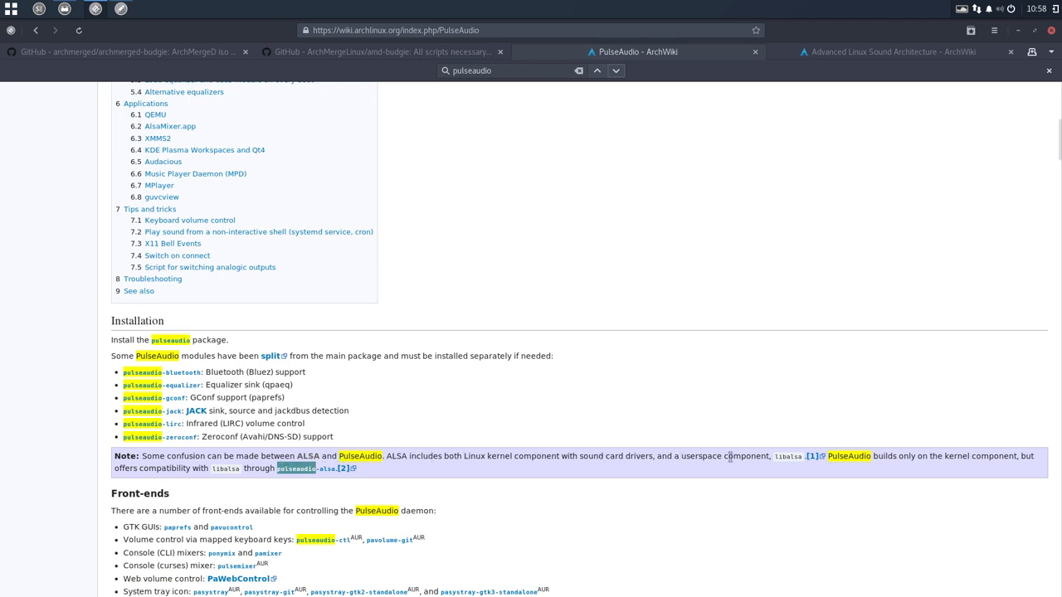
mouse_move(955, 461)
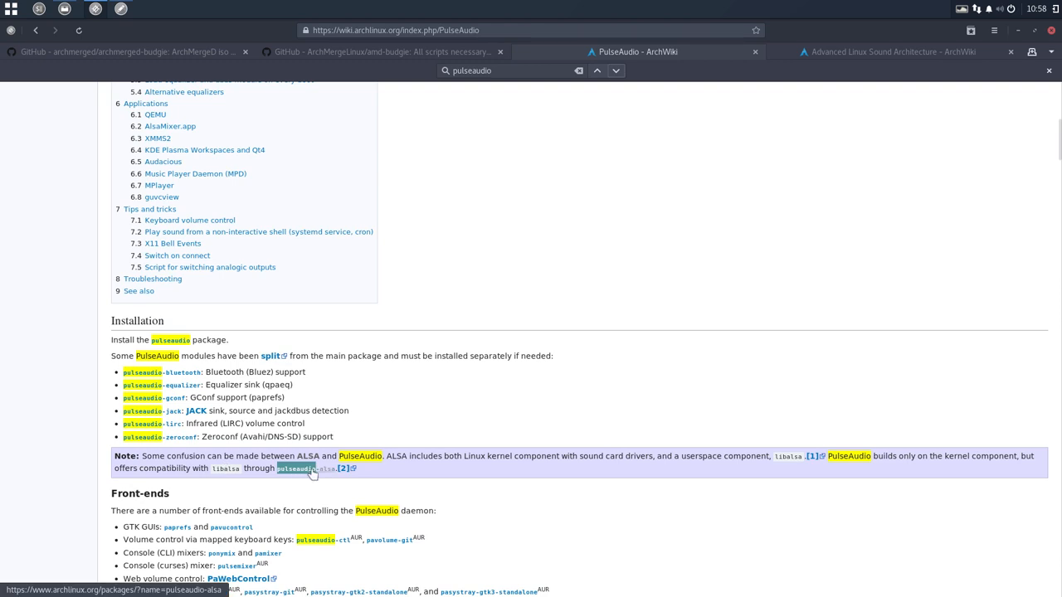
mouse_move(323, 473)
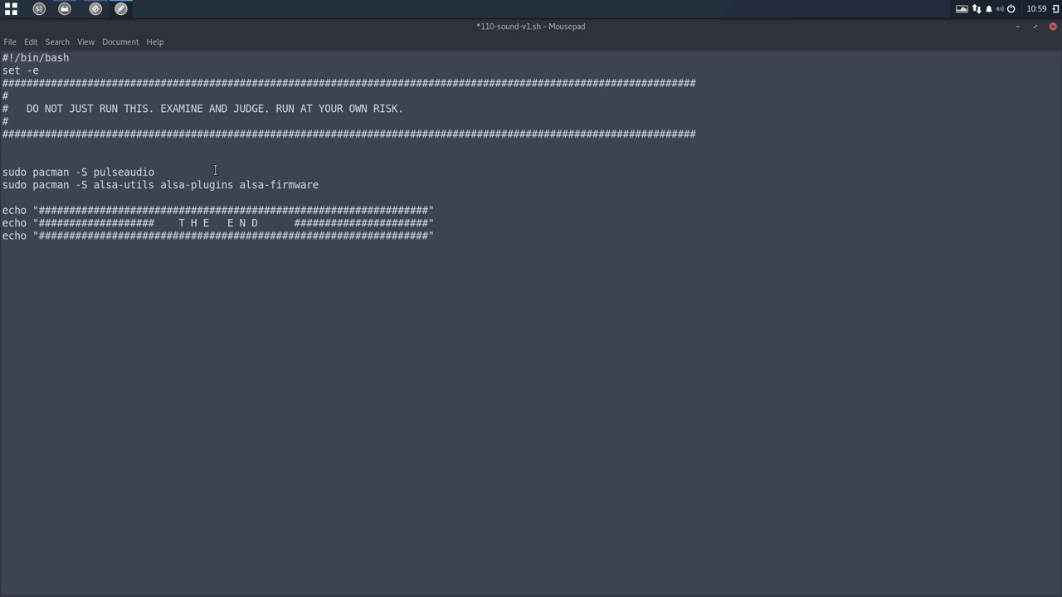
Step: Add pulseaudio-alsa to the first pacman line and alsa-lib to the end of the ALSA line
text(pulseaudi)
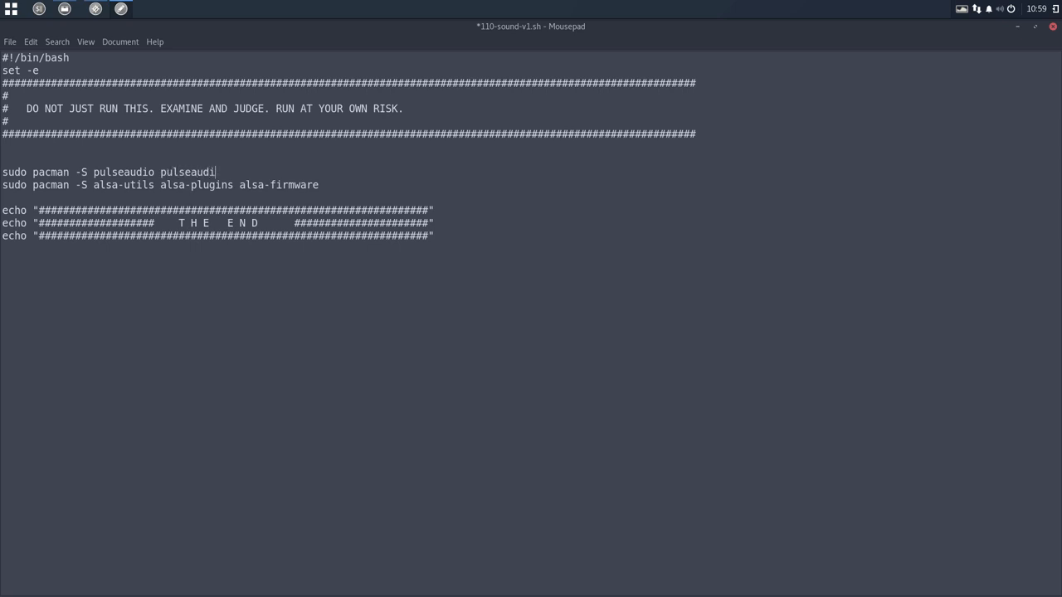
text(o-also)
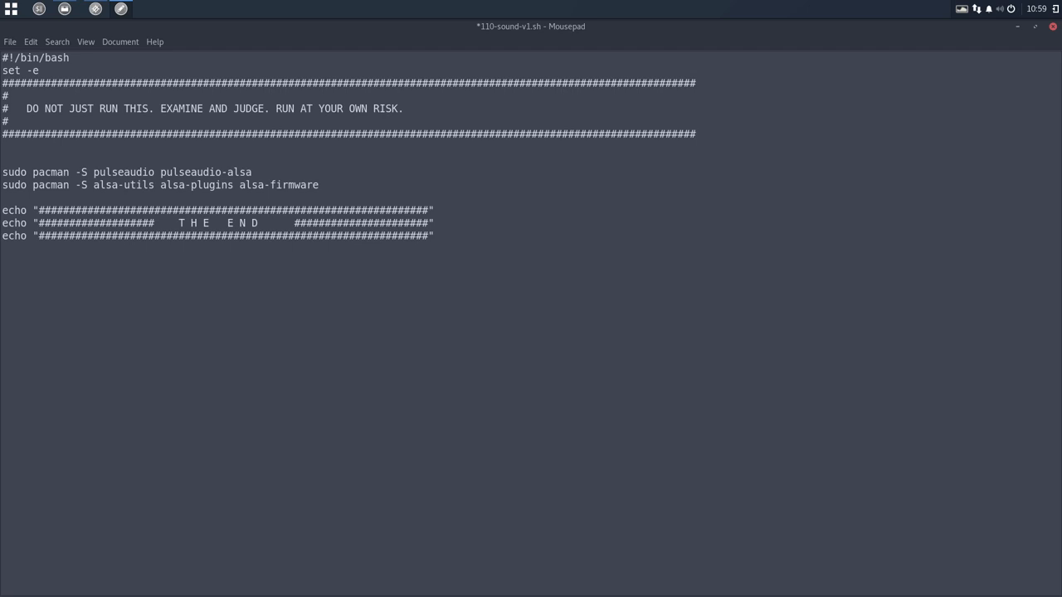
click(252, 171)
text( alsa-)
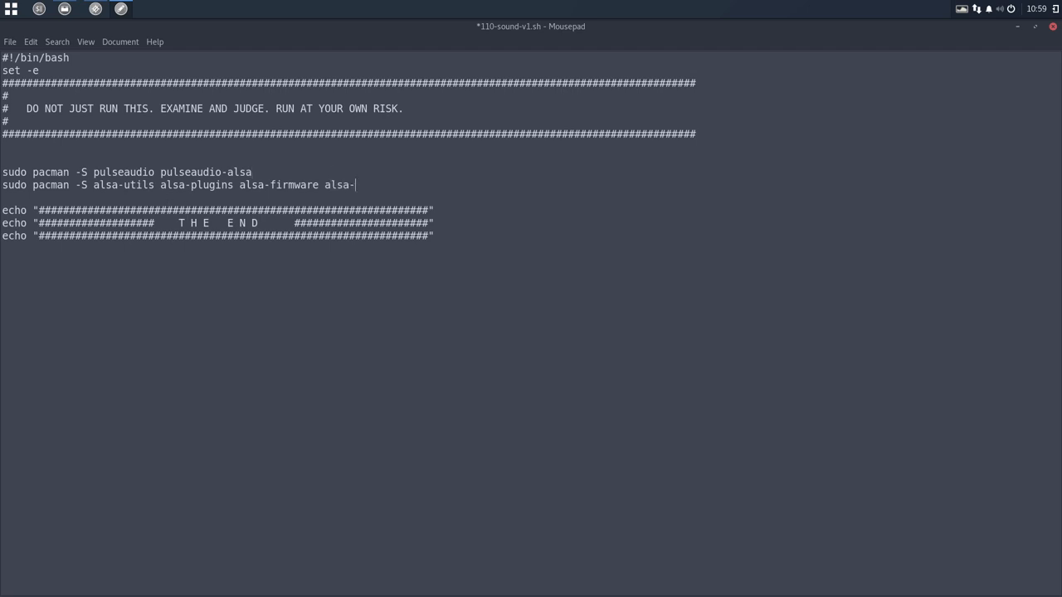
text(lib)
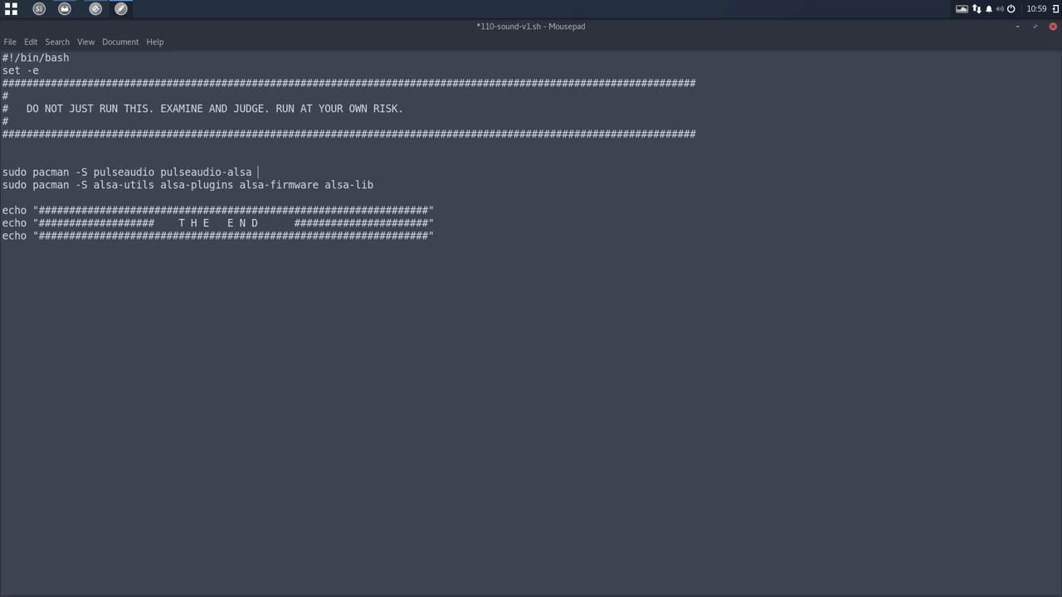
Step: End both pacman lines with '--noconfirm --needed', copying the options to the second line, and save
text(--noc)
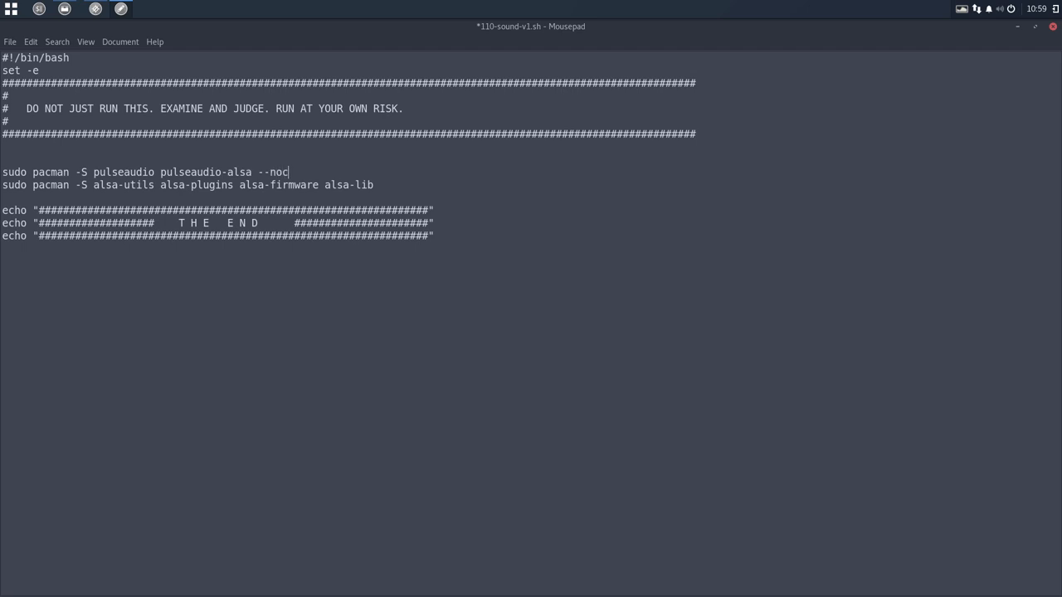
text(nfi)
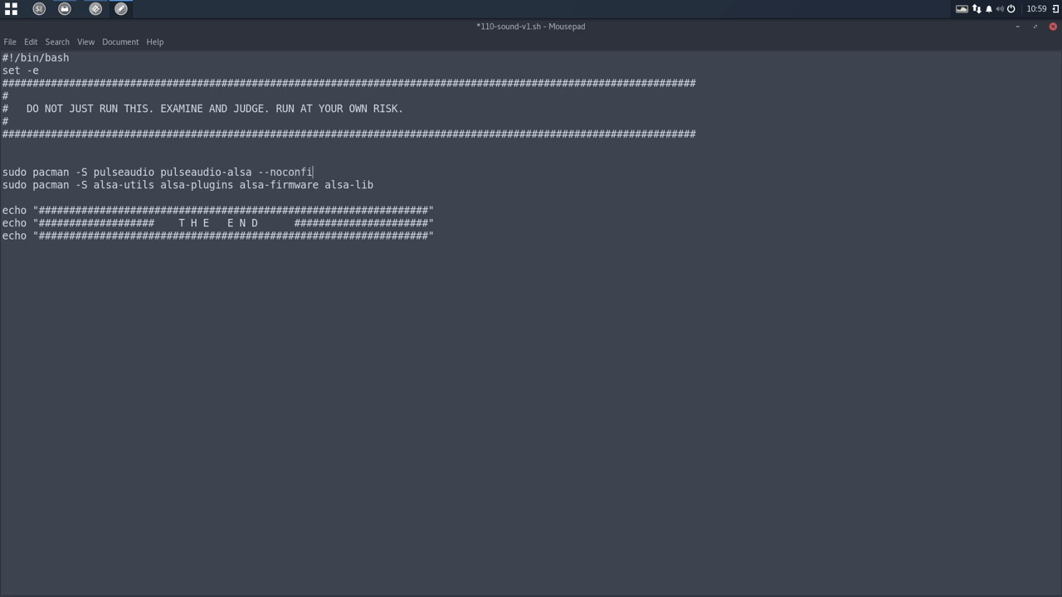
text(rm --needed)
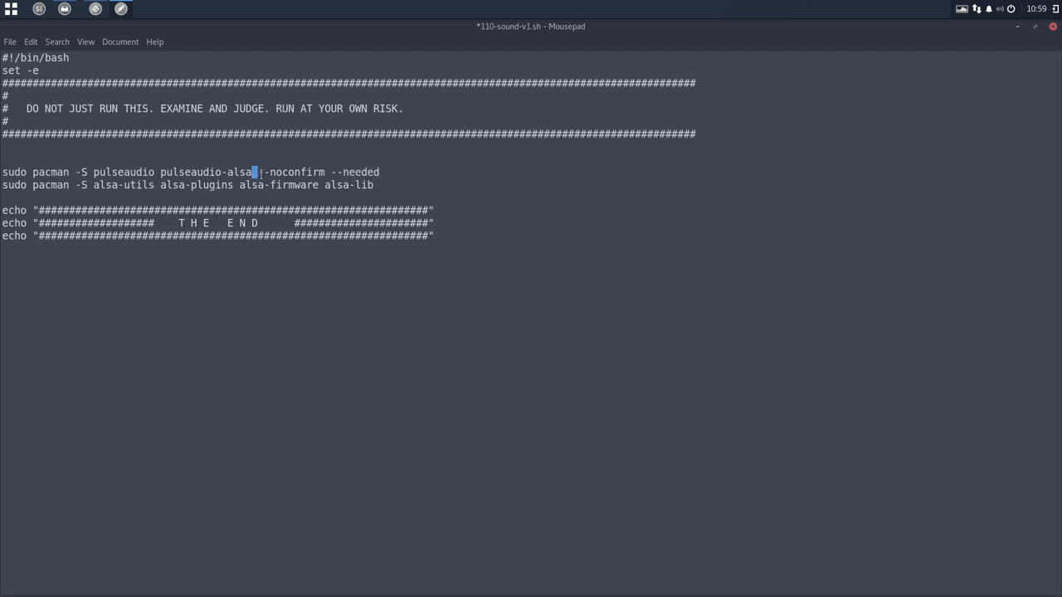
drag(252, 171, 380, 171)
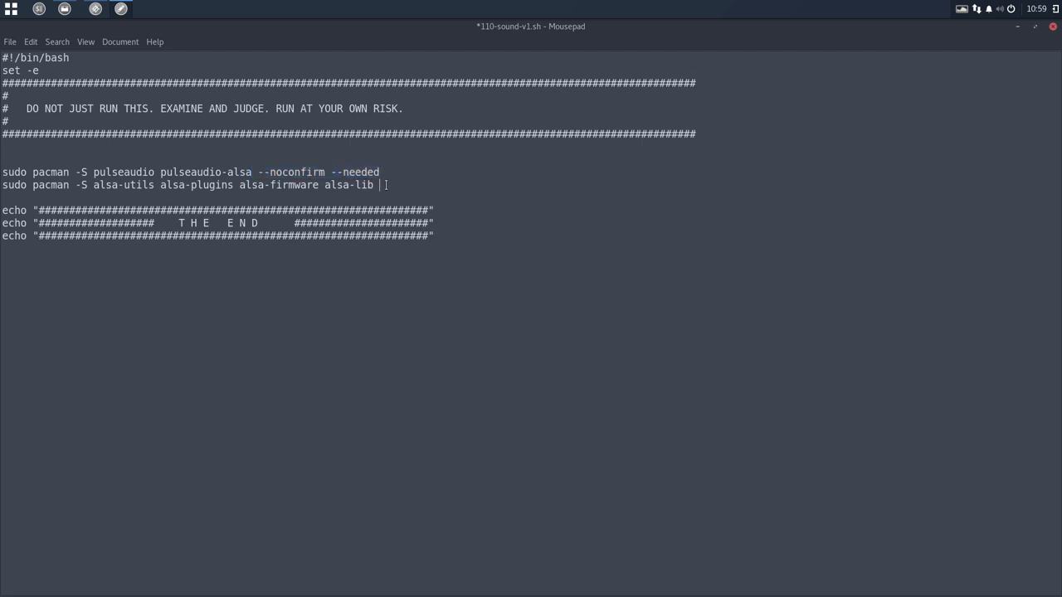
text(--noconfirm --needed)
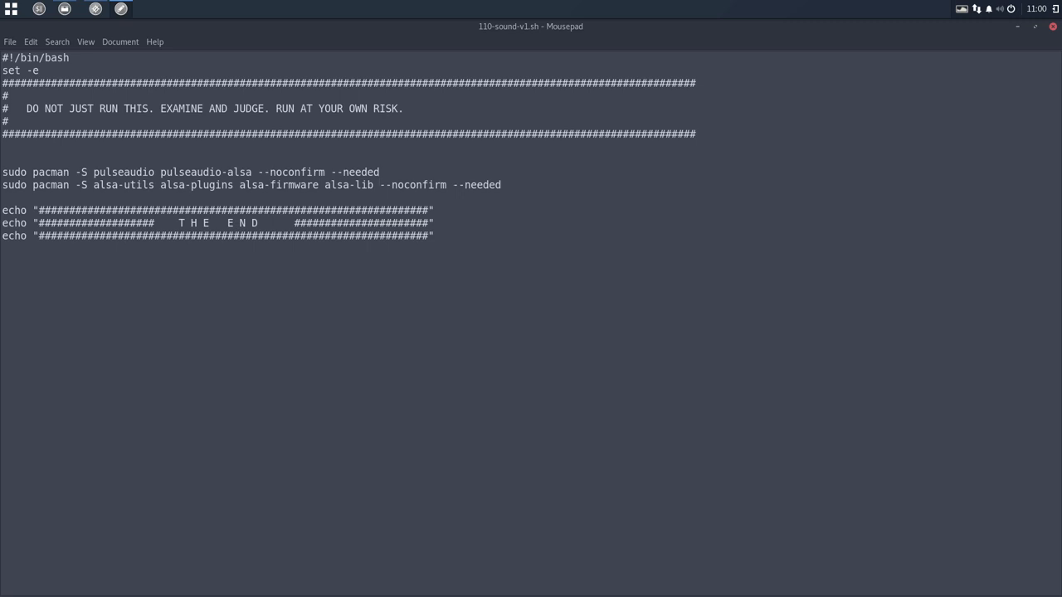
Step: Search 'gst' on the PulseAudio wiki, open the gst-plugins-good package search, then switch to the amd-budgie GitHub tab
click(378, 184)
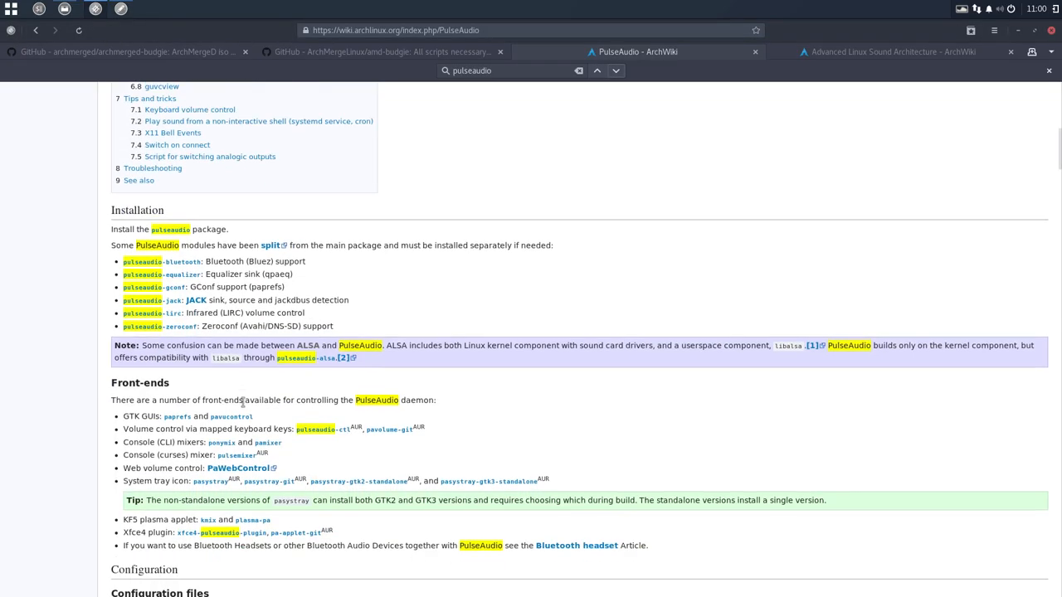
scroll(down, 3)
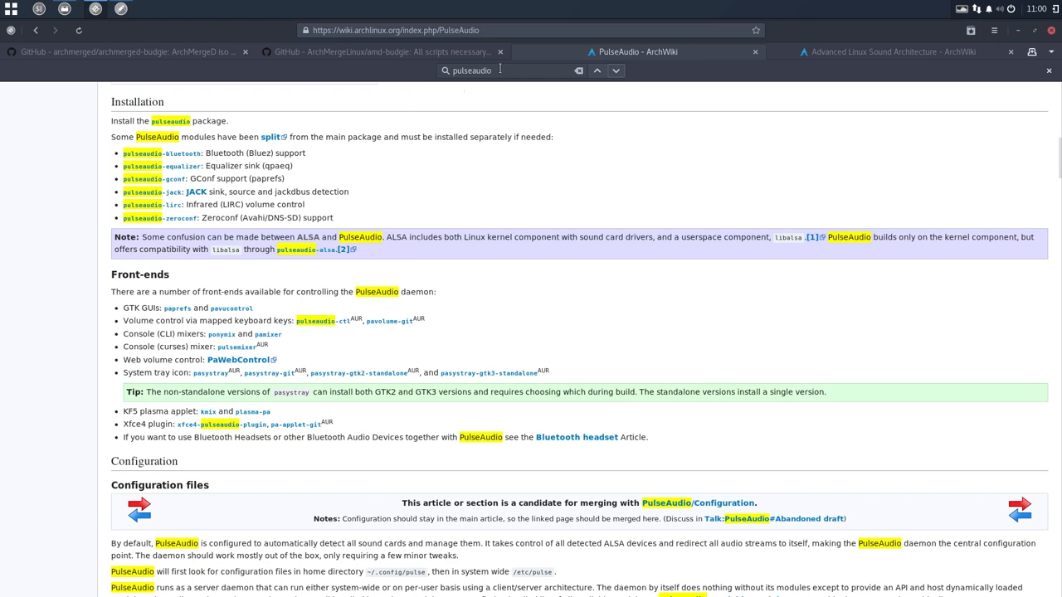
text(gst)
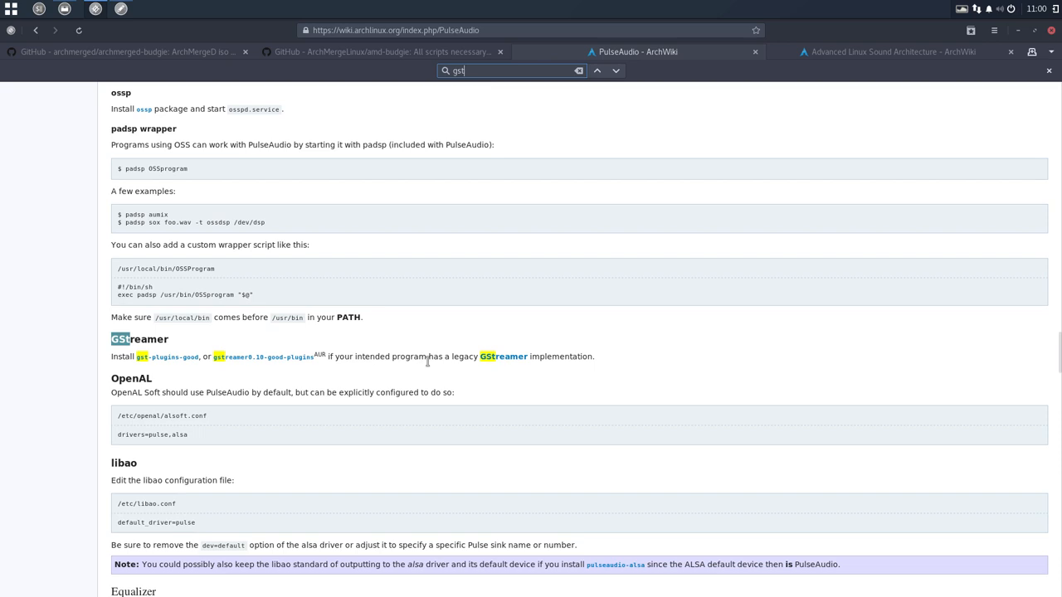
mouse_move(501, 362)
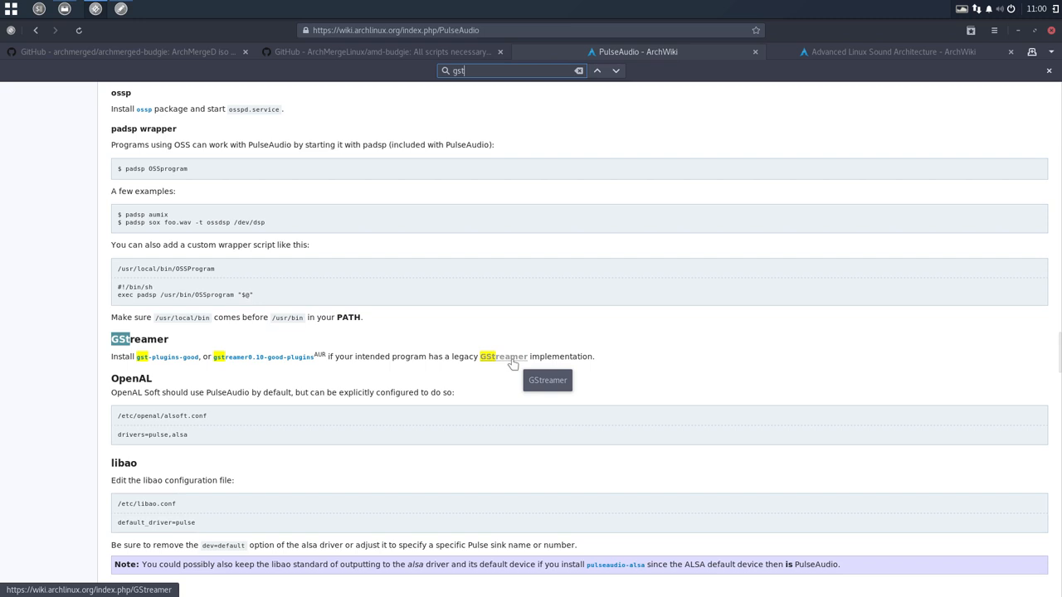
mouse_move(172, 359)
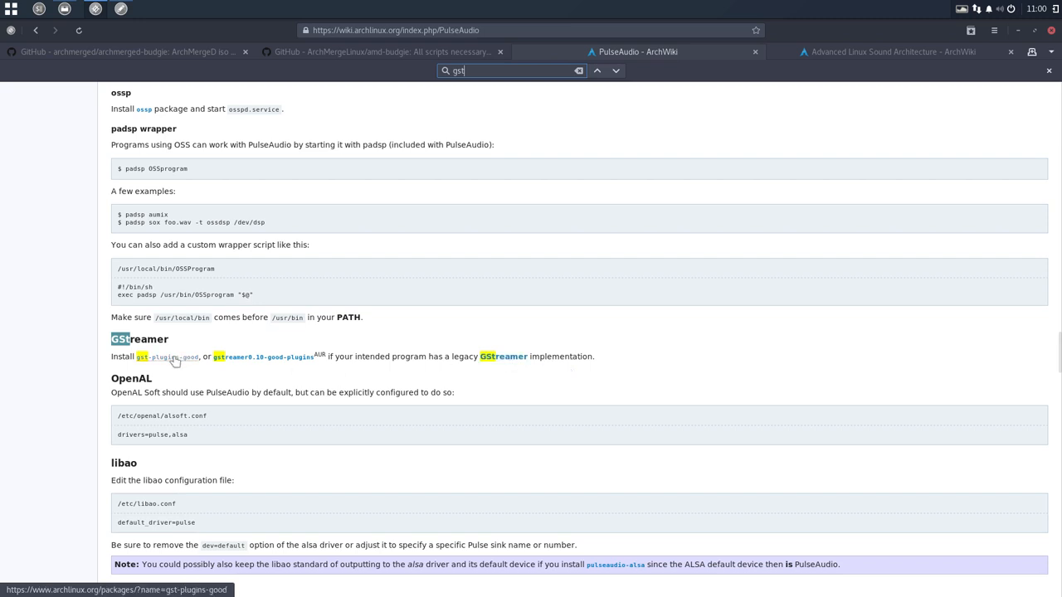
click(166, 357)
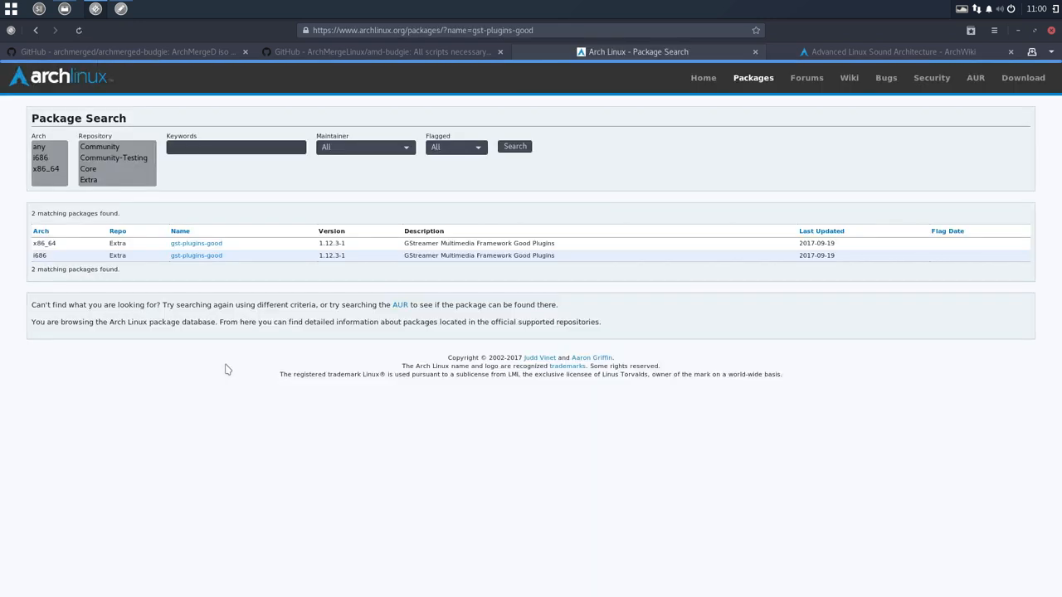
mouse_move(209, 259)
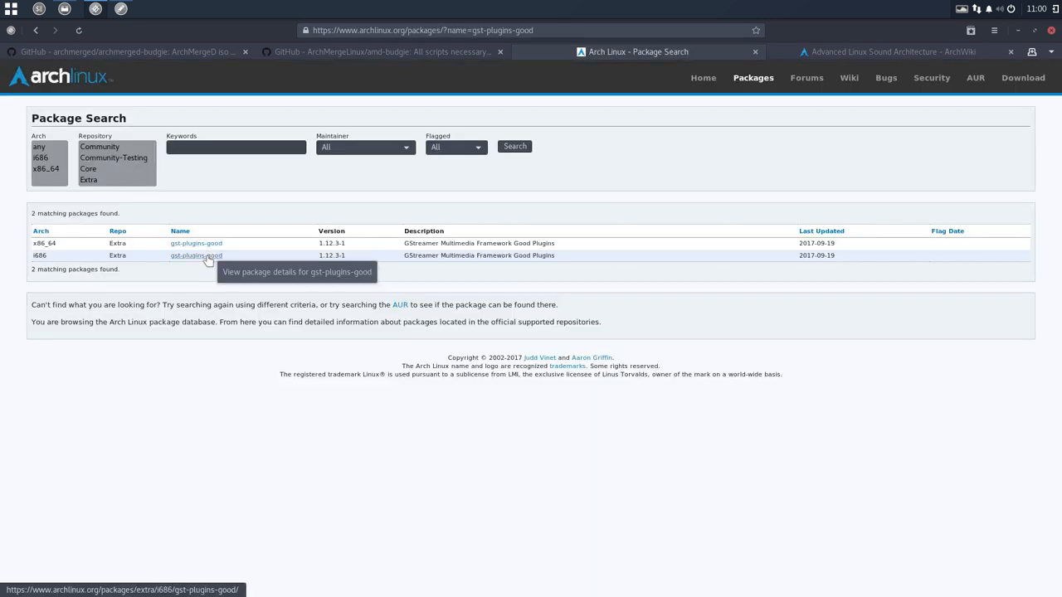
mouse_move(34, 30)
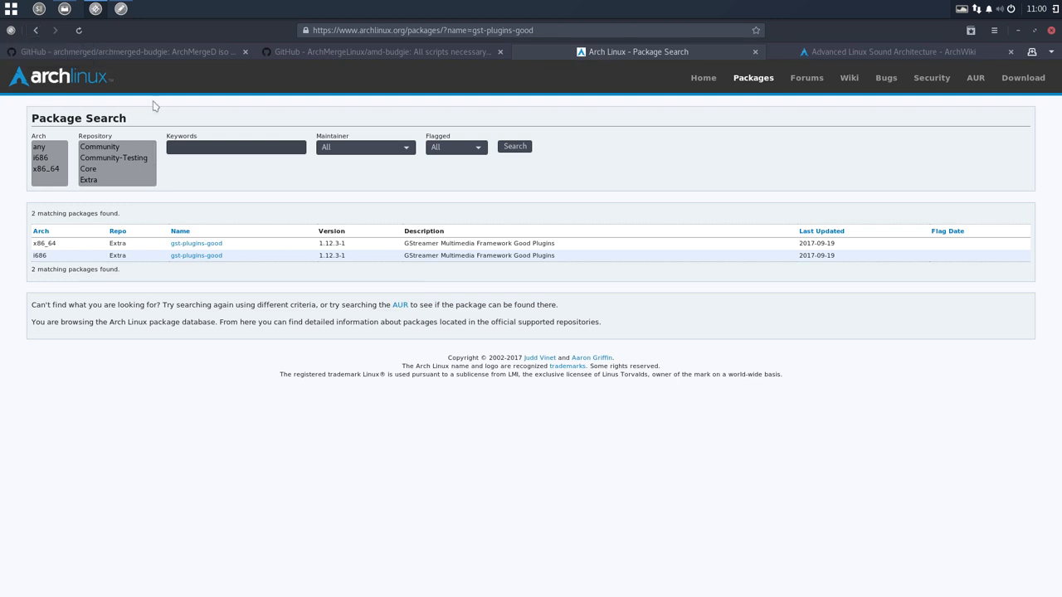
click(378, 51)
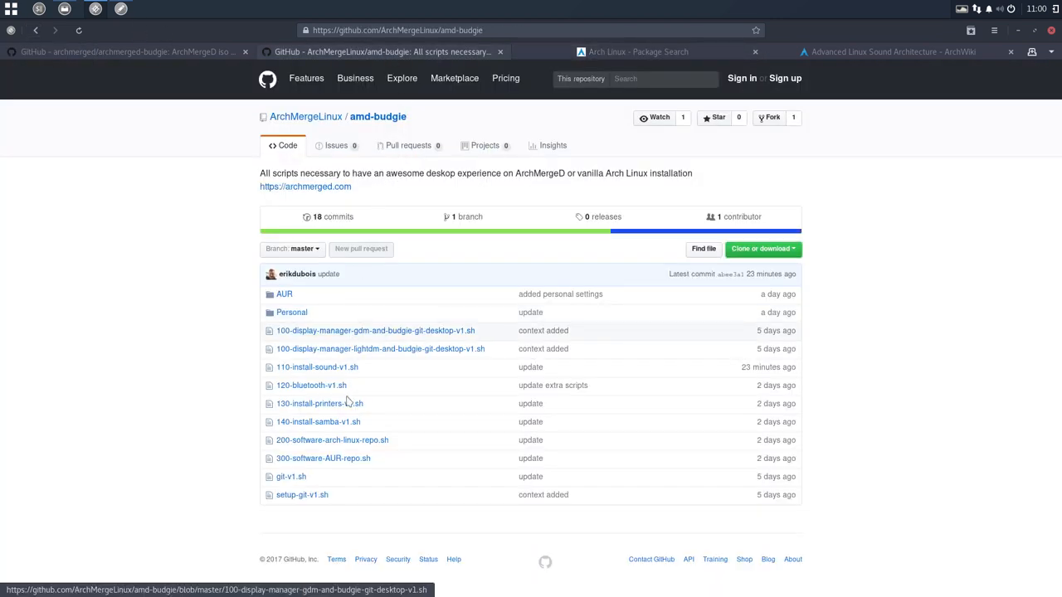
Step: Copy the 'sudo pacman -S gst-plugins-good gst-plugins-bad gst-plugins-base gst-plugins-ugly' line from 110-install-sound-v1.sh
click(316, 366)
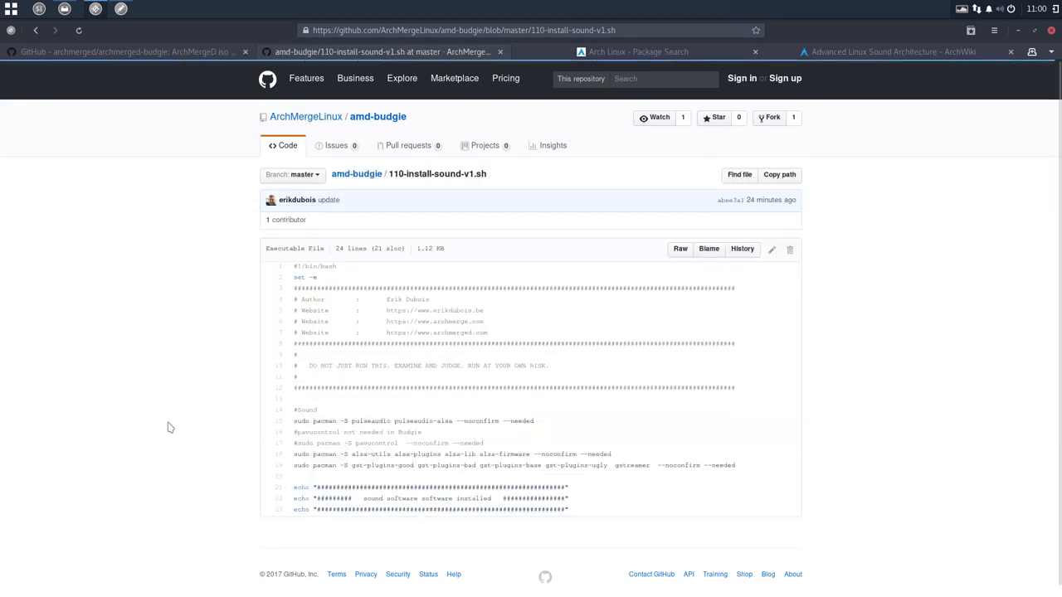
mouse_move(707, 466)
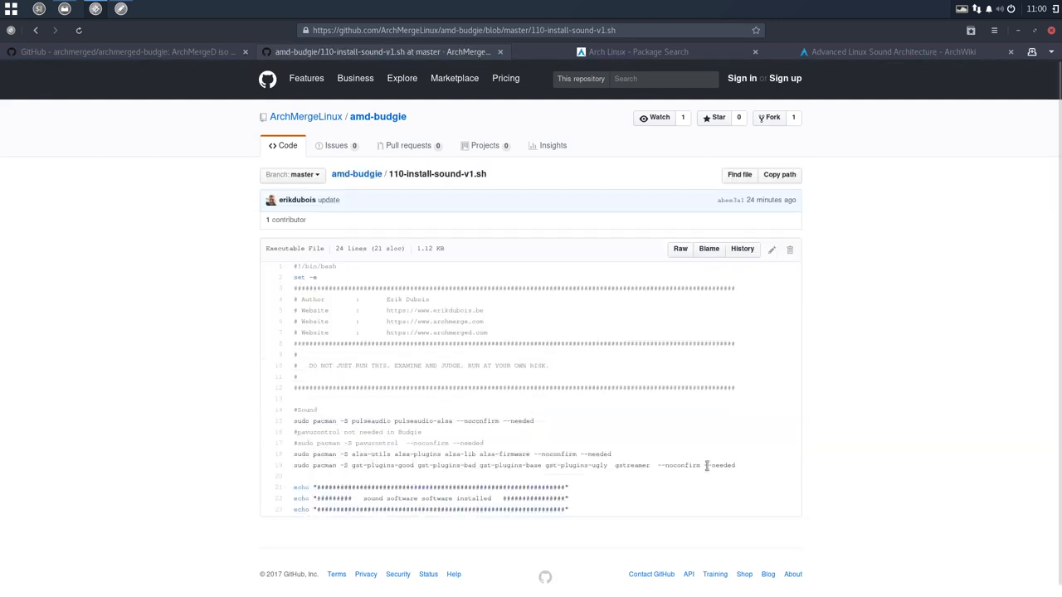
drag(340, 465, 733, 464)
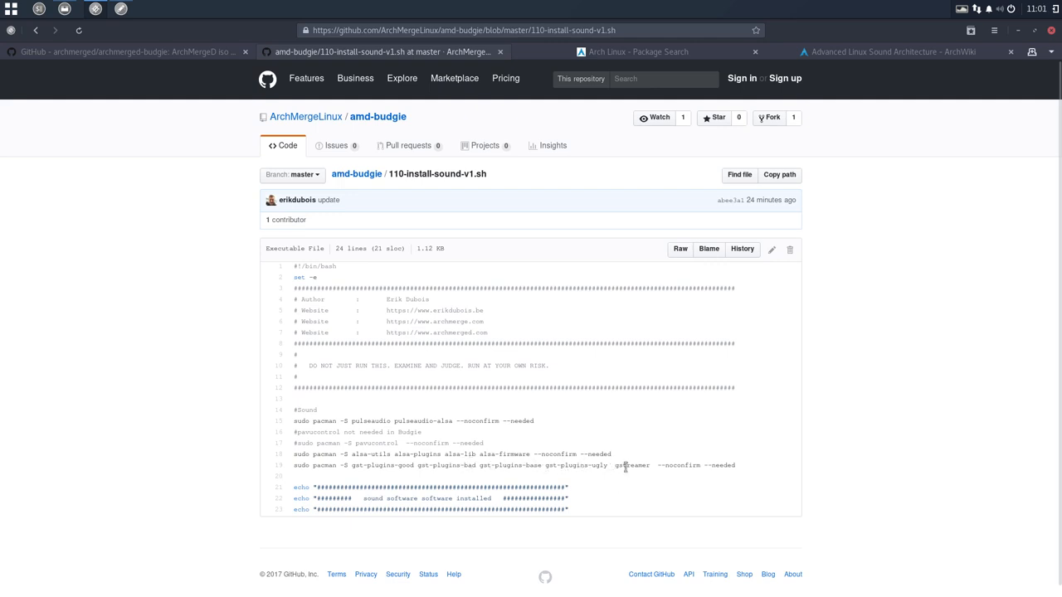
drag(560, 464, 737, 464)
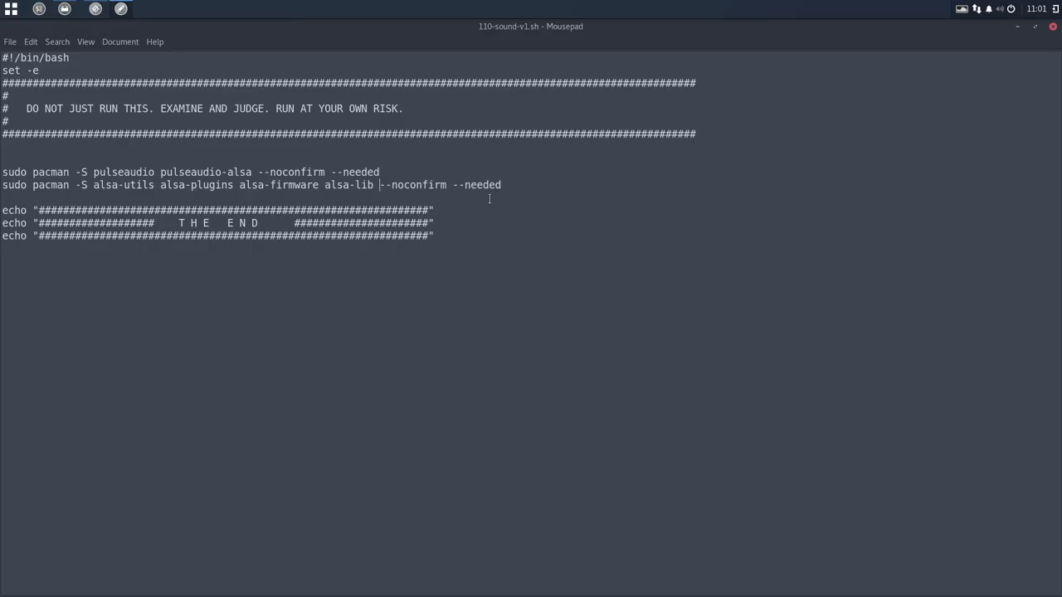
text(sudo pacman -S gst-plugins-good gst-plugins-bad gst-plugins-base gst-plugins-ugly  gstreamer  --noconfirm --needed)
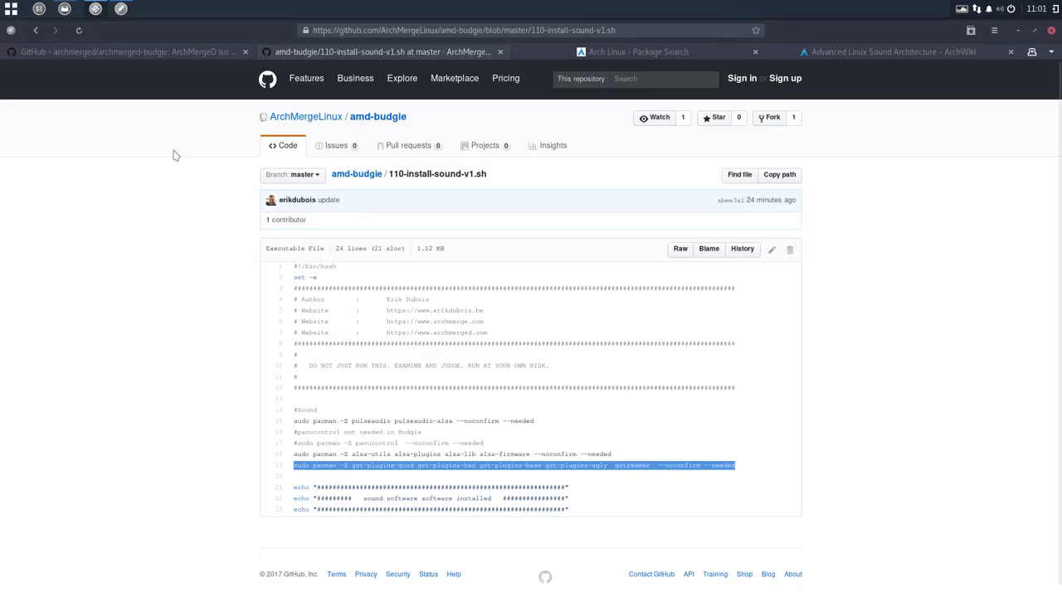
Step: Skim the PulseAudio ArchWiki page's GStreamer, equalizer and applications sections before starting a new tab
click(646, 52)
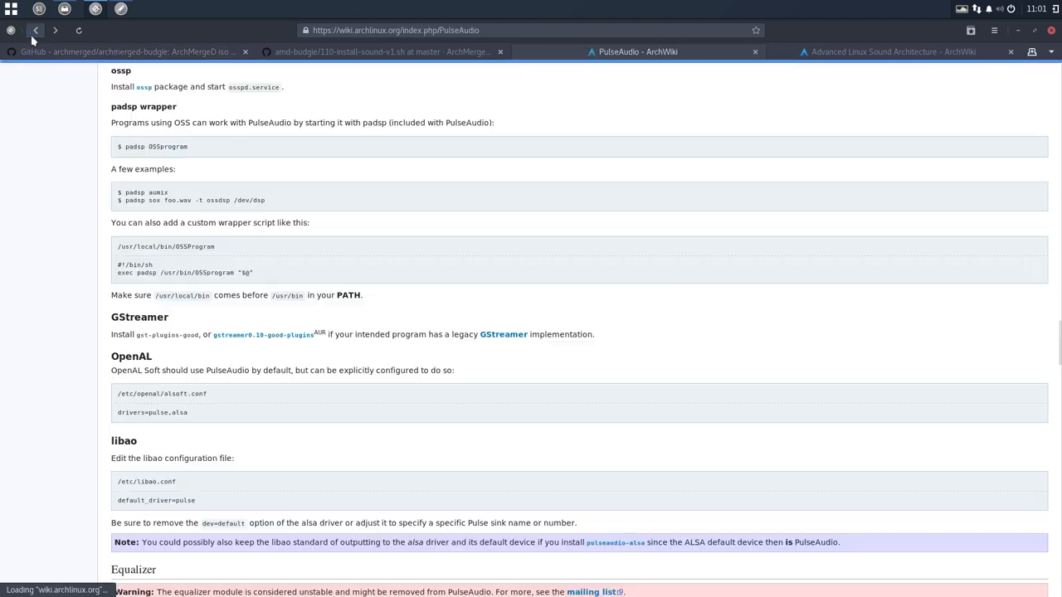
scroll(down, 3)
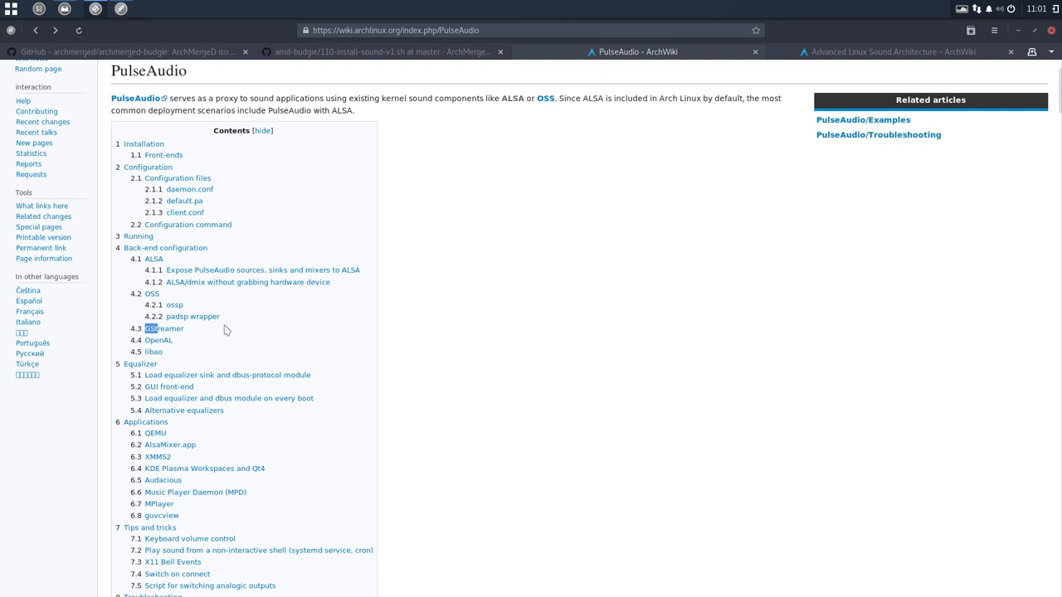
click(156, 329)
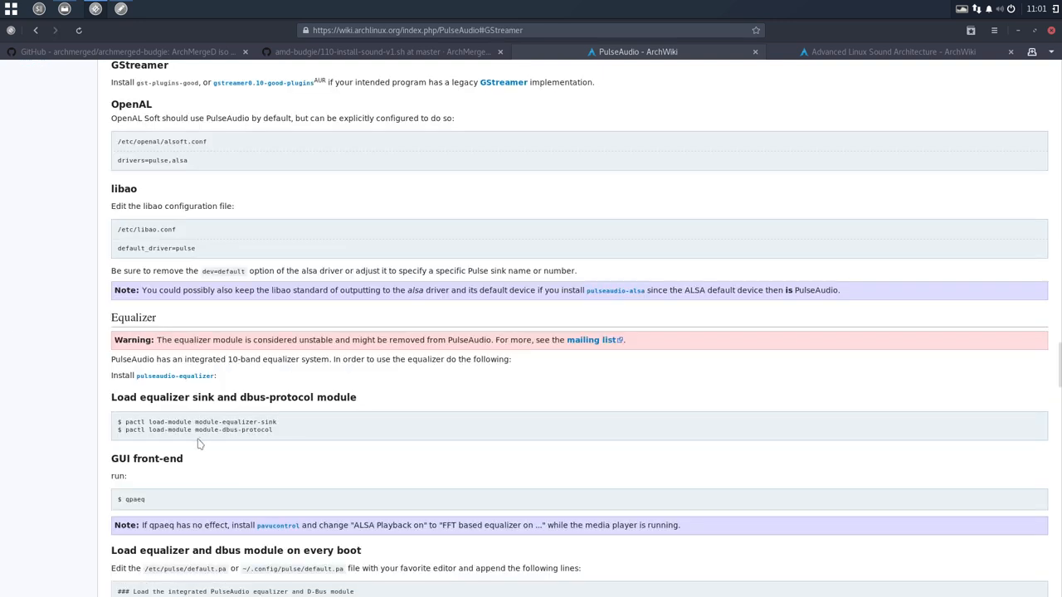
scroll(down, 3)
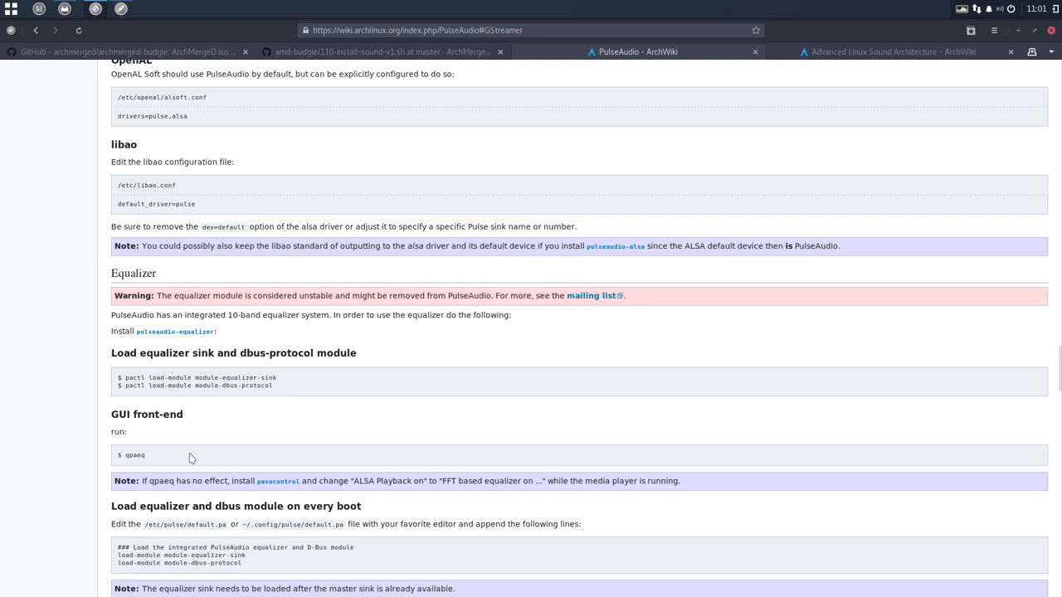
scroll(down, 3)
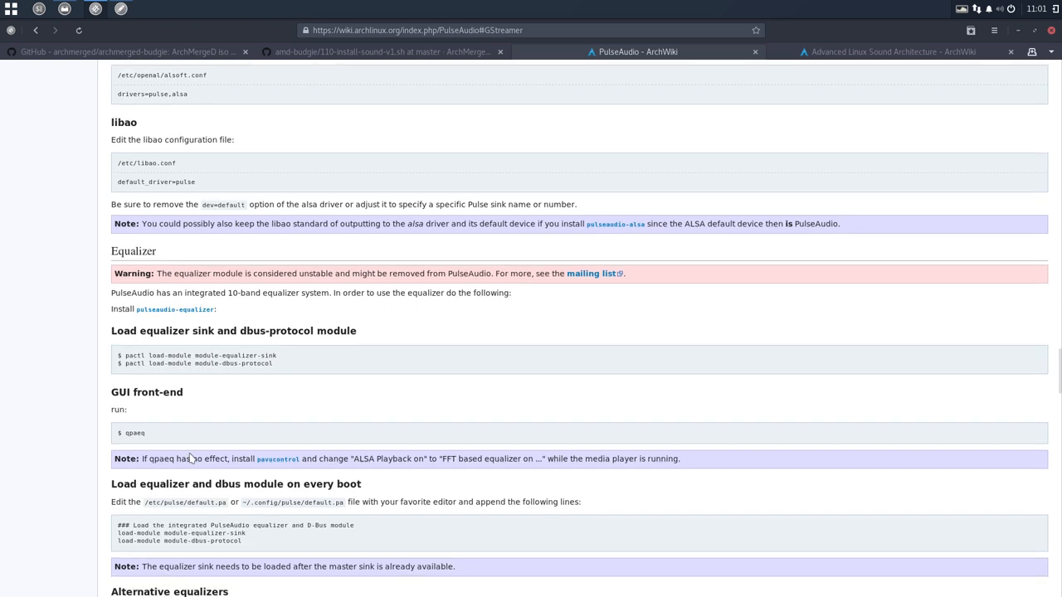
scroll(down, 3)
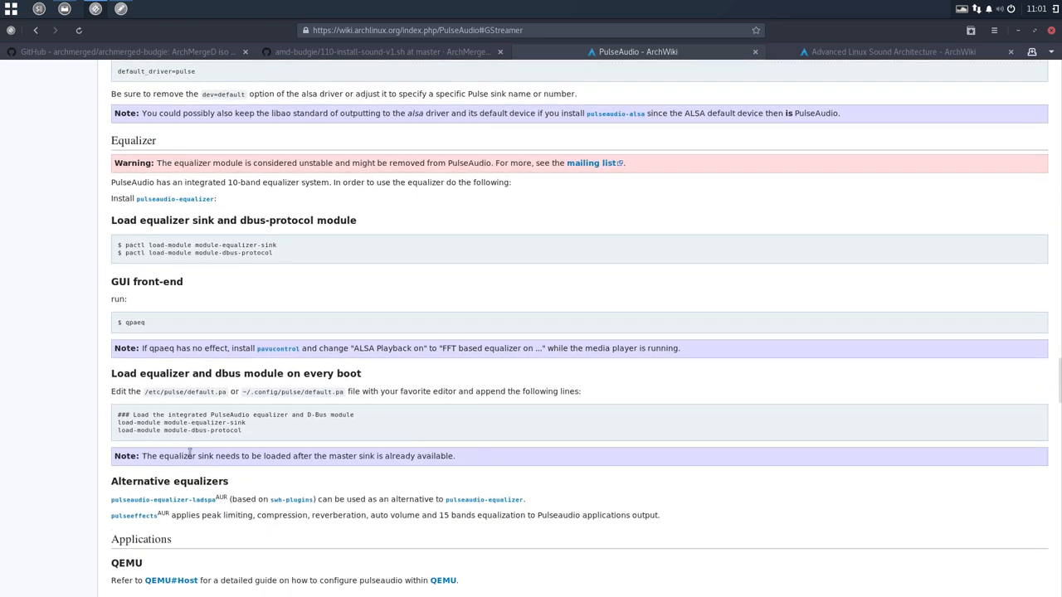
scroll(down, 3)
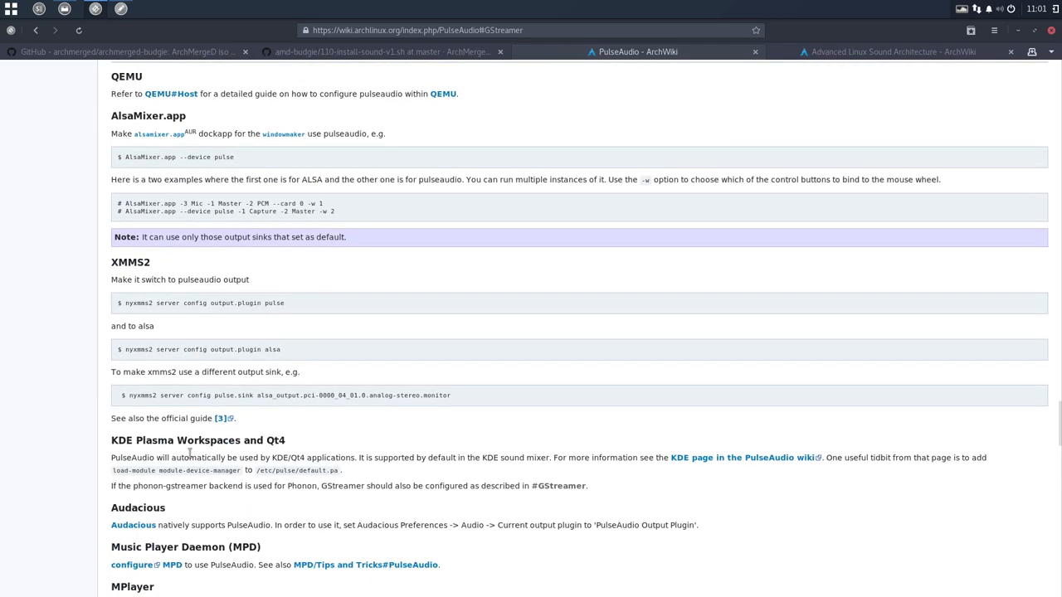
scroll(down, 3)
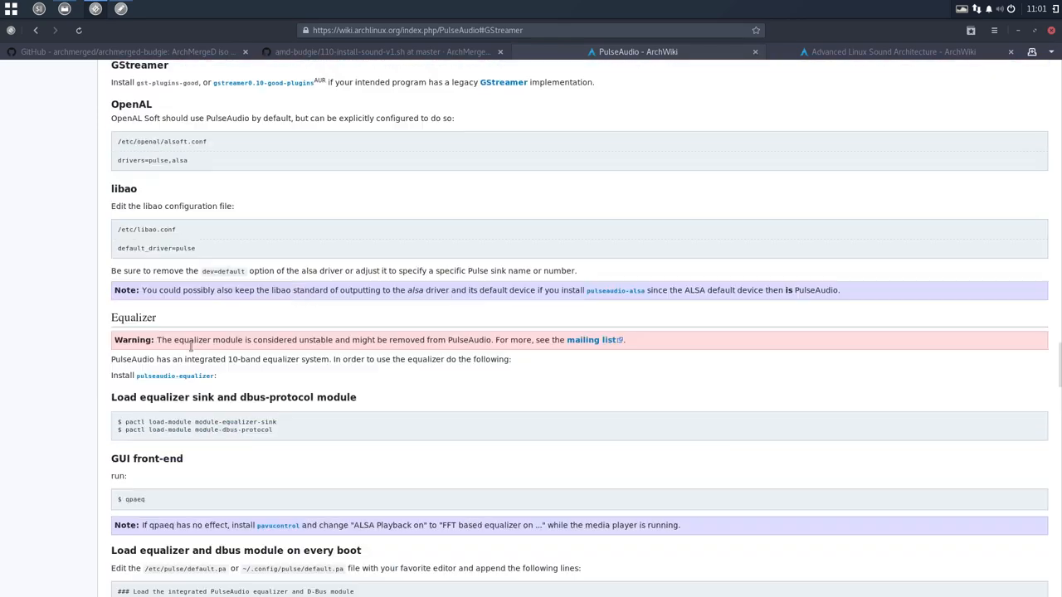
scroll(up, 3)
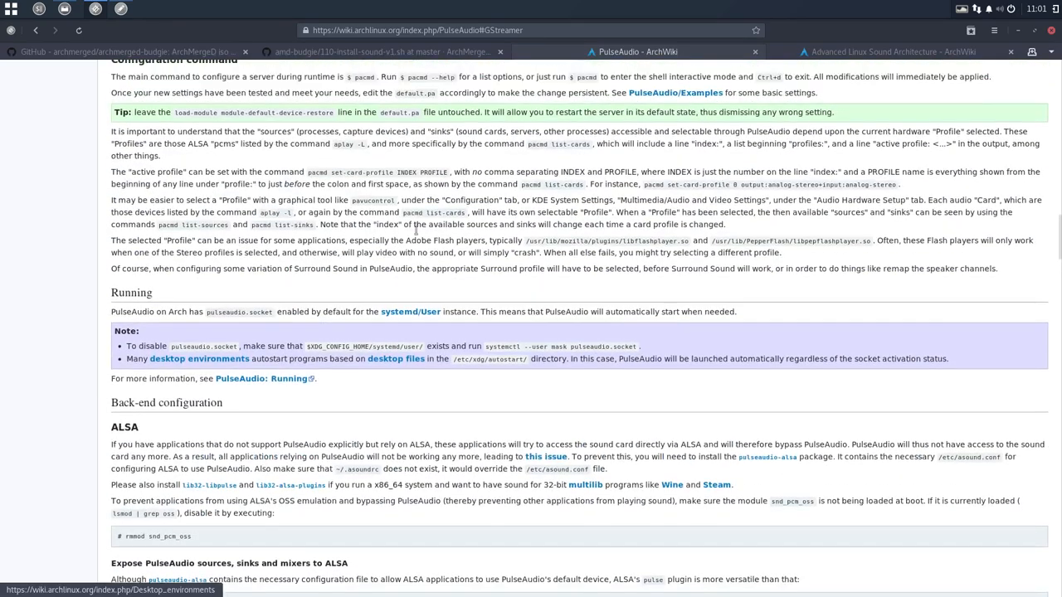
scroll(up, 3)
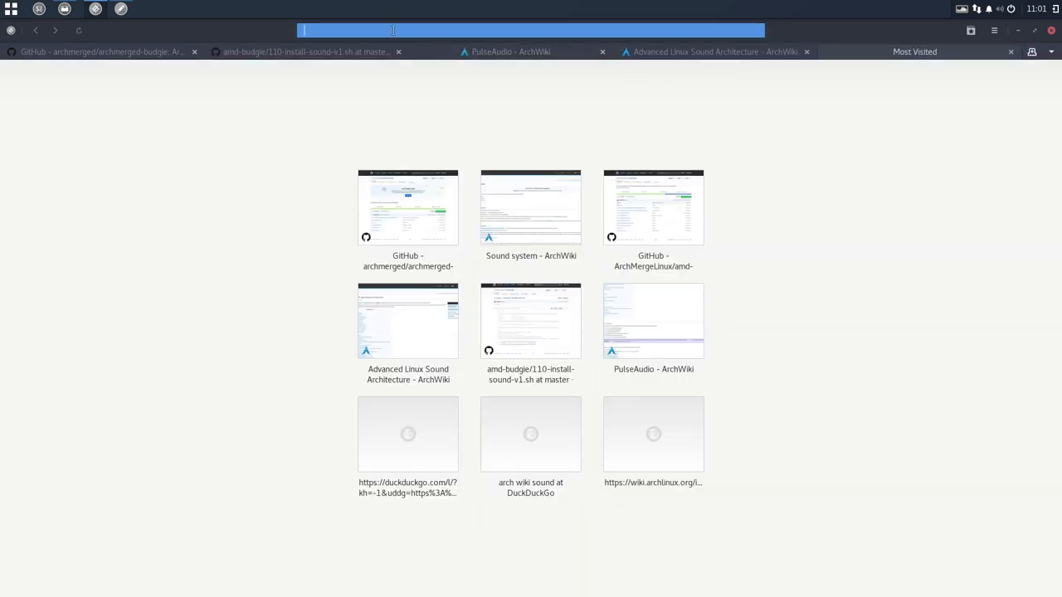
Step: Search Google for 'arch linux' gst-plugins and gstreamer packages and open the GStreamer ArchWiki result
text(goo)
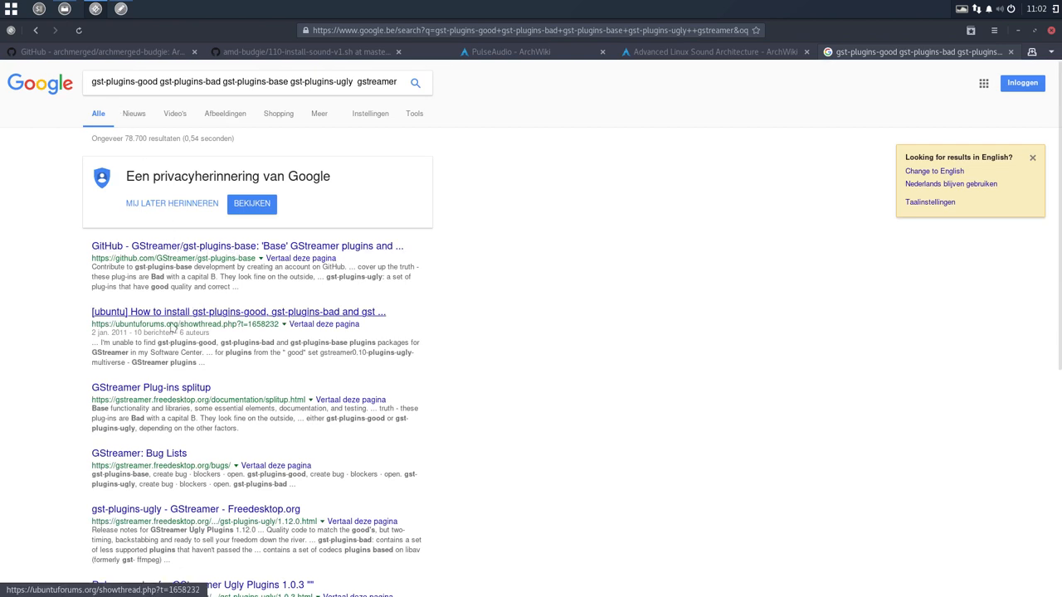
mouse_move(146, 388)
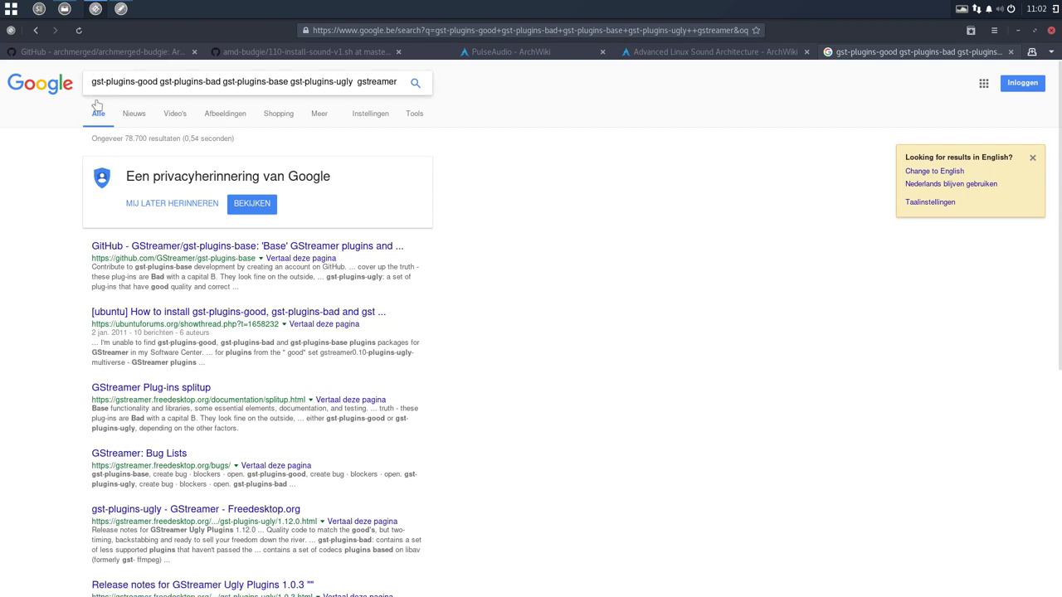
text(arch linux)
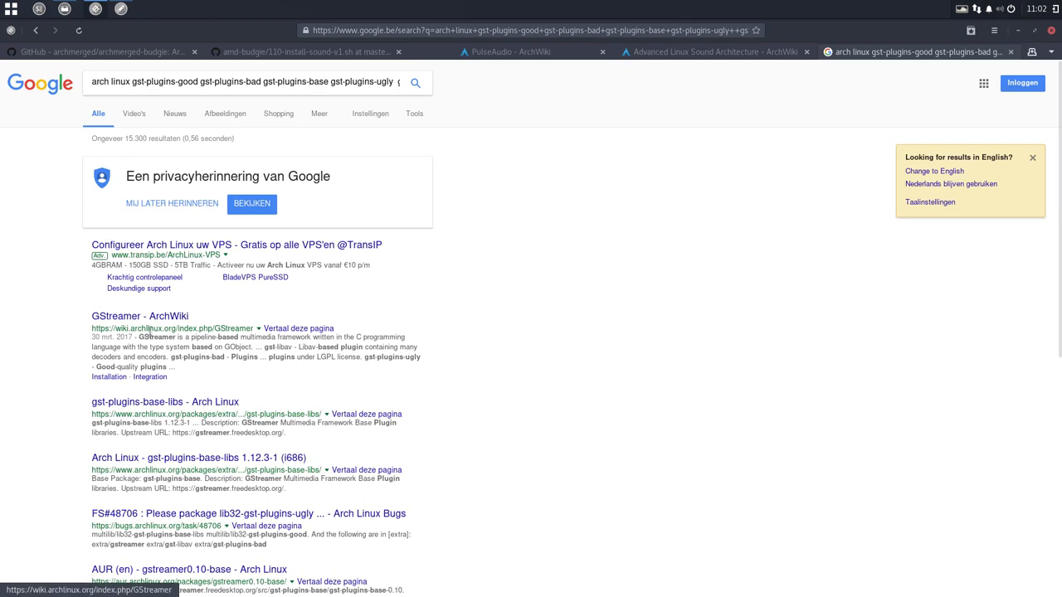
click(129, 319)
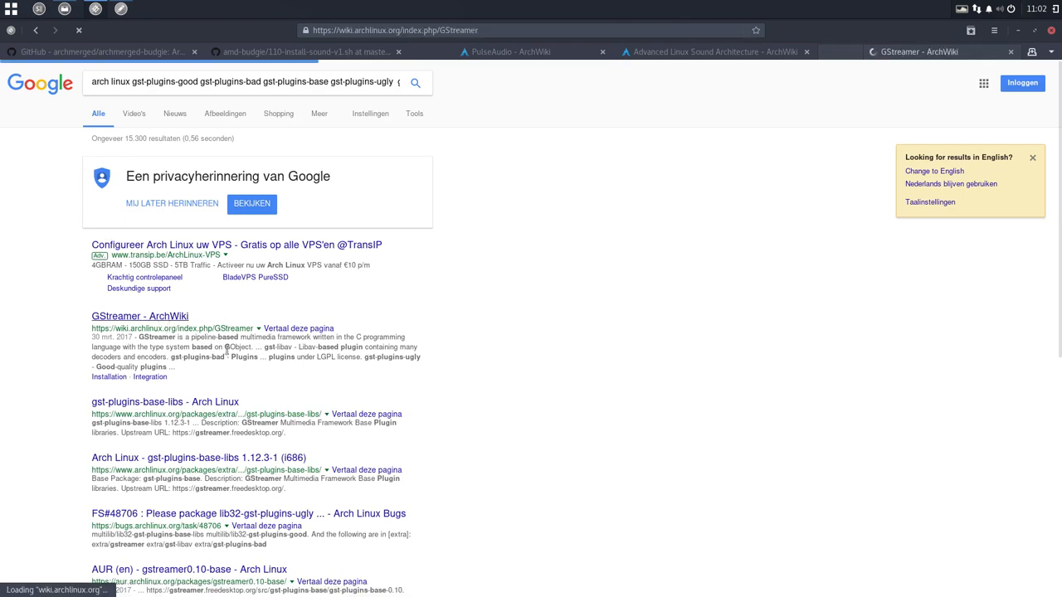
click(120, 317)
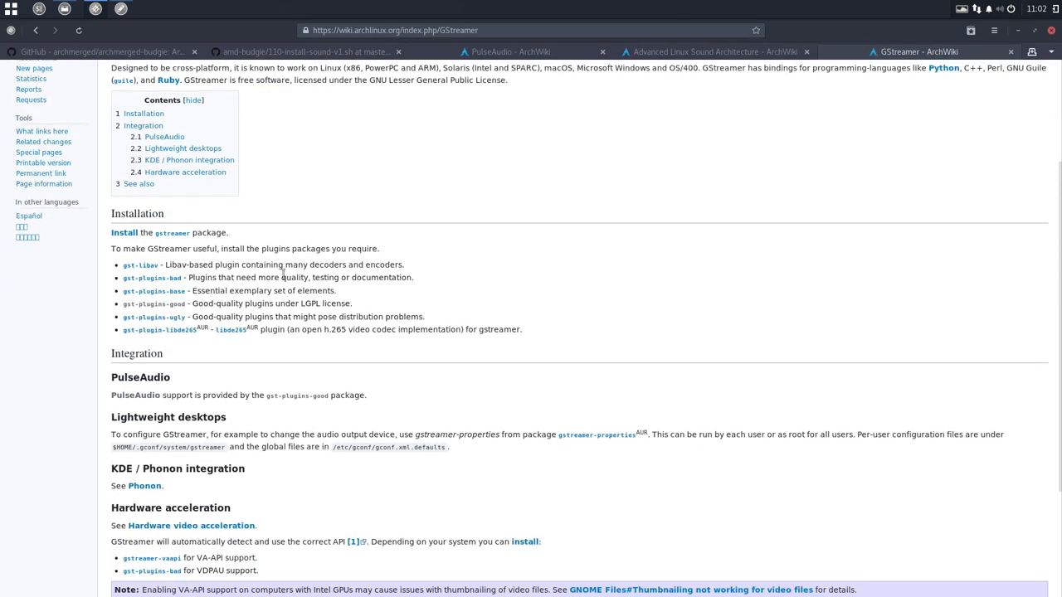
mouse_move(159, 282)
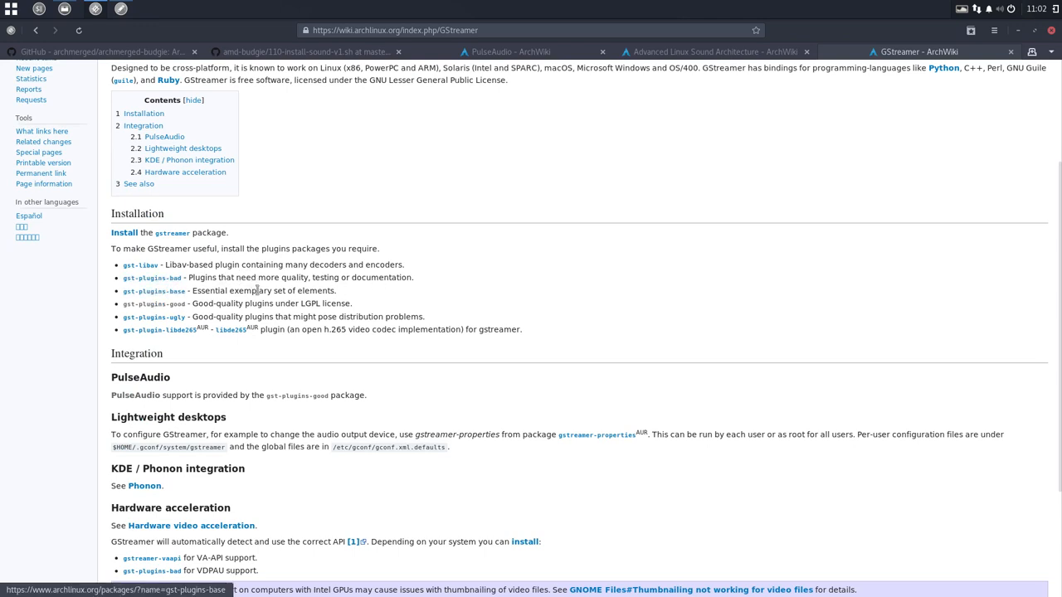
mouse_move(163, 317)
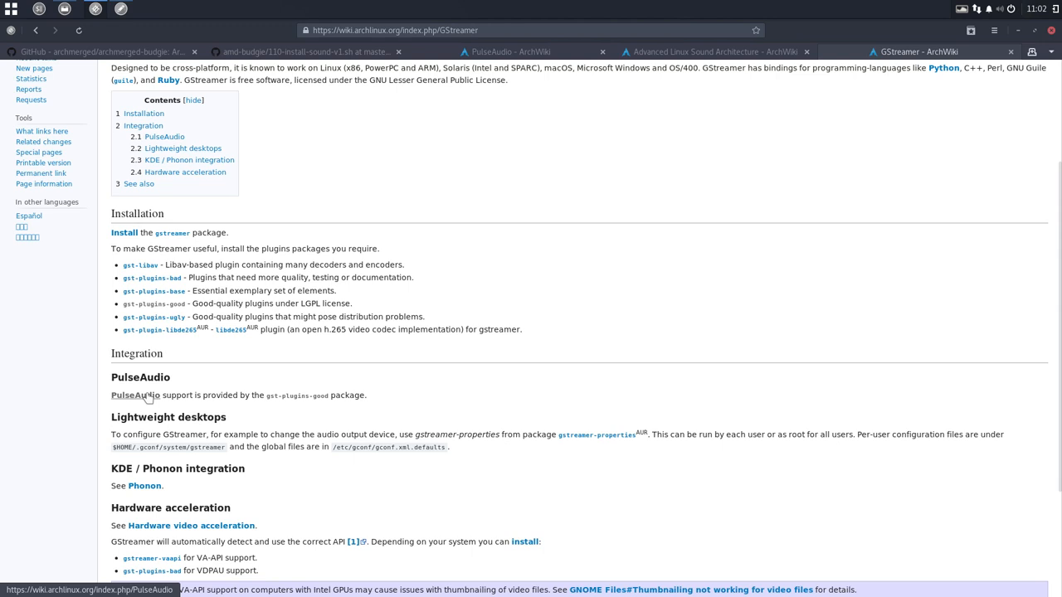
mouse_move(286, 400)
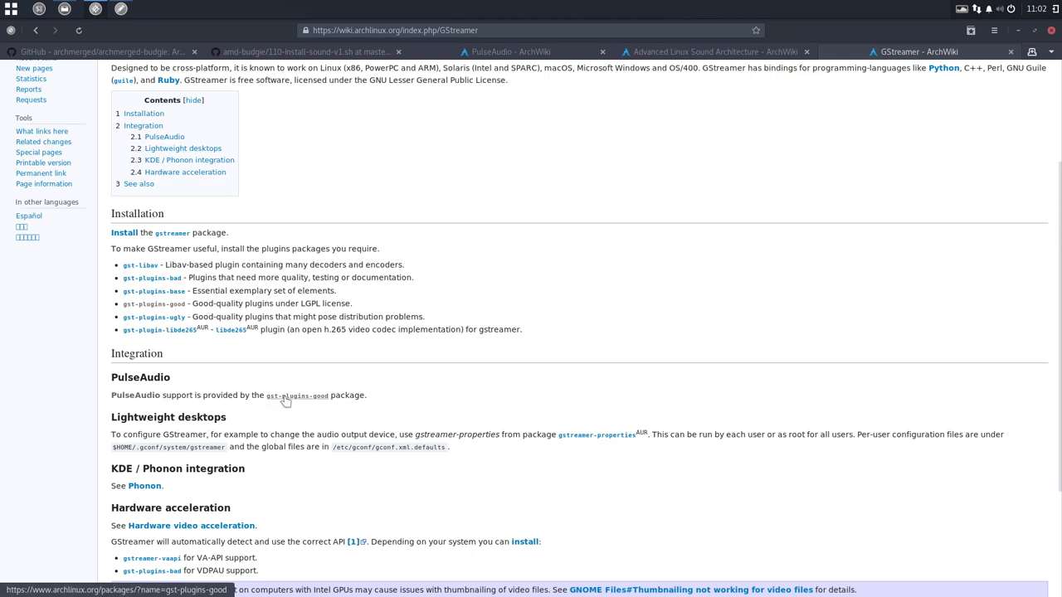
mouse_move(302, 398)
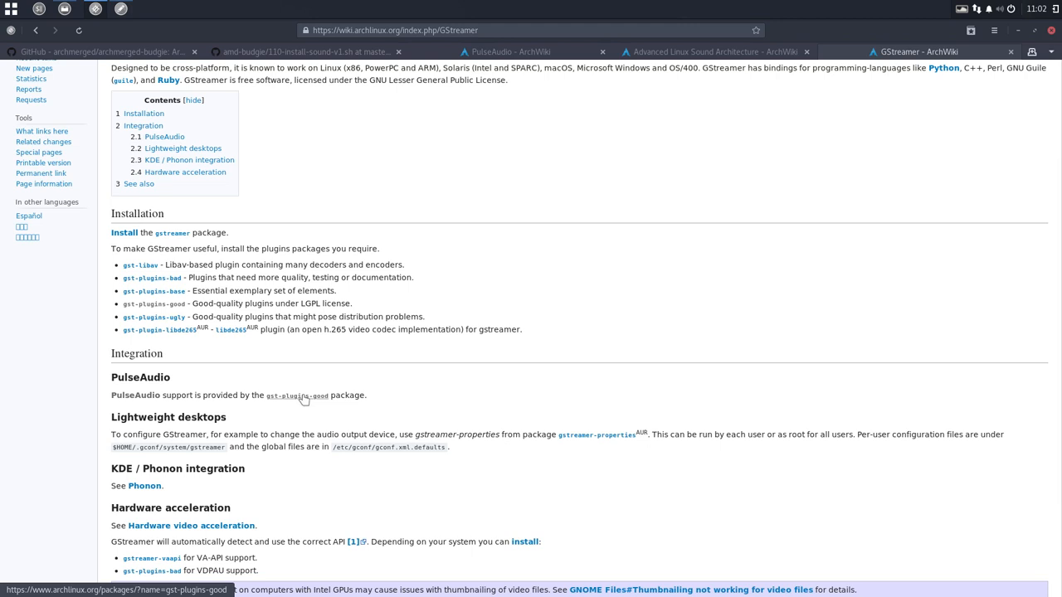
click(296, 395)
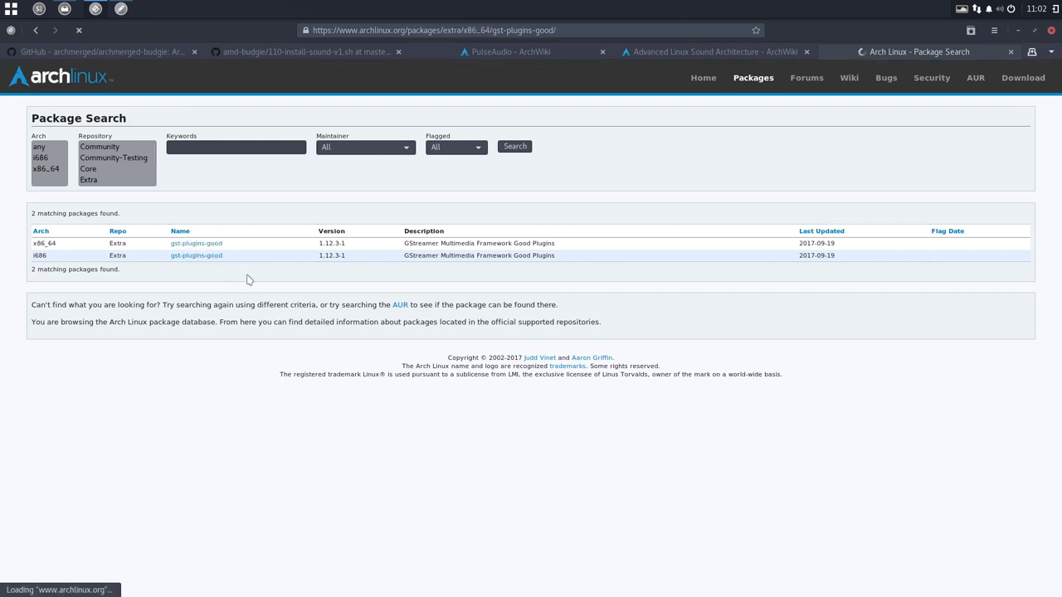
click(195, 243)
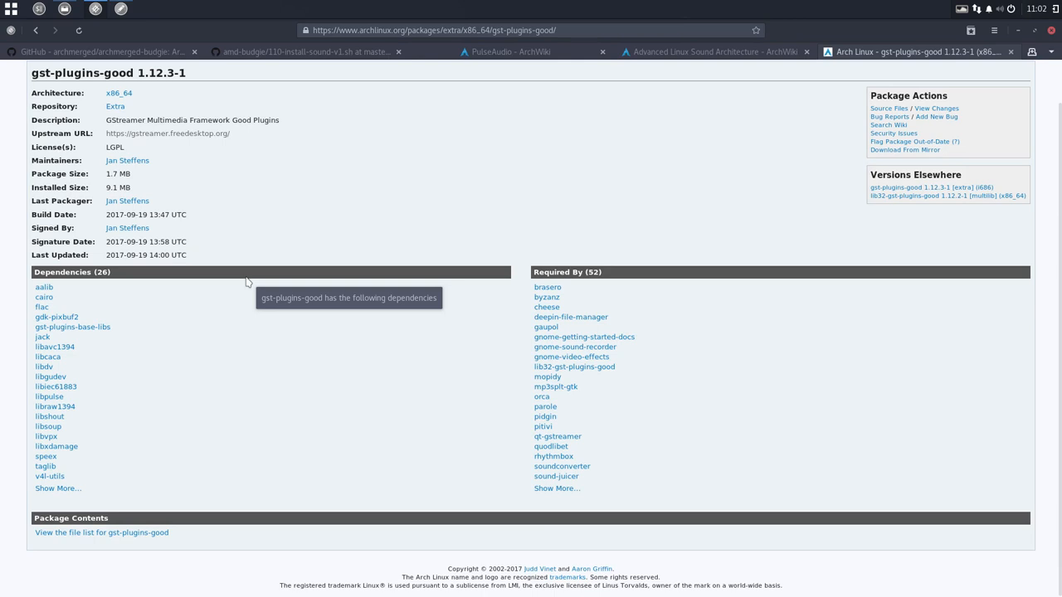
click(16, 34)
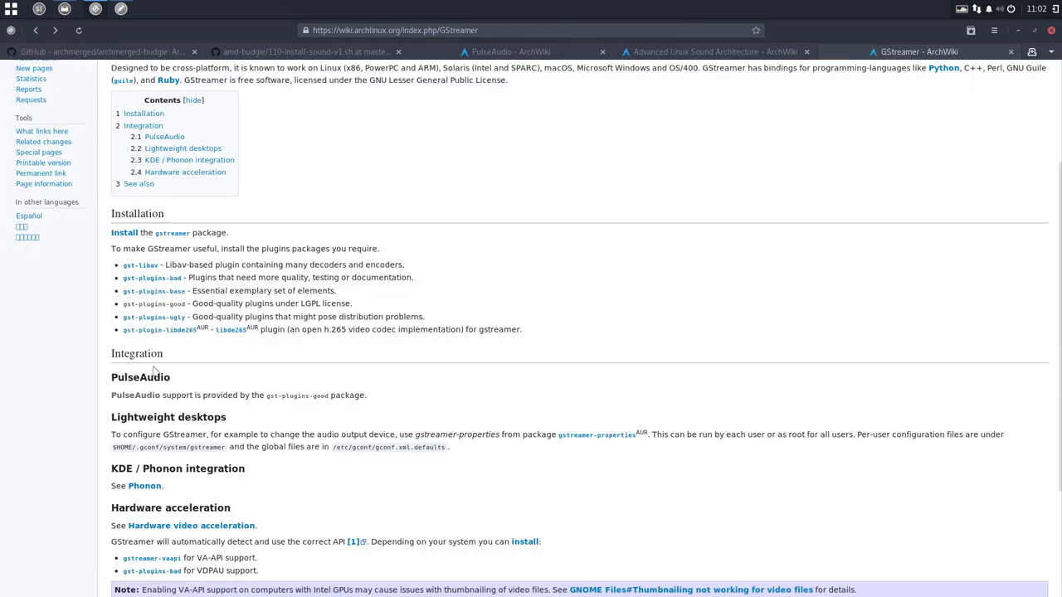
scroll(down, 3)
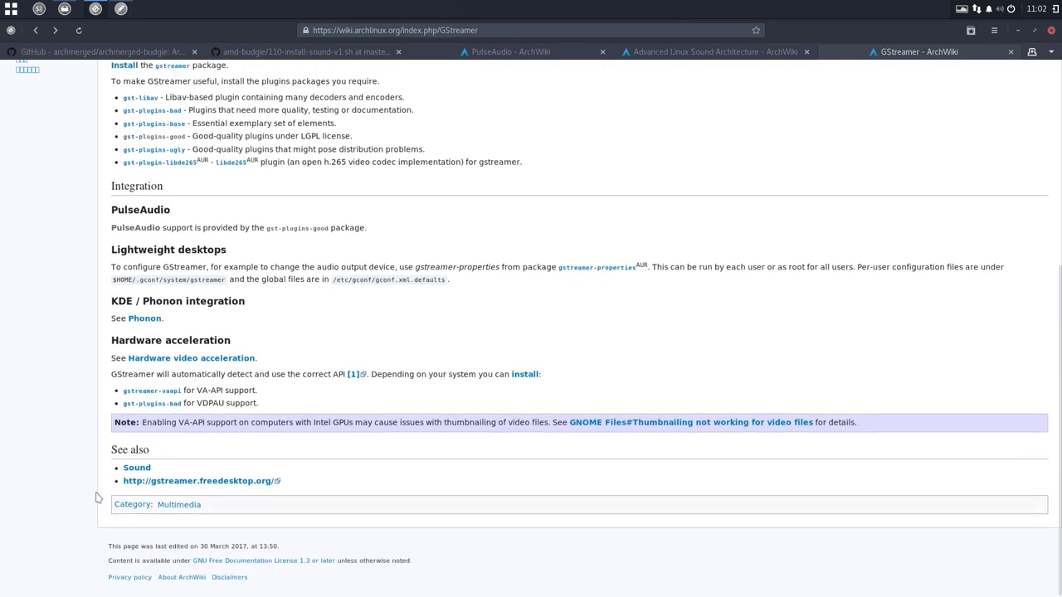
mouse_move(155, 408)
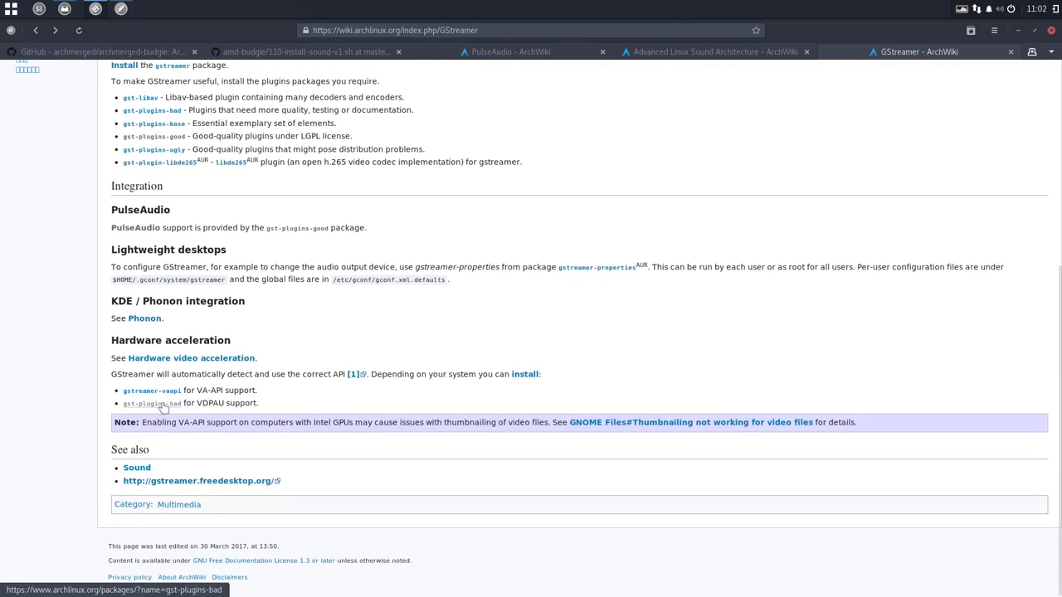
mouse_move(190, 481)
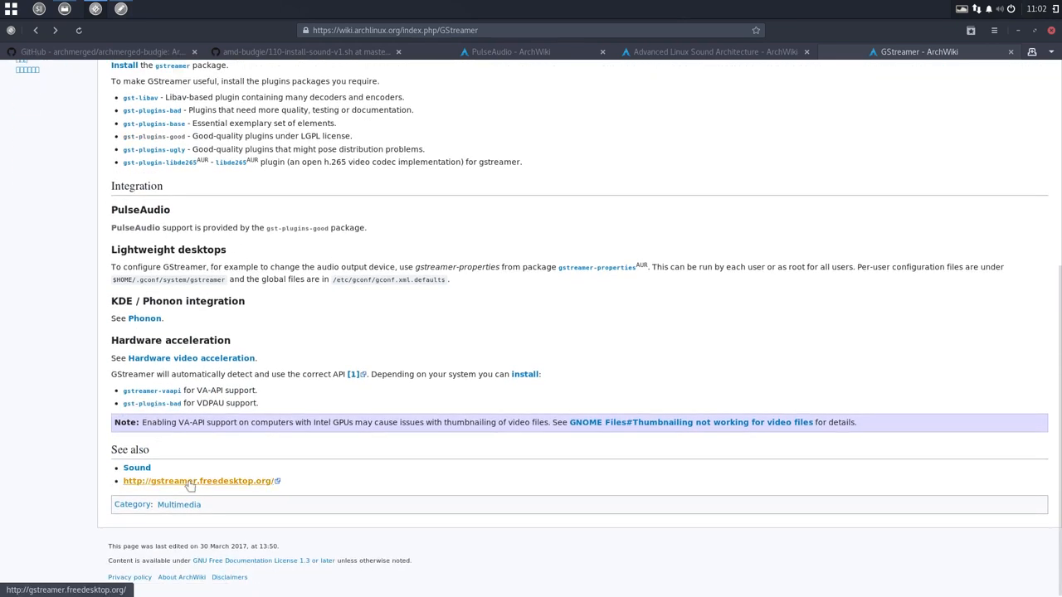
Step: Visit gstreamer.freedesktop.org from See also, then close the finished sound script in Mousepad
click(197, 482)
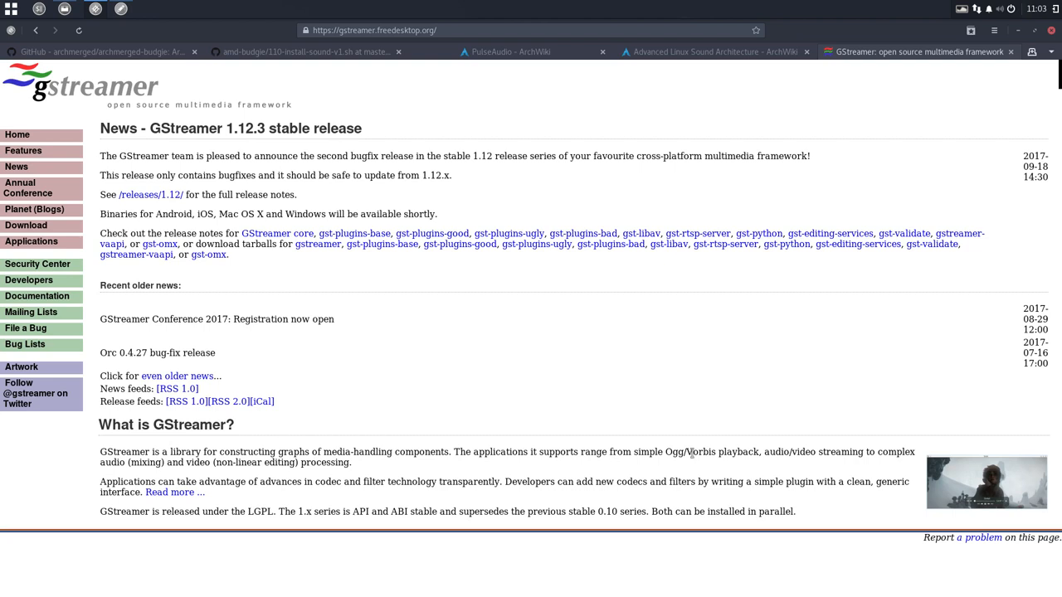
mouse_move(760, 452)
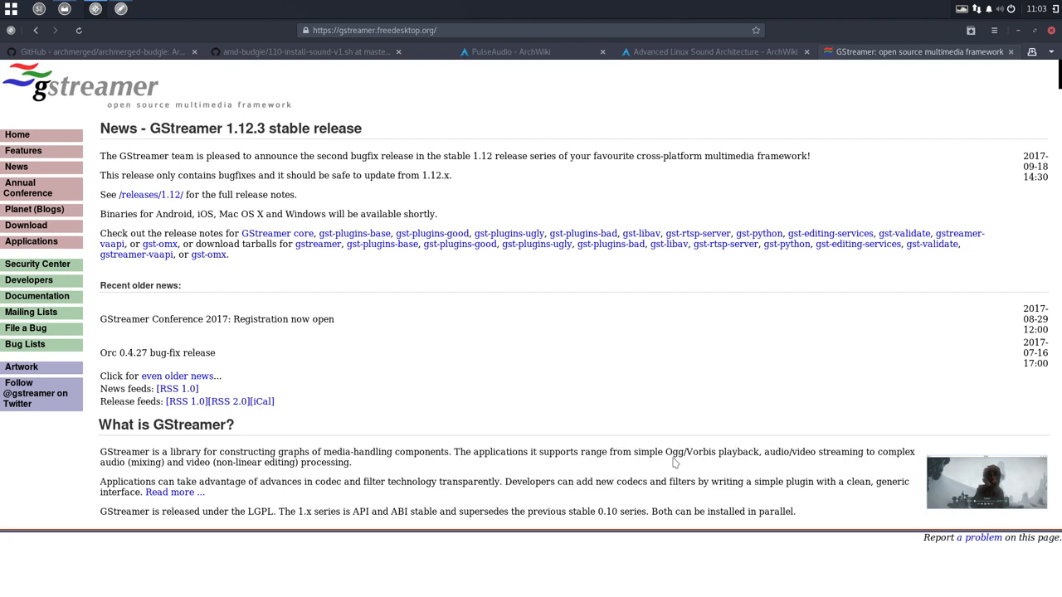
mouse_move(547, 477)
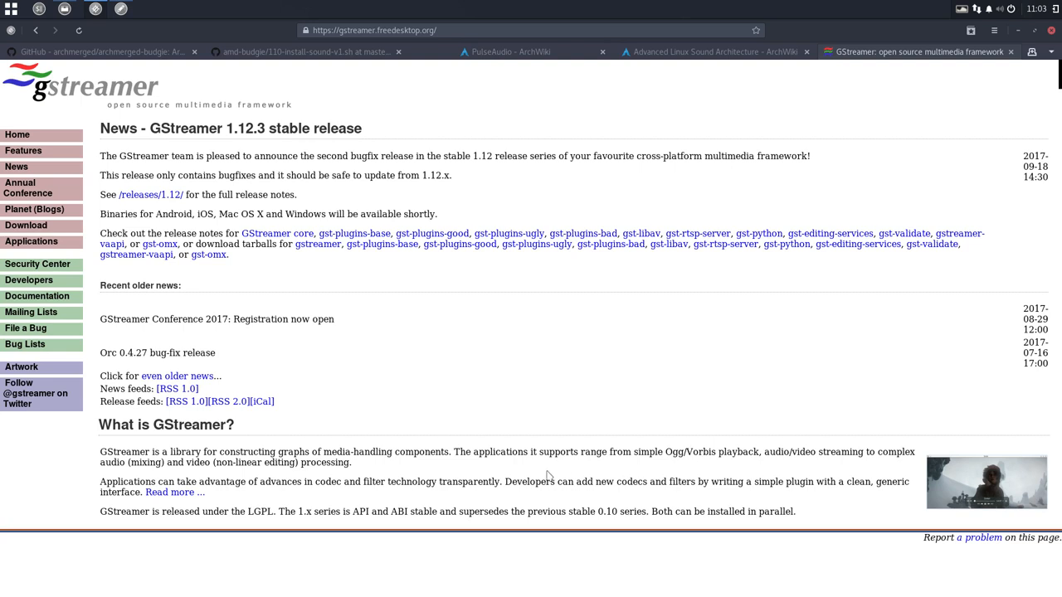
mouse_move(256, 464)
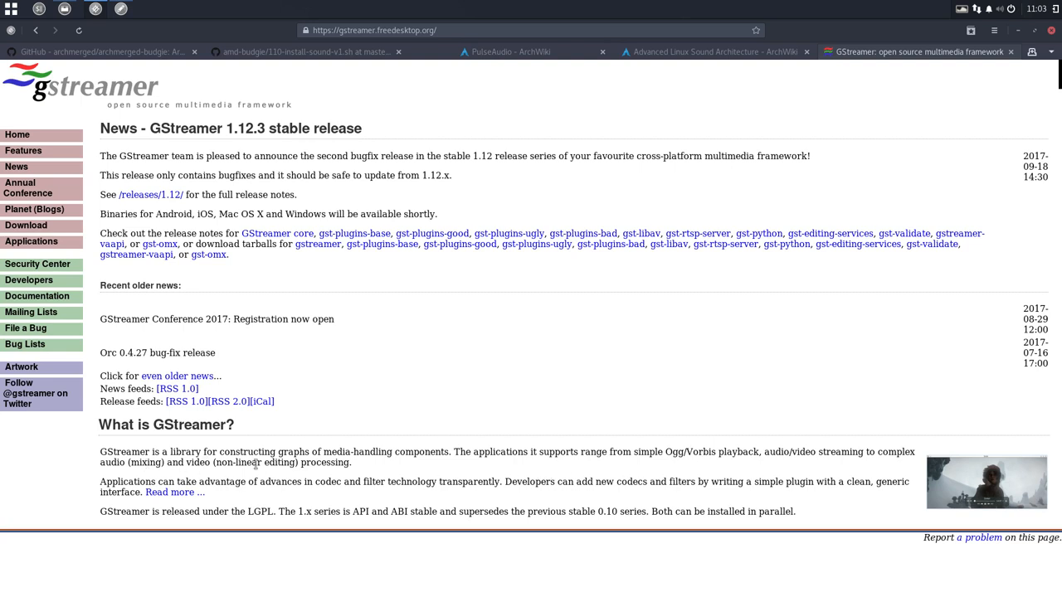
mouse_move(157, 508)
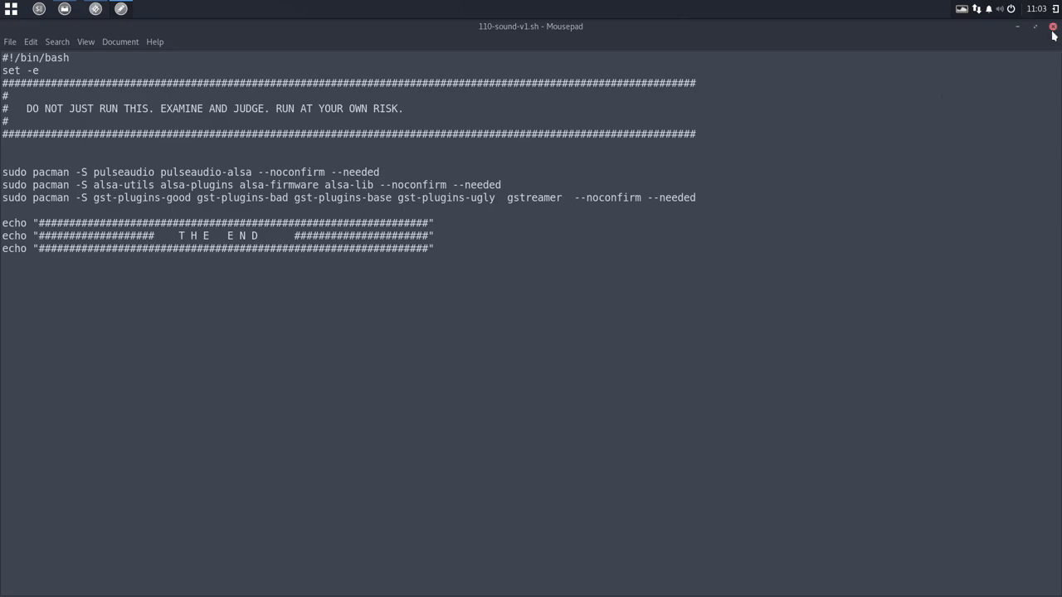
click(1052, 31)
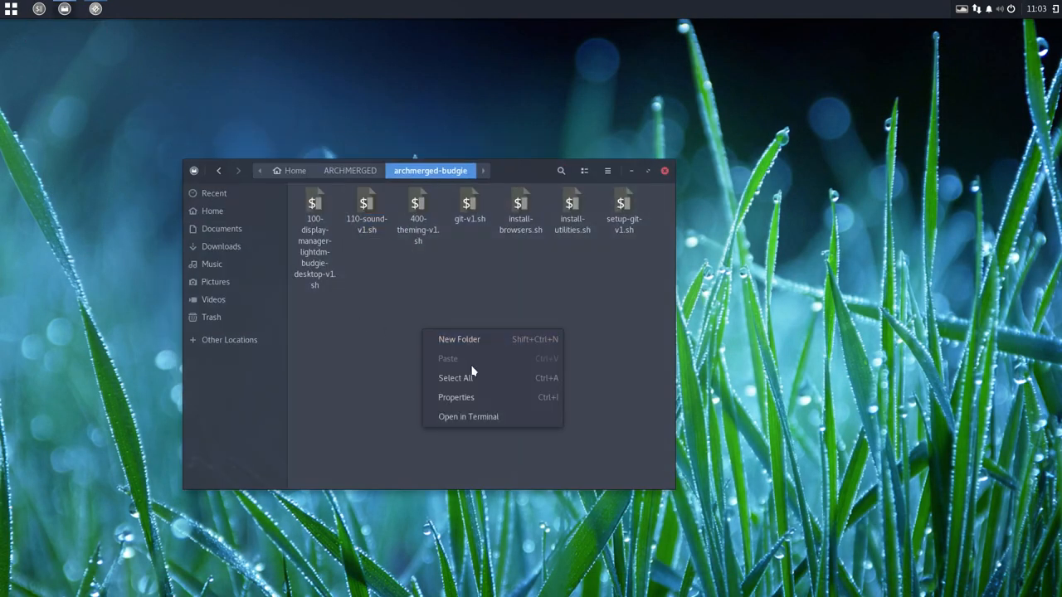
Step: Run ./110-sound-v1.sh in a terminal opened in archmerged-budgie, confirming with the sudo password
click(468, 417)
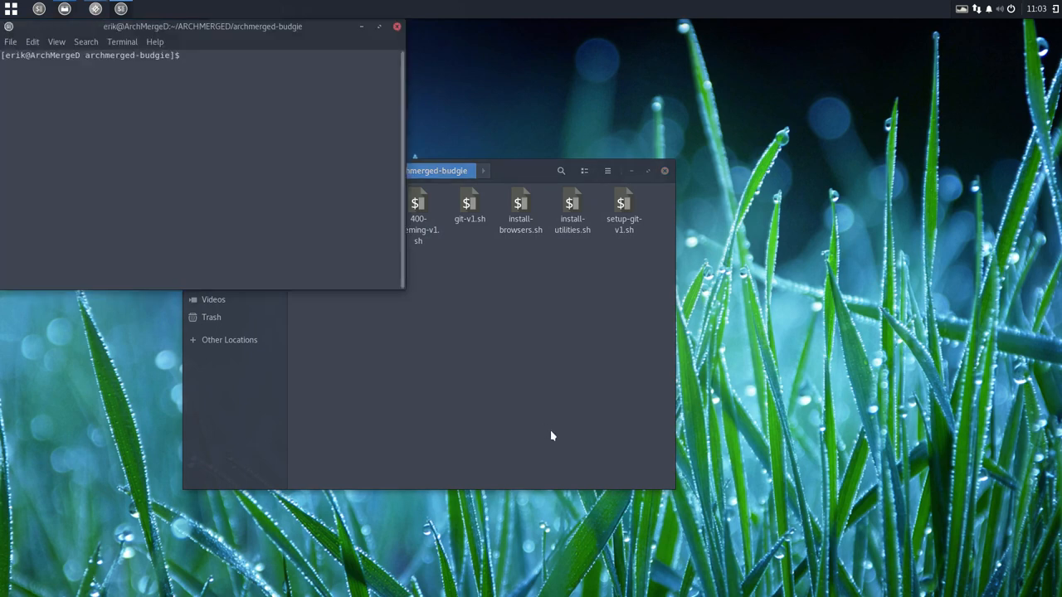
text(./110-sound-v1.sh)
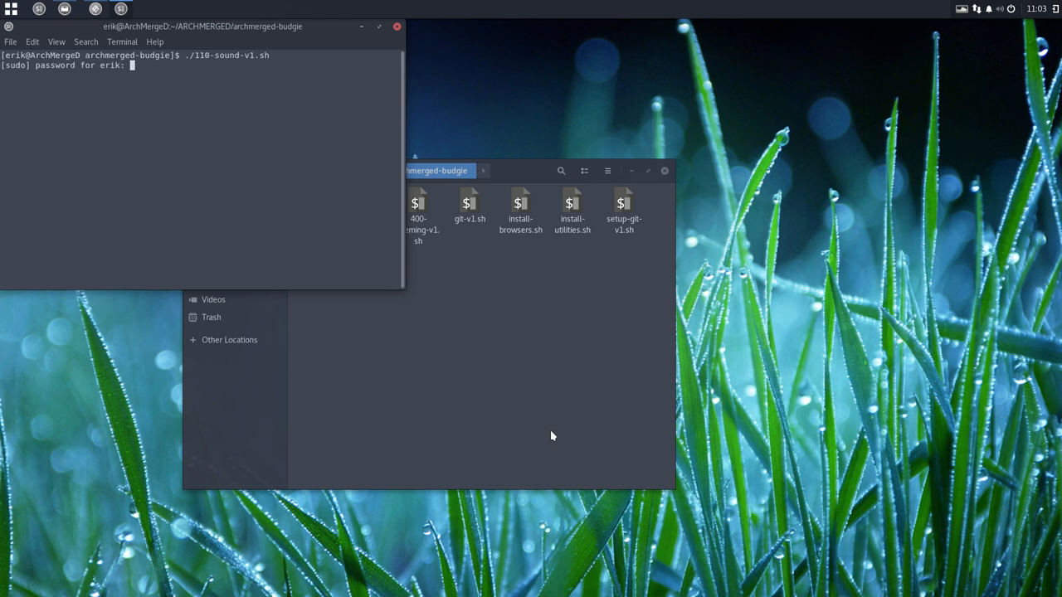
key(Return)
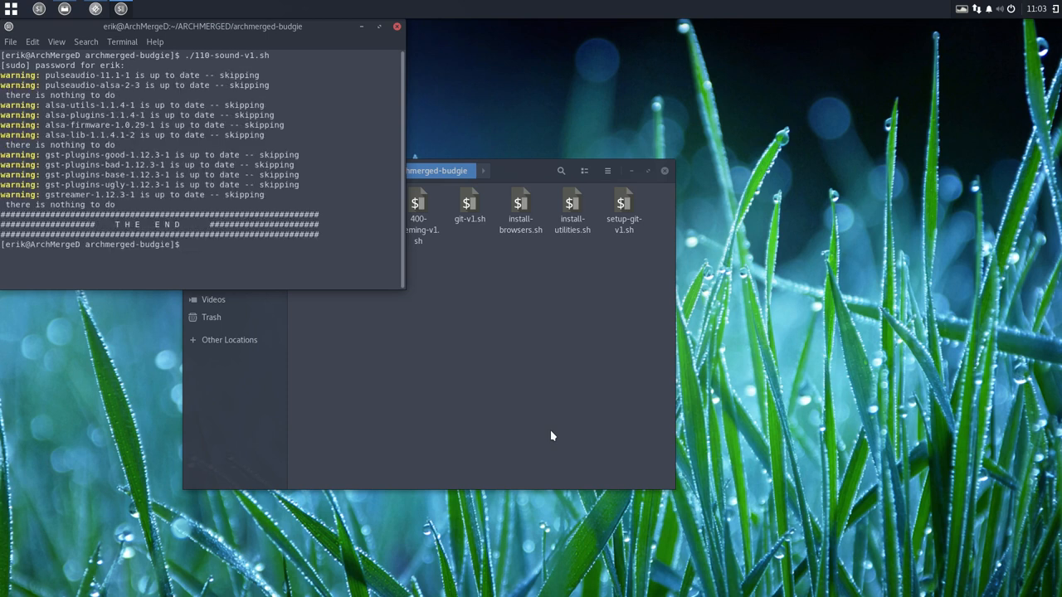